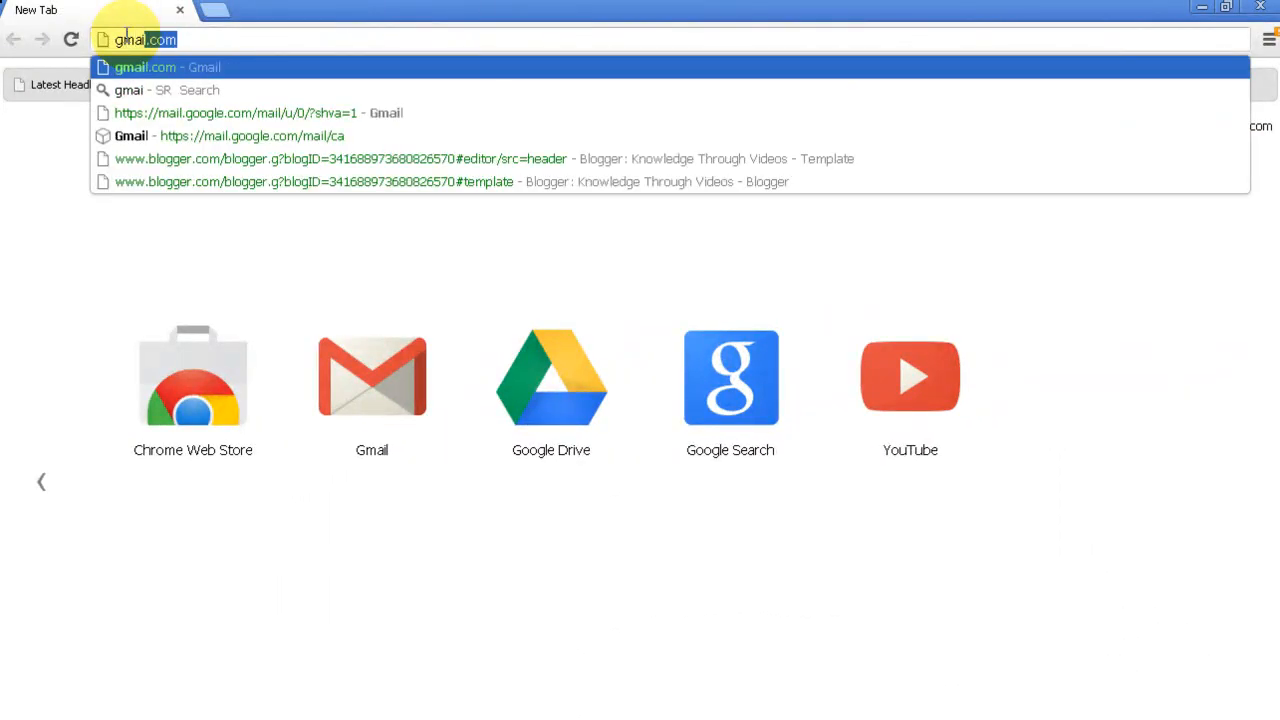
Step: Go to gmail.com in Chrome and load the Gmail sign-in page
click(163, 68)
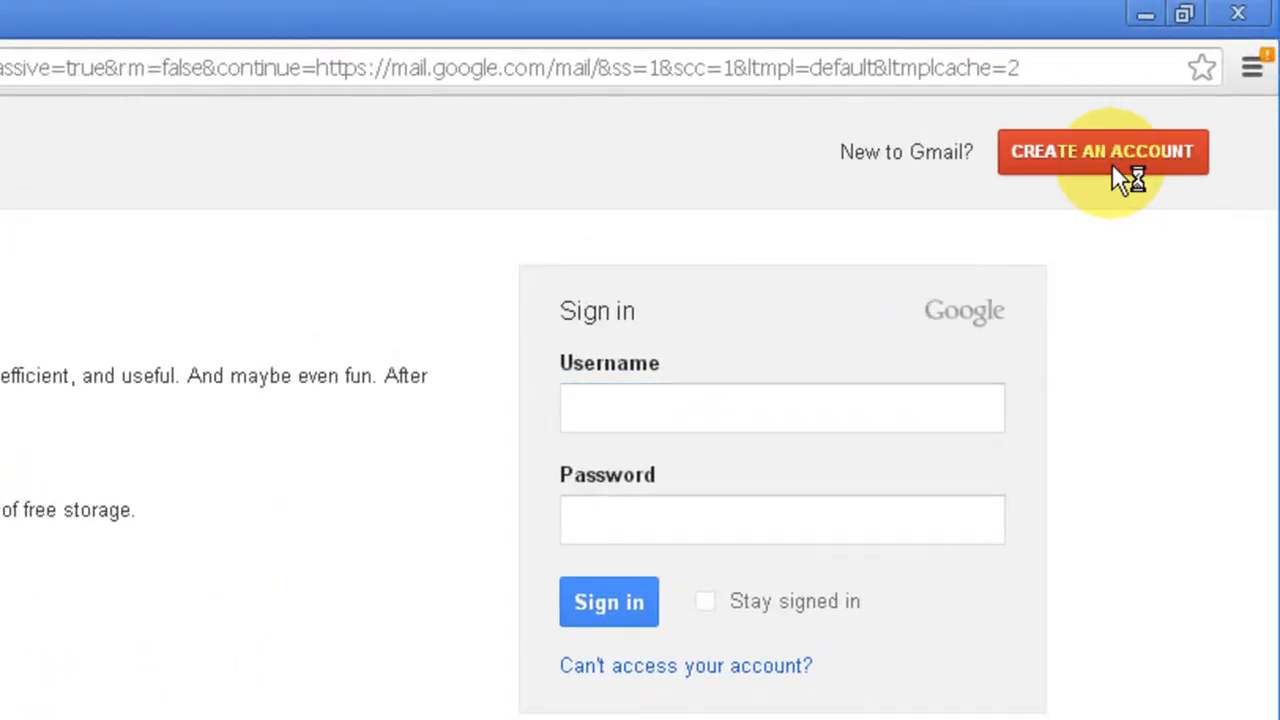
Step: Start a new Google account, entering name, username and password with confirmation
click(1103, 151)
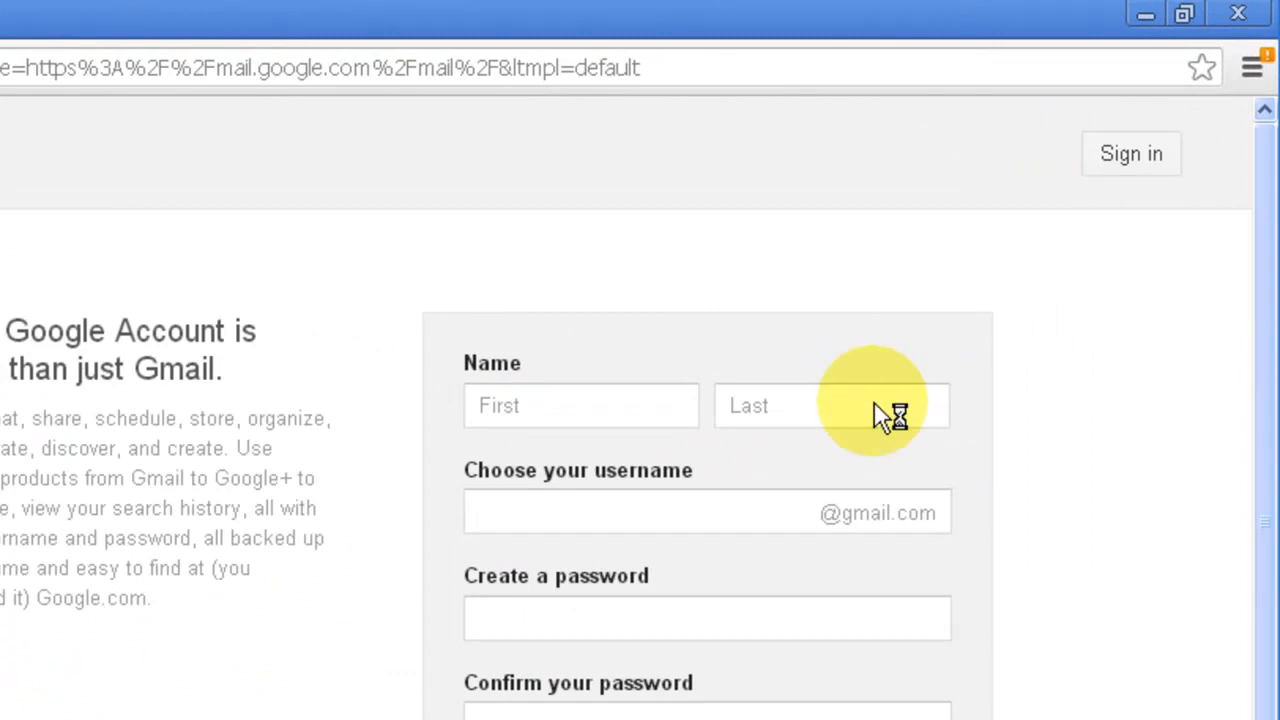
click(580, 406)
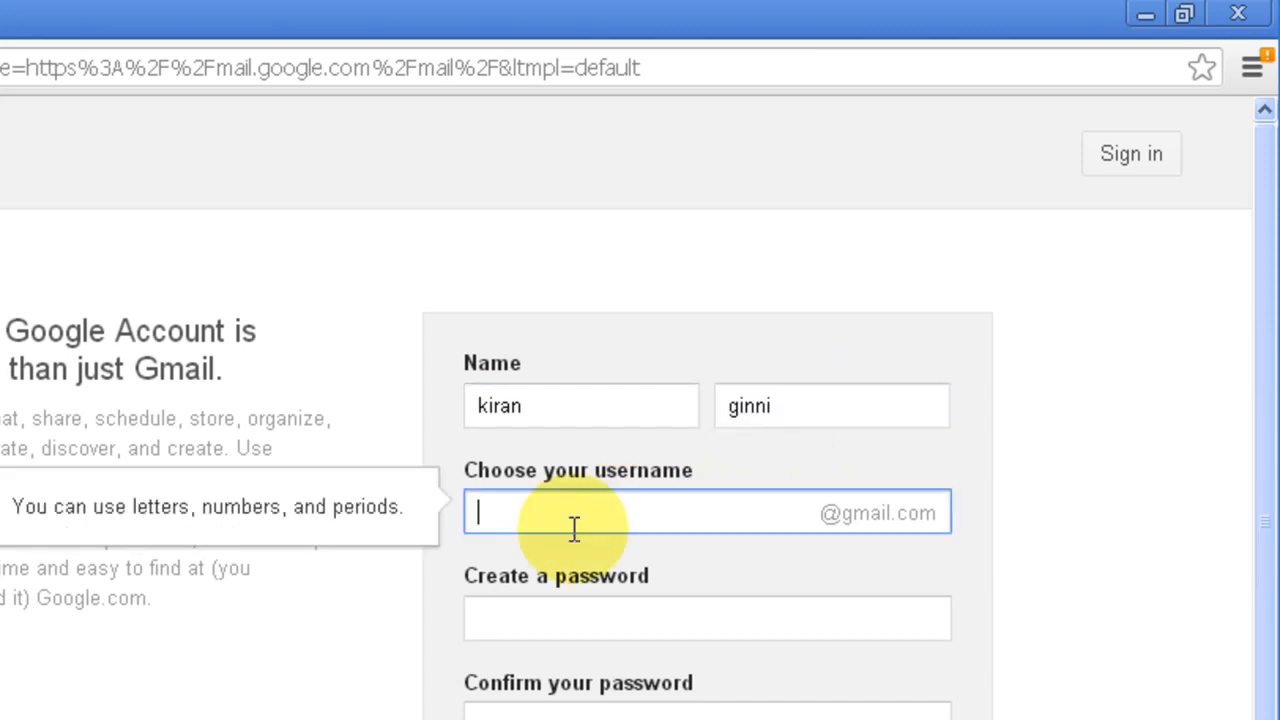
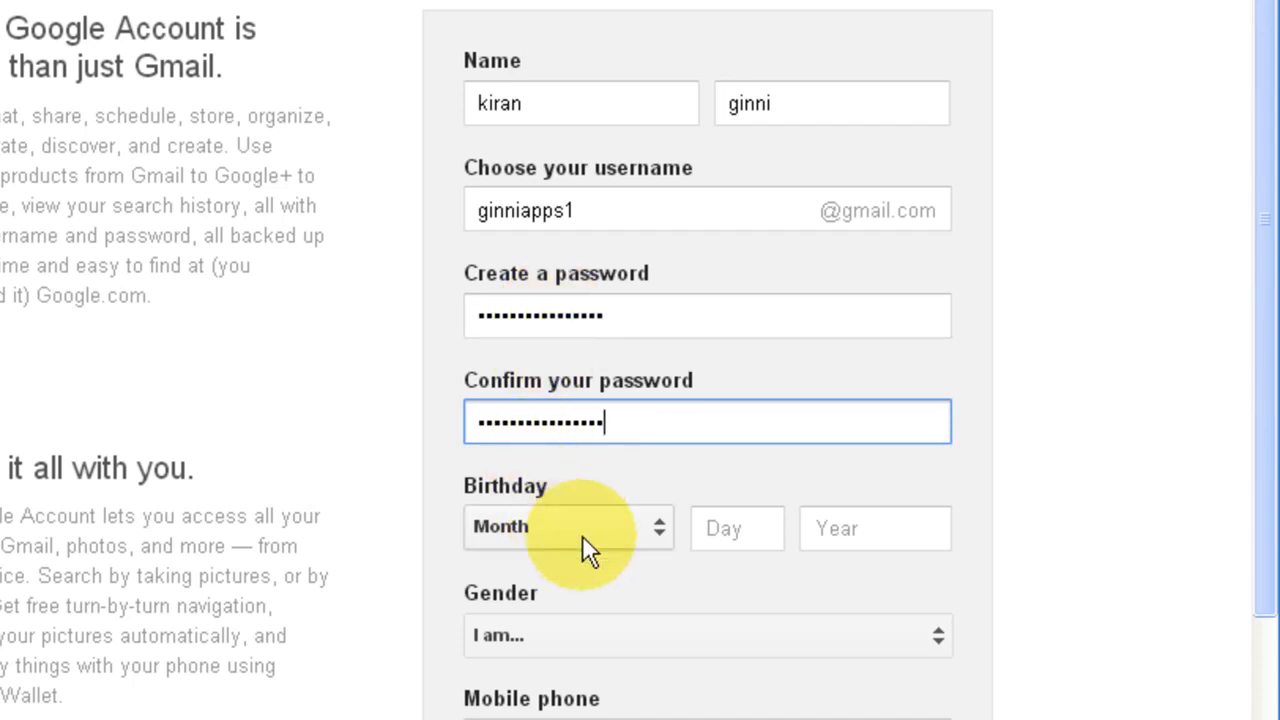
Step: Set the birthday to March 30, 1983
click(565, 528)
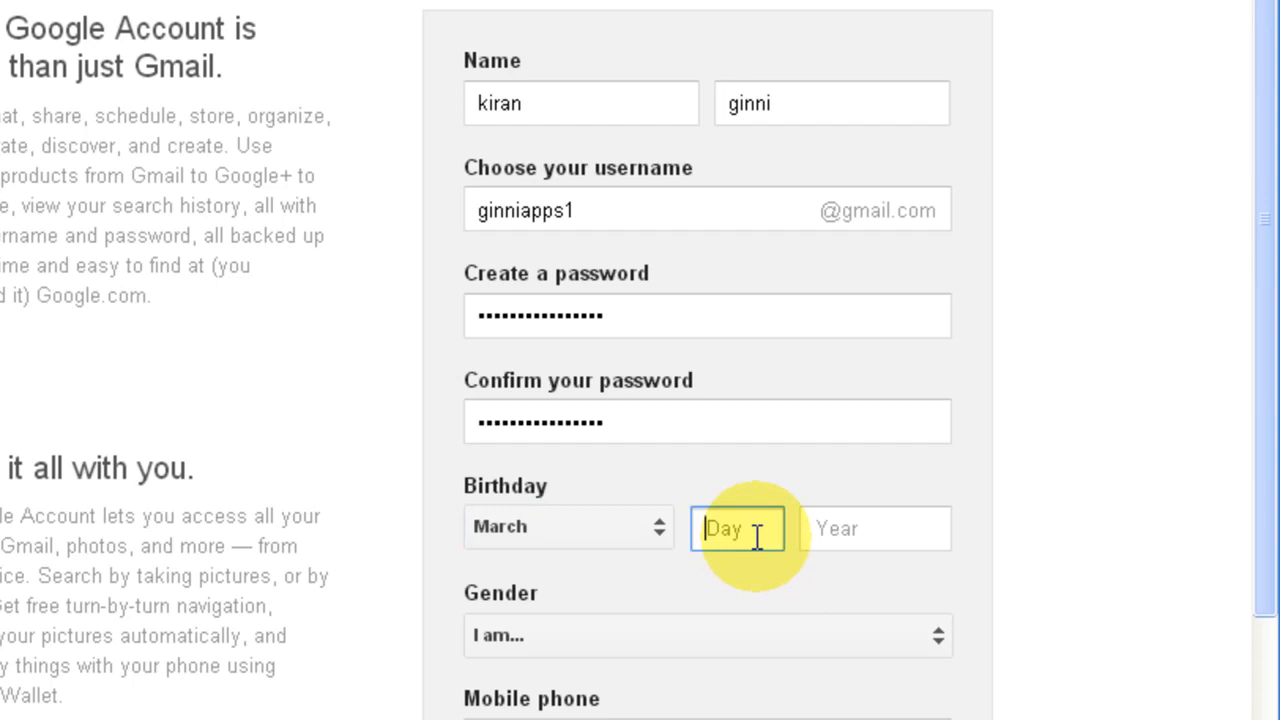
text(30)
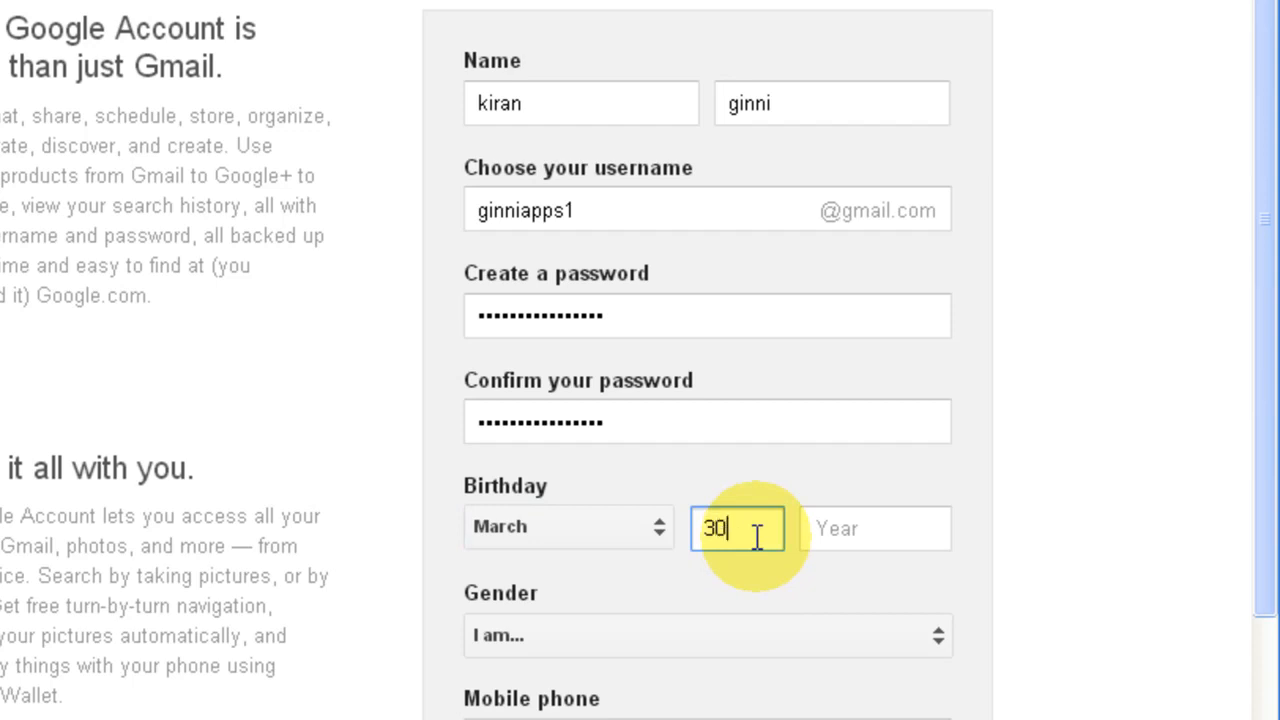
text(1983)
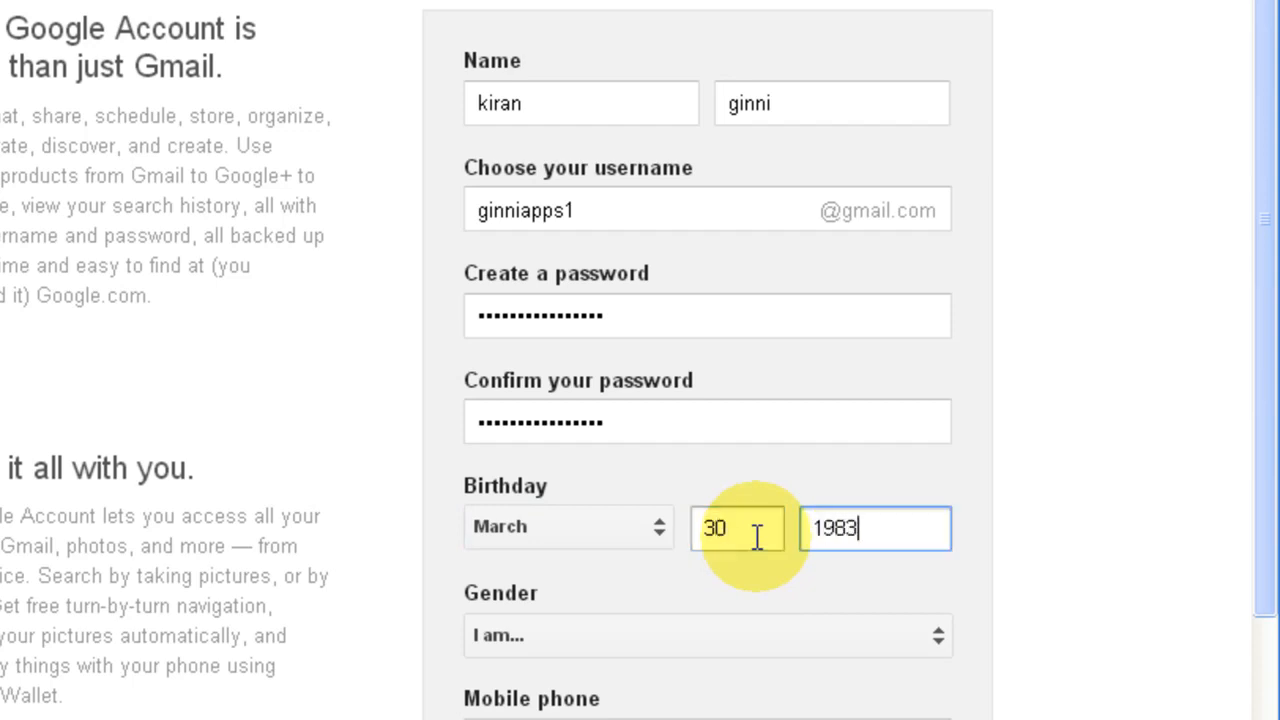
Step: Set gender to Male, add phone and current email, enter captcha 'glory', and accept the terms
click(702, 632)
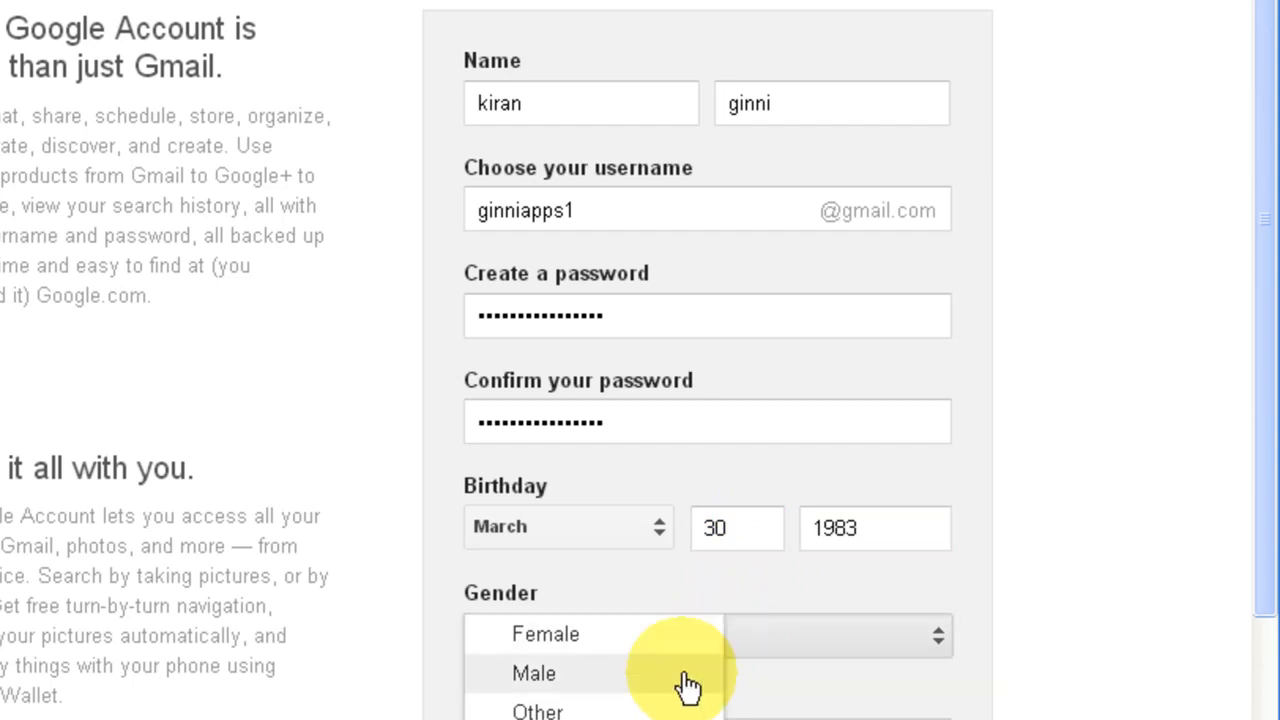
click(544, 673)
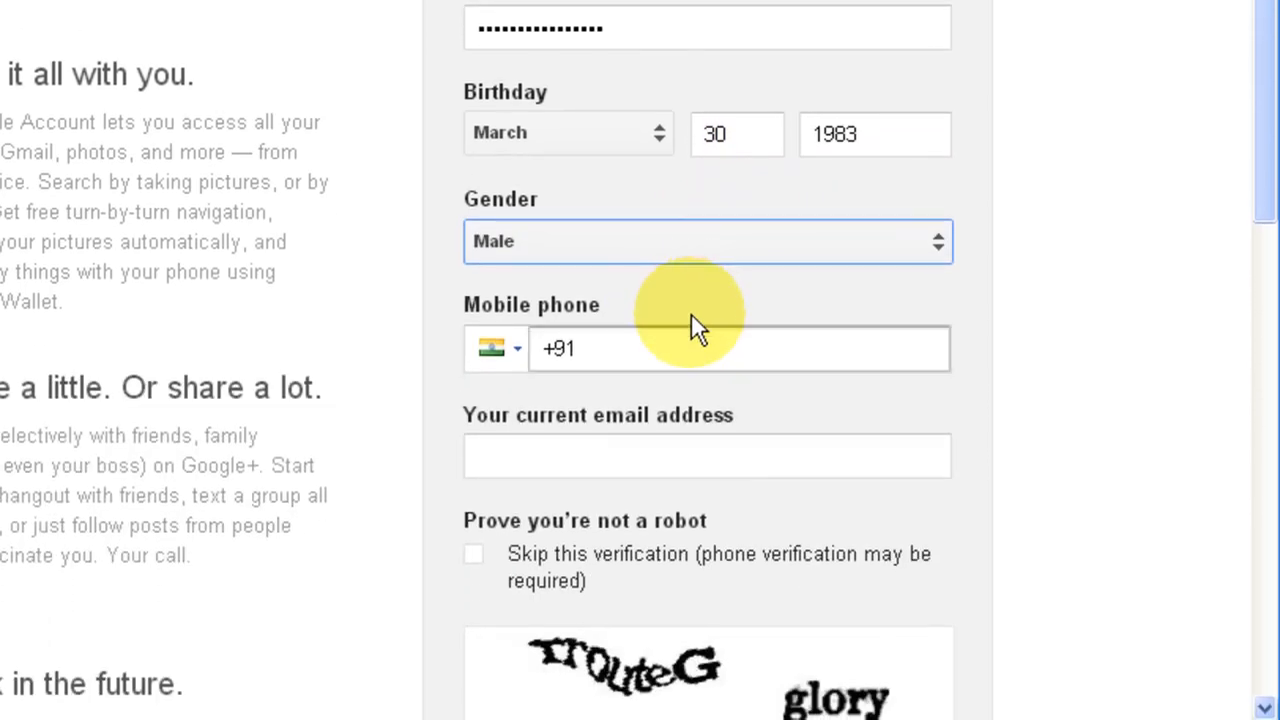
click(738, 348)
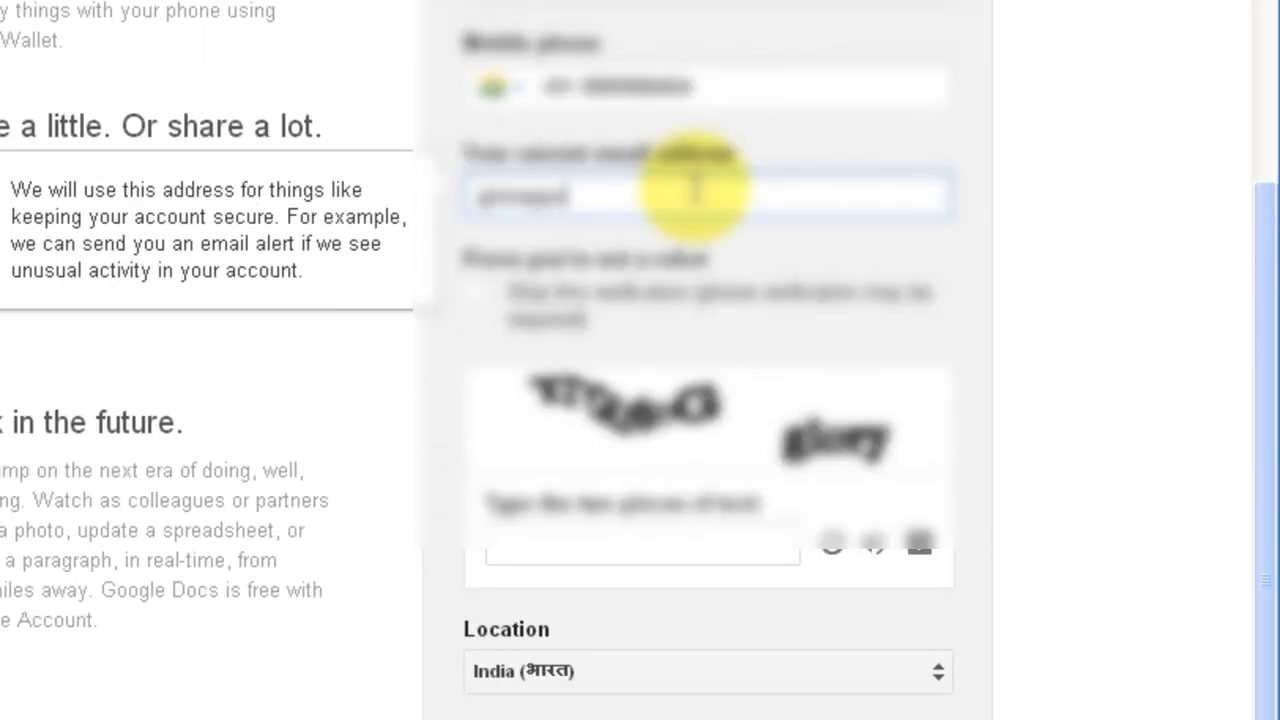
text(@gmail.com)
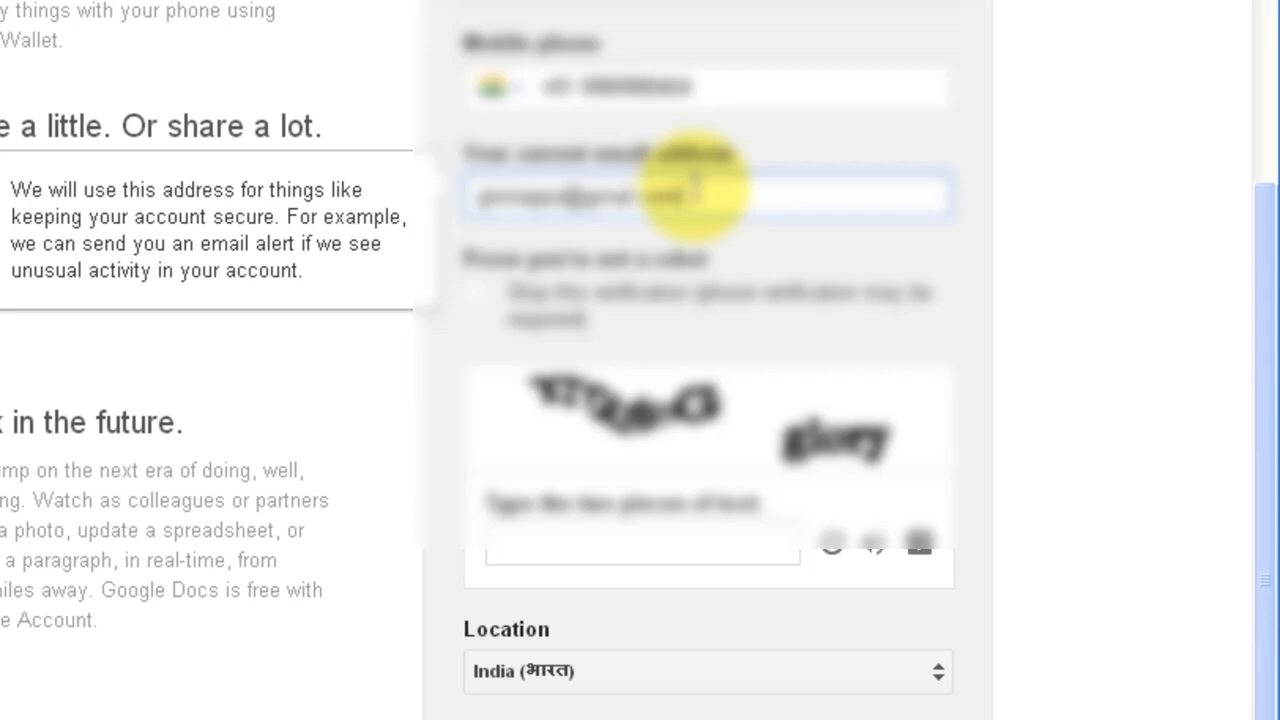
mouse_move(540, 300)
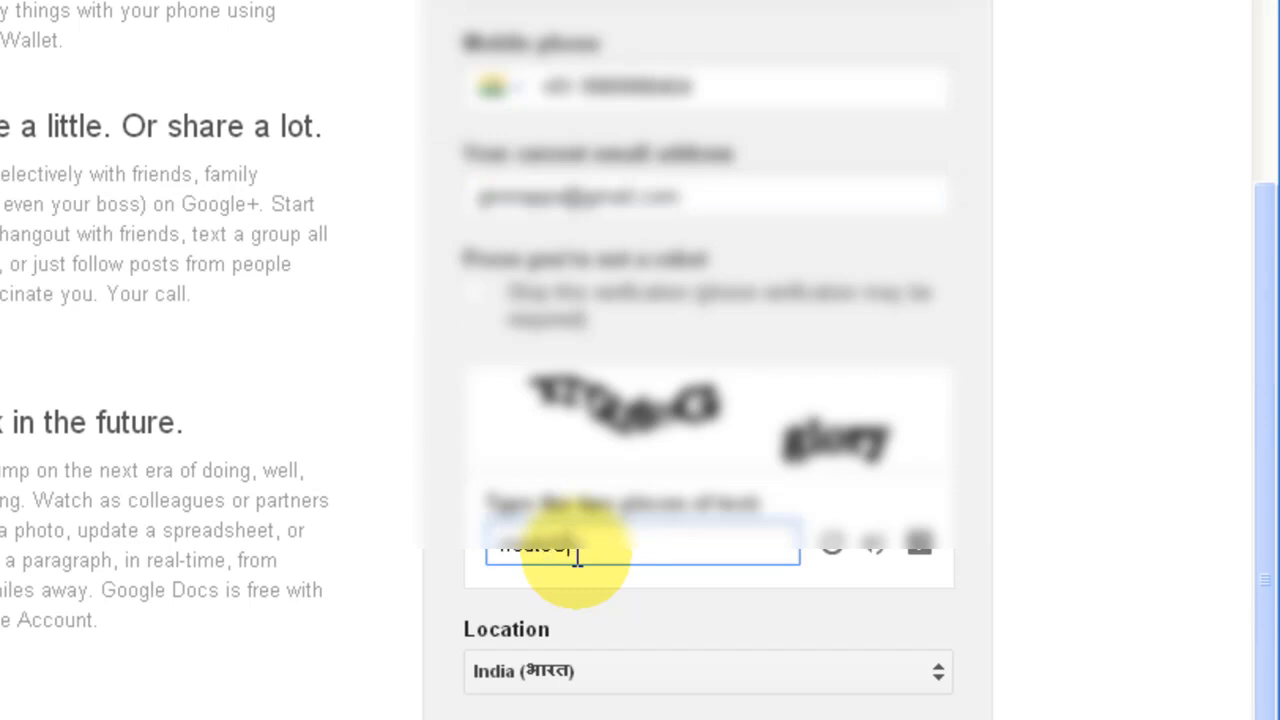
text(glory)
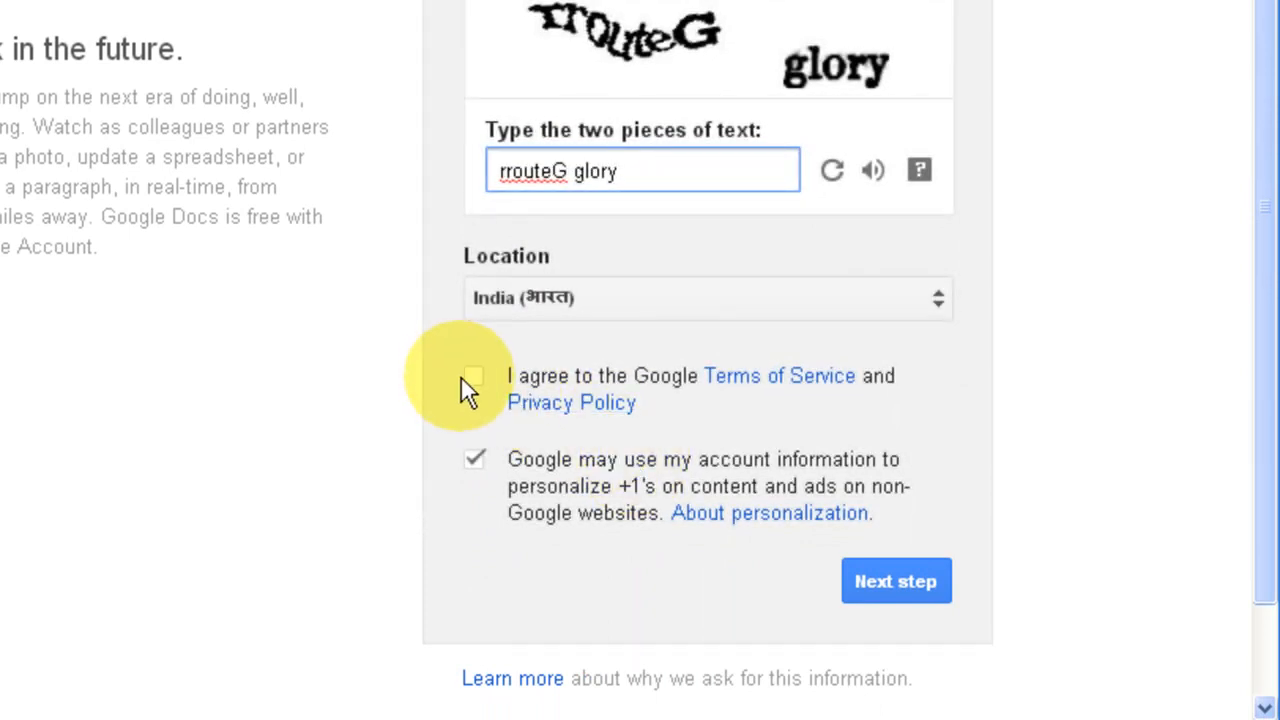
click(474, 376)
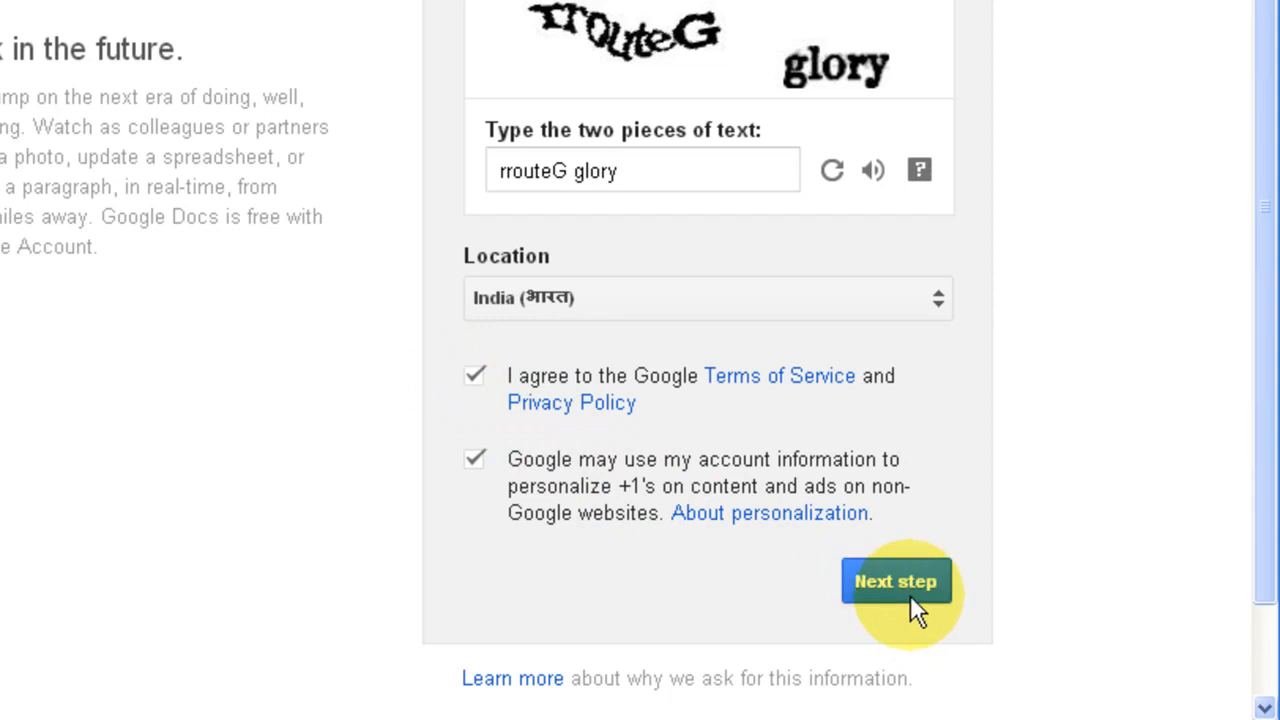
Step: Submit the sign-up, skip adding a profile photo, and continue into Gmail
click(896, 581)
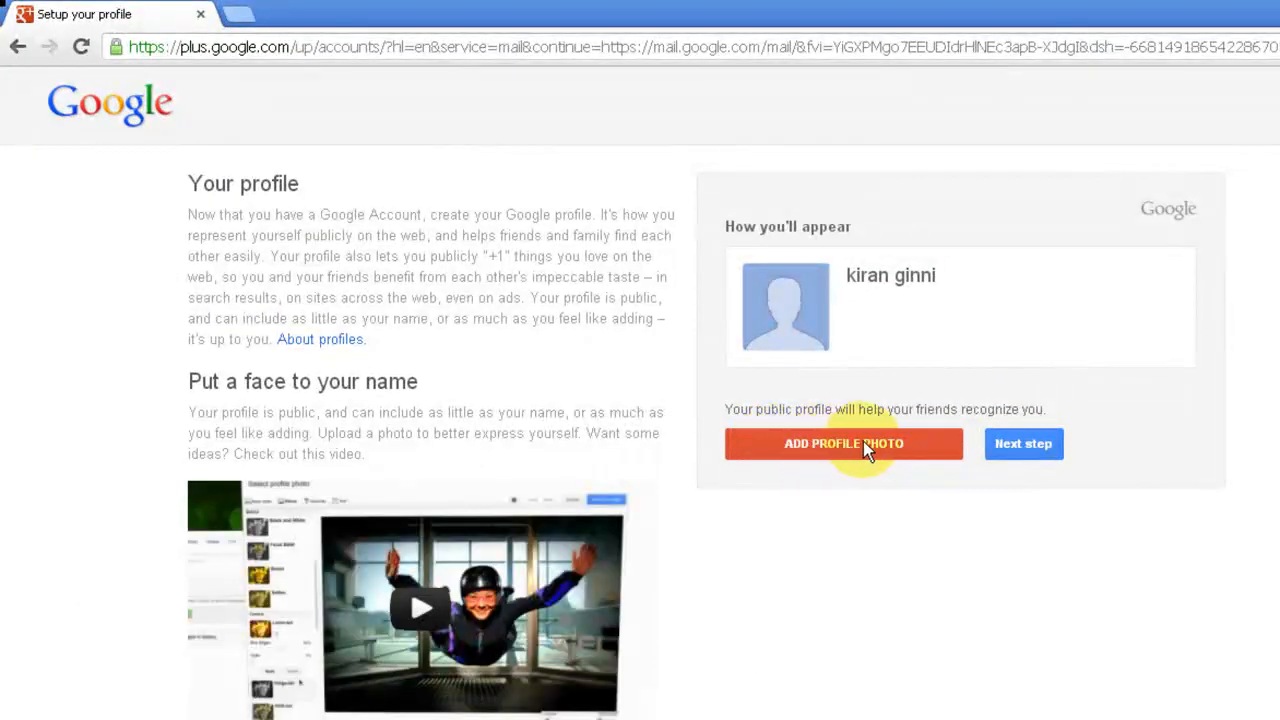
mouse_move(1023, 448)
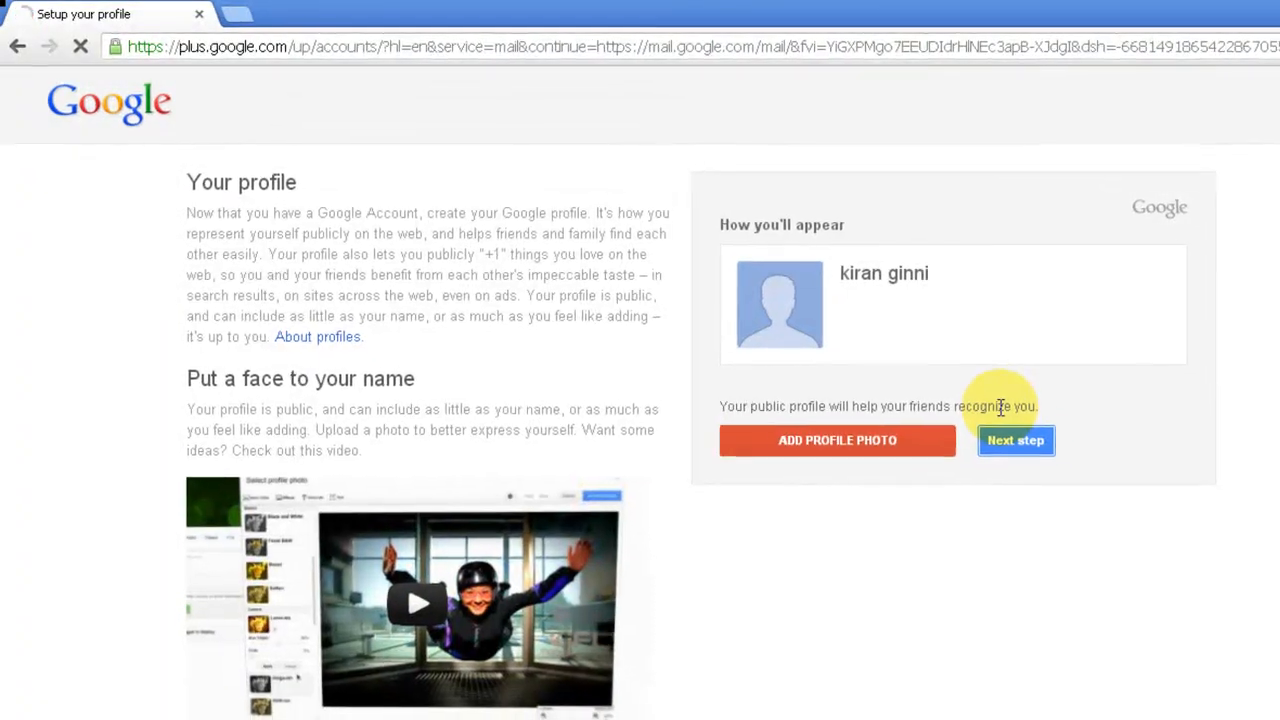
click(1016, 440)
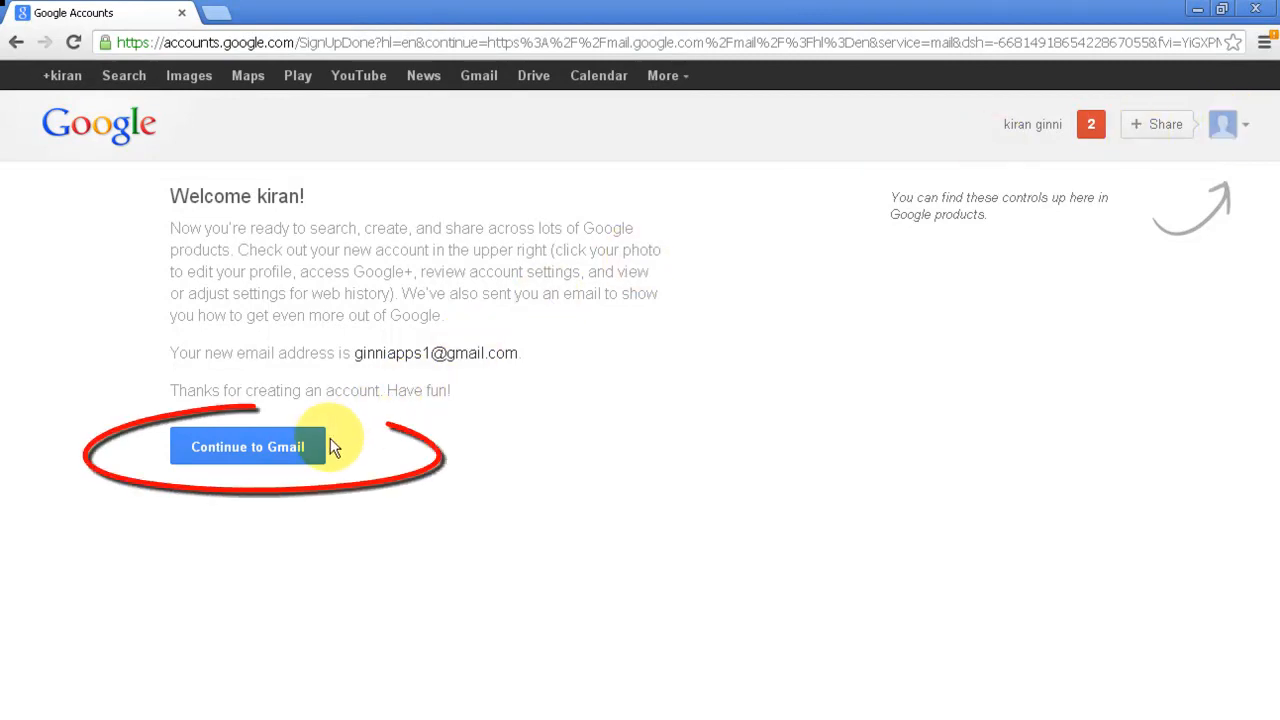
click(248, 446)
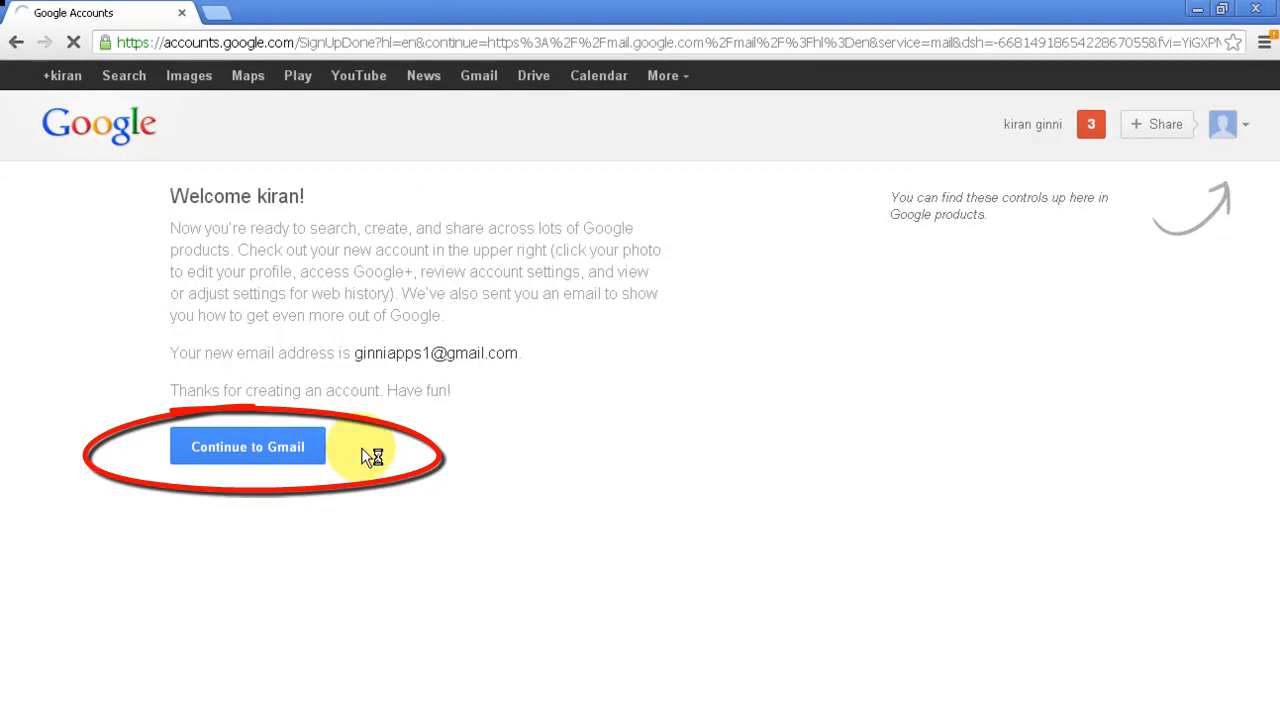
click(247, 445)
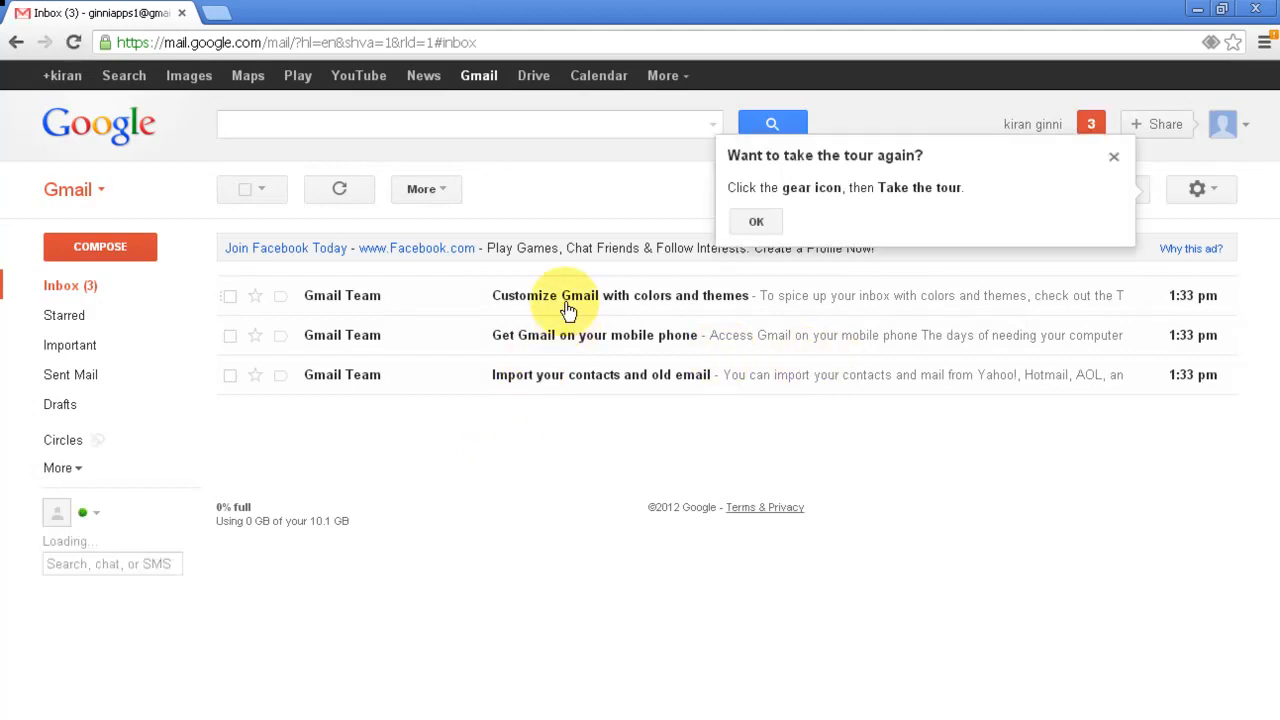
click(567, 295)
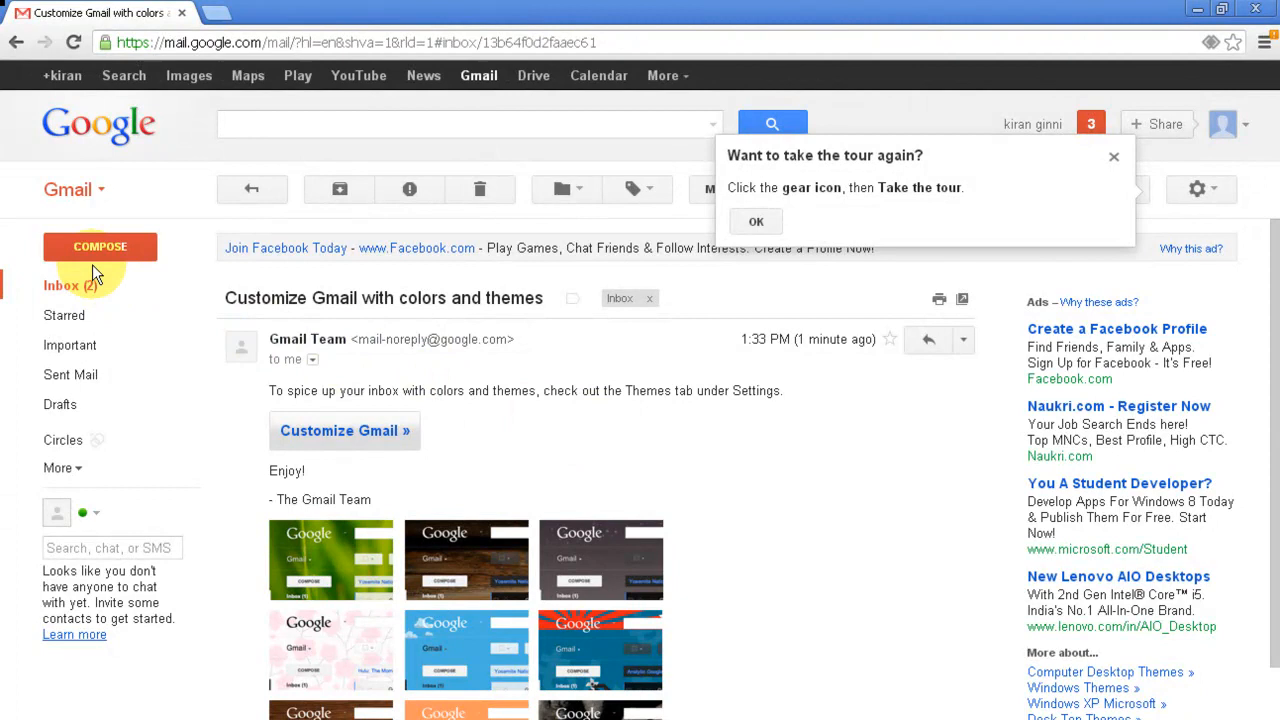
click(100, 246)
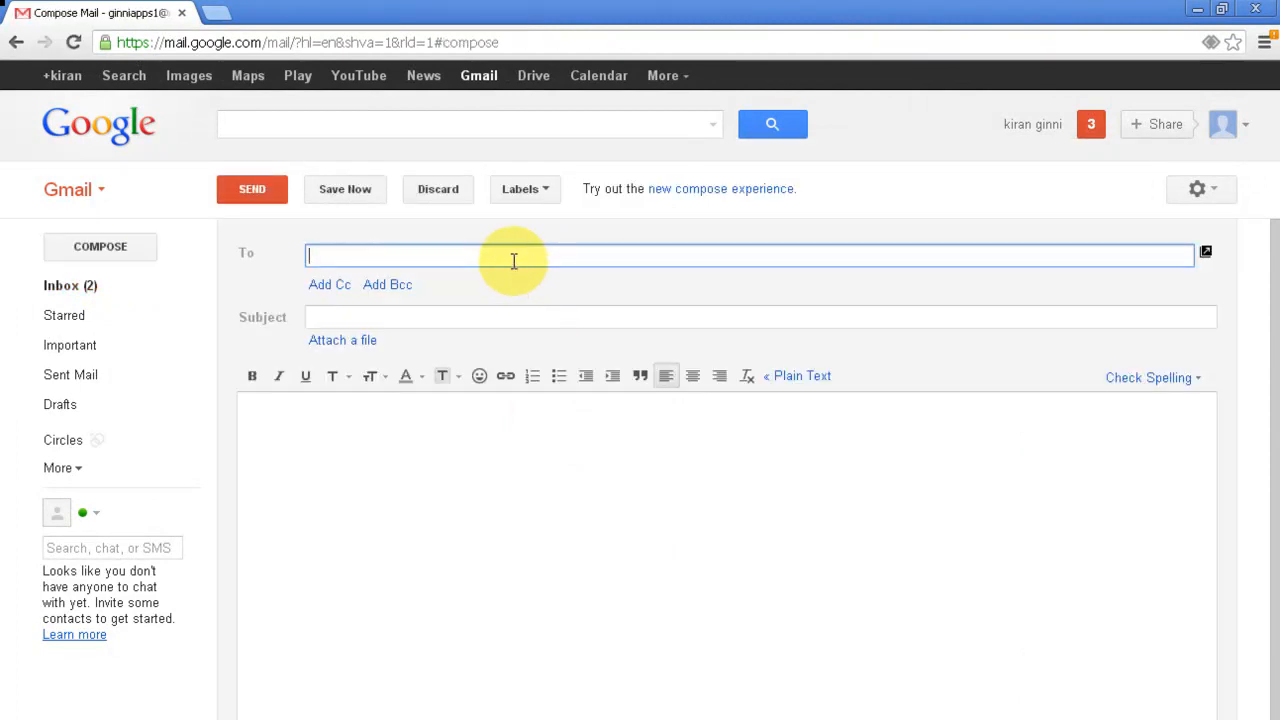
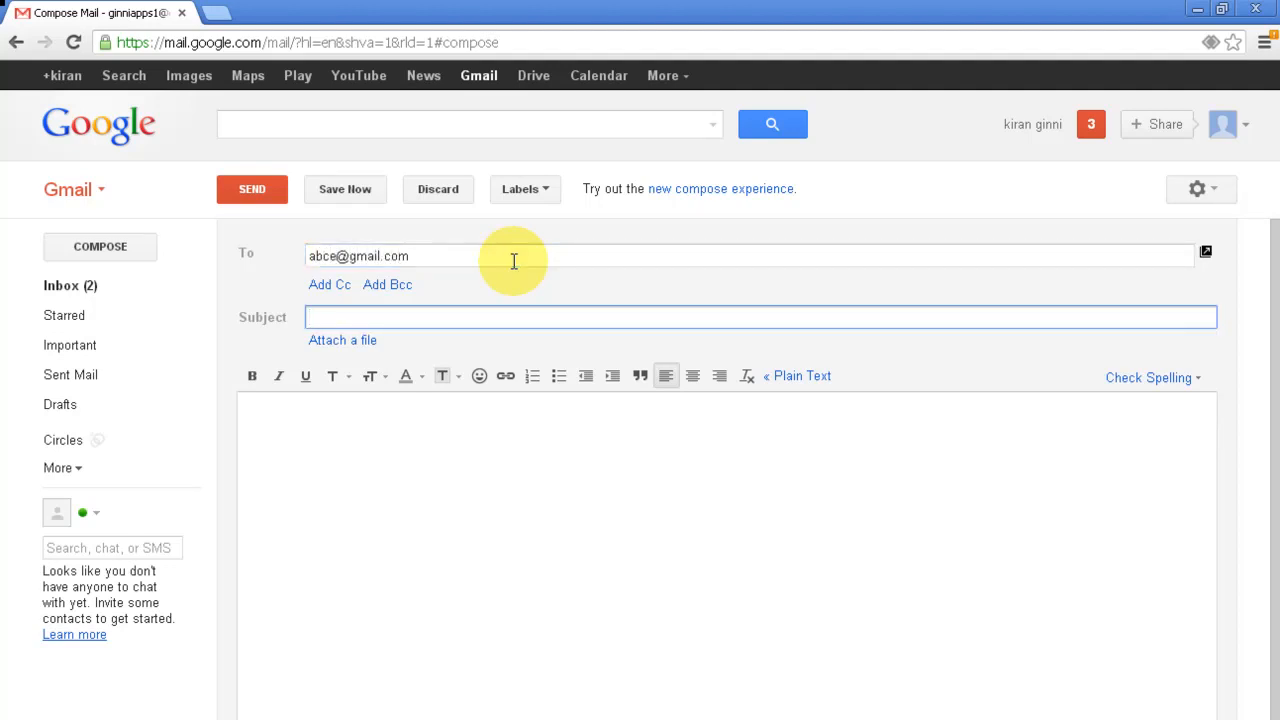
text(This is My)
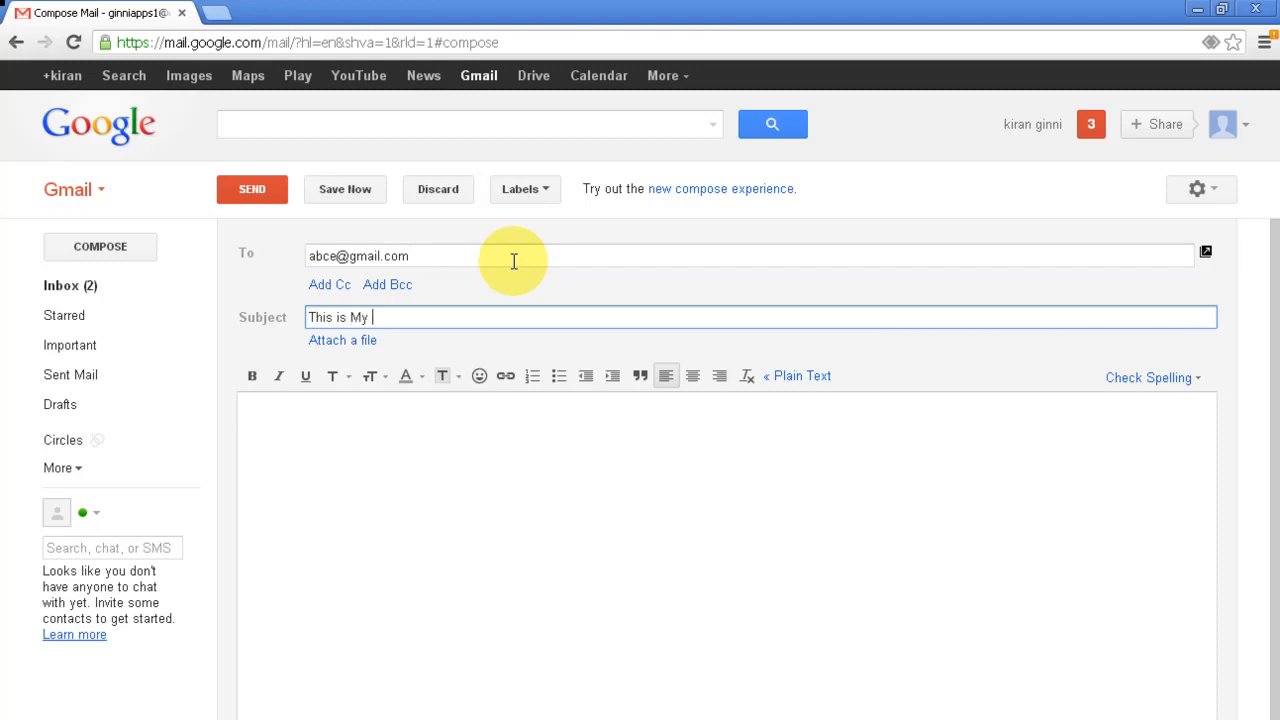
text(first Mail)
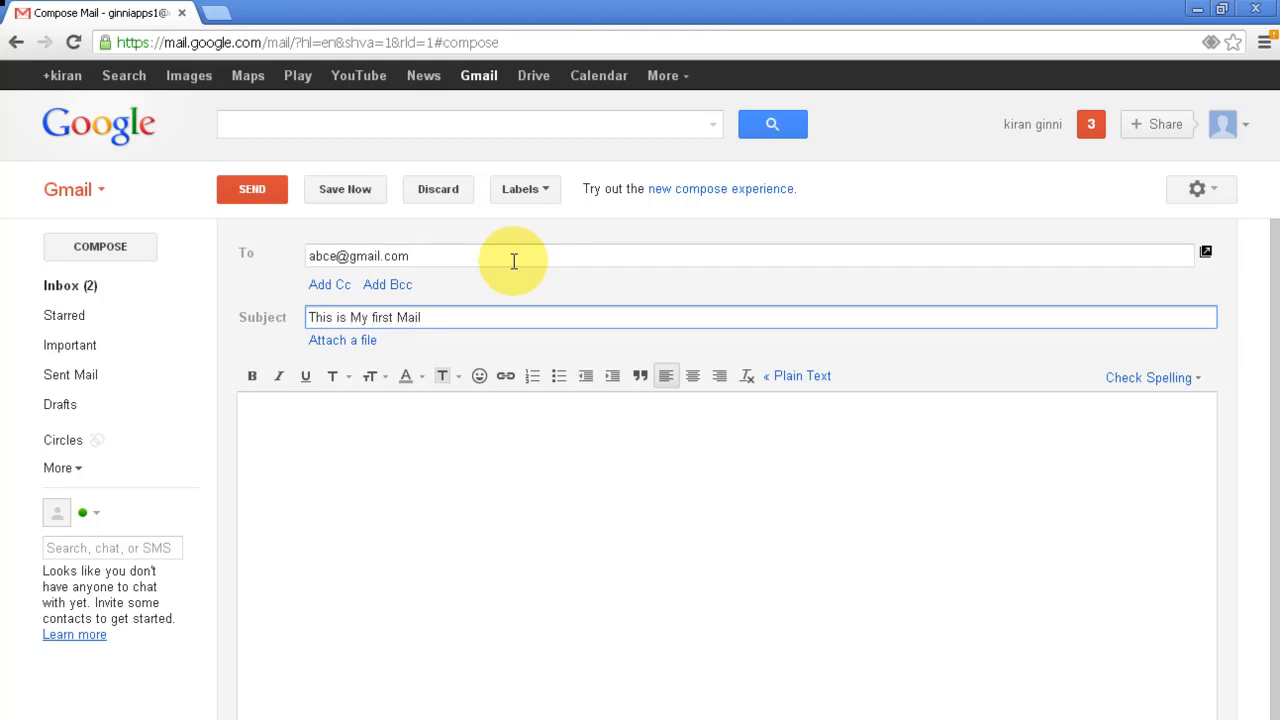
text(hi...)
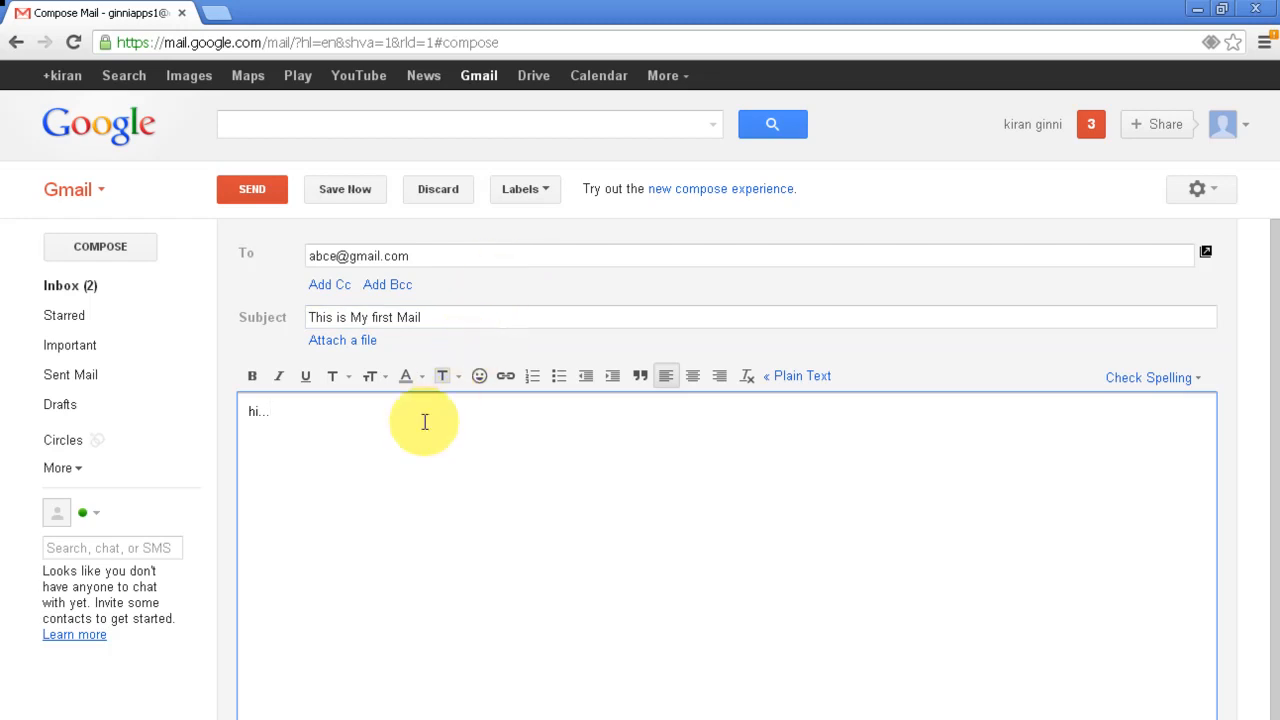
text(Thanks)
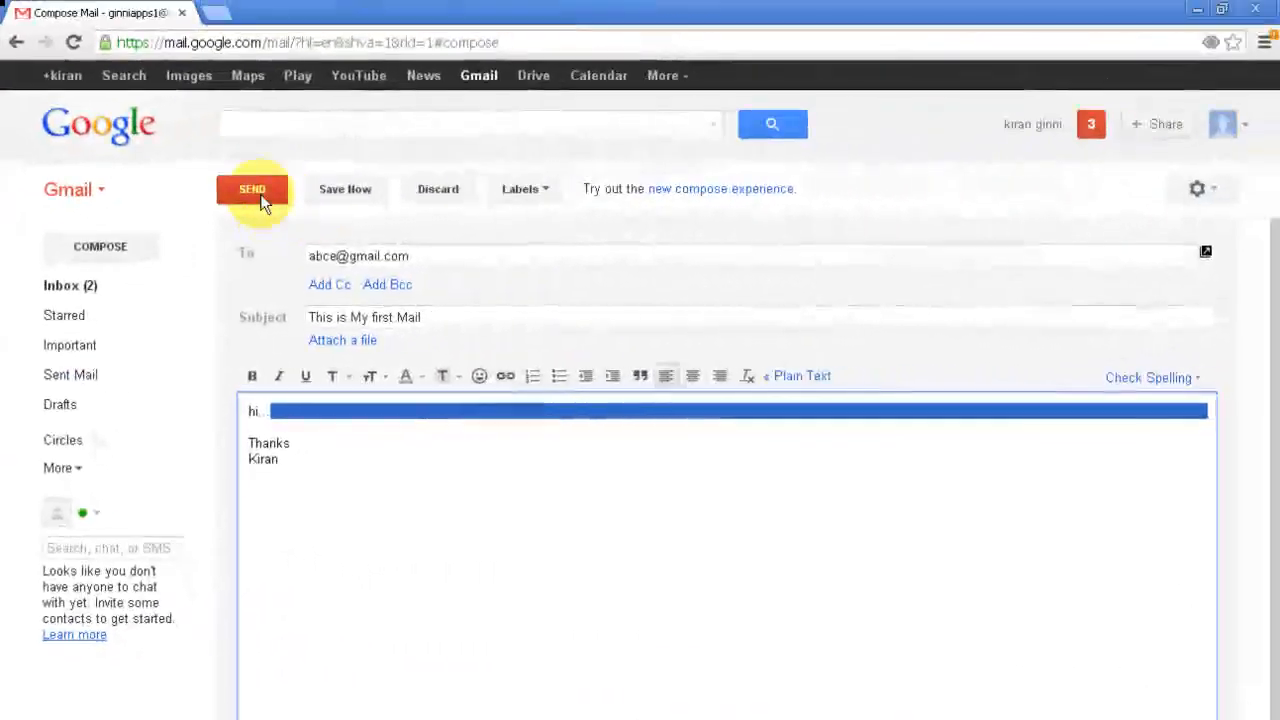
mouse_move(424, 82)
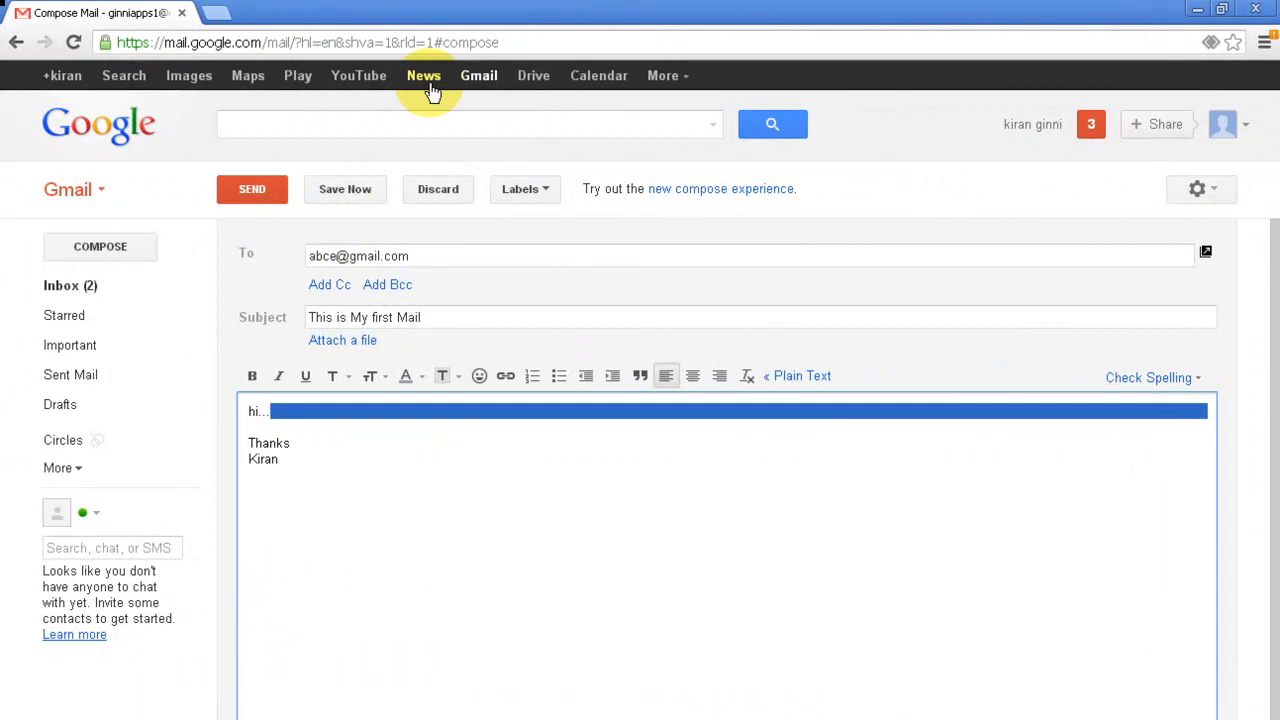
mouse_move(359, 77)
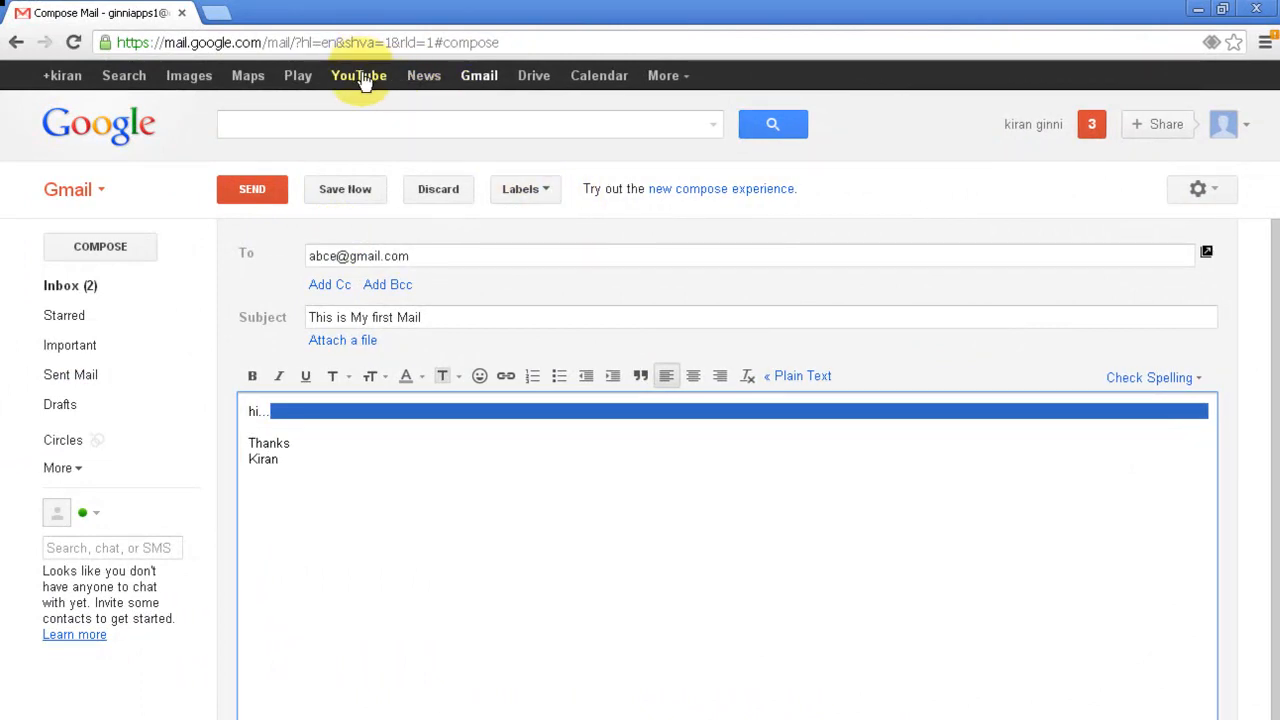
Step: Sign in to YouTube from Gmail's Google bar using the new account's password
click(359, 75)
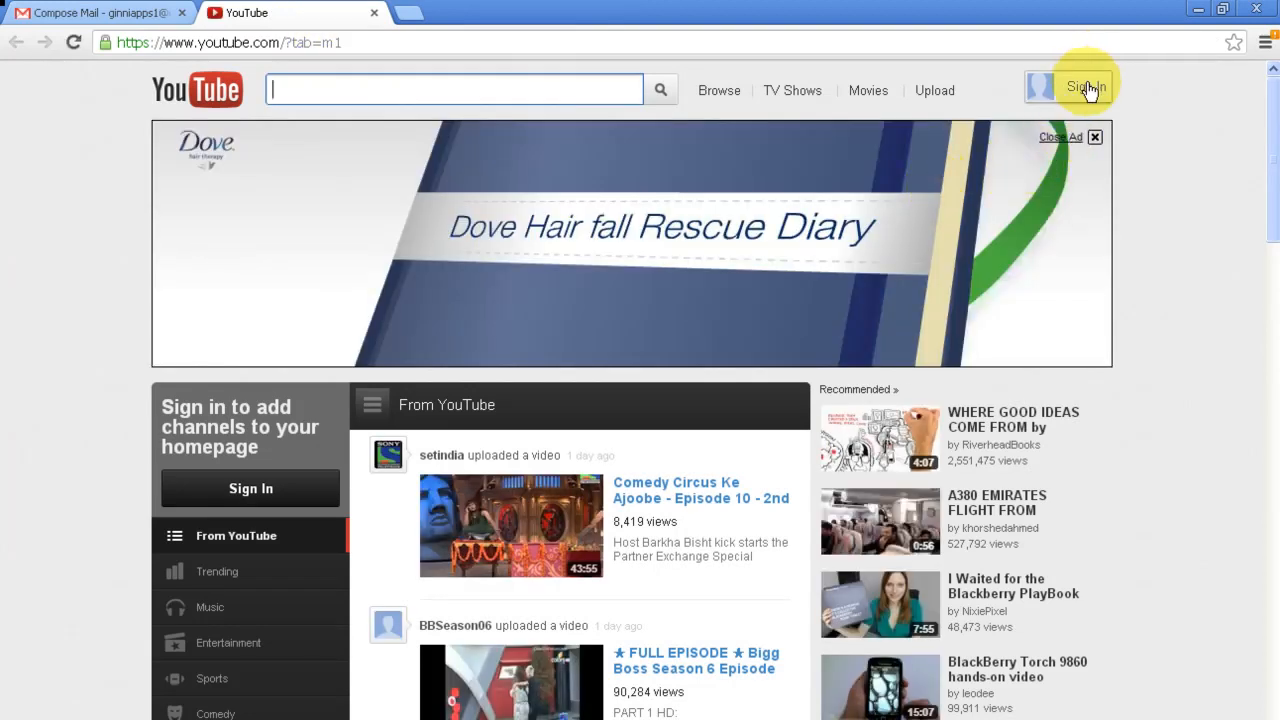
click(1095, 85)
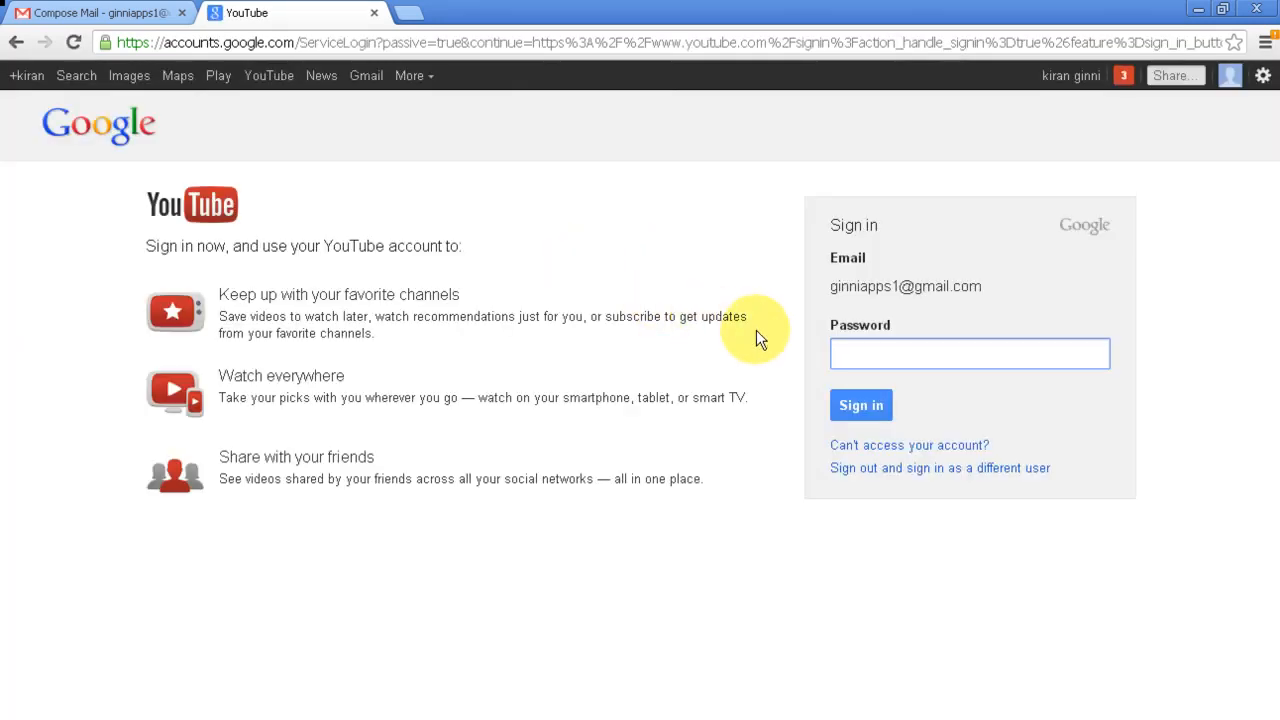
click(861, 405)
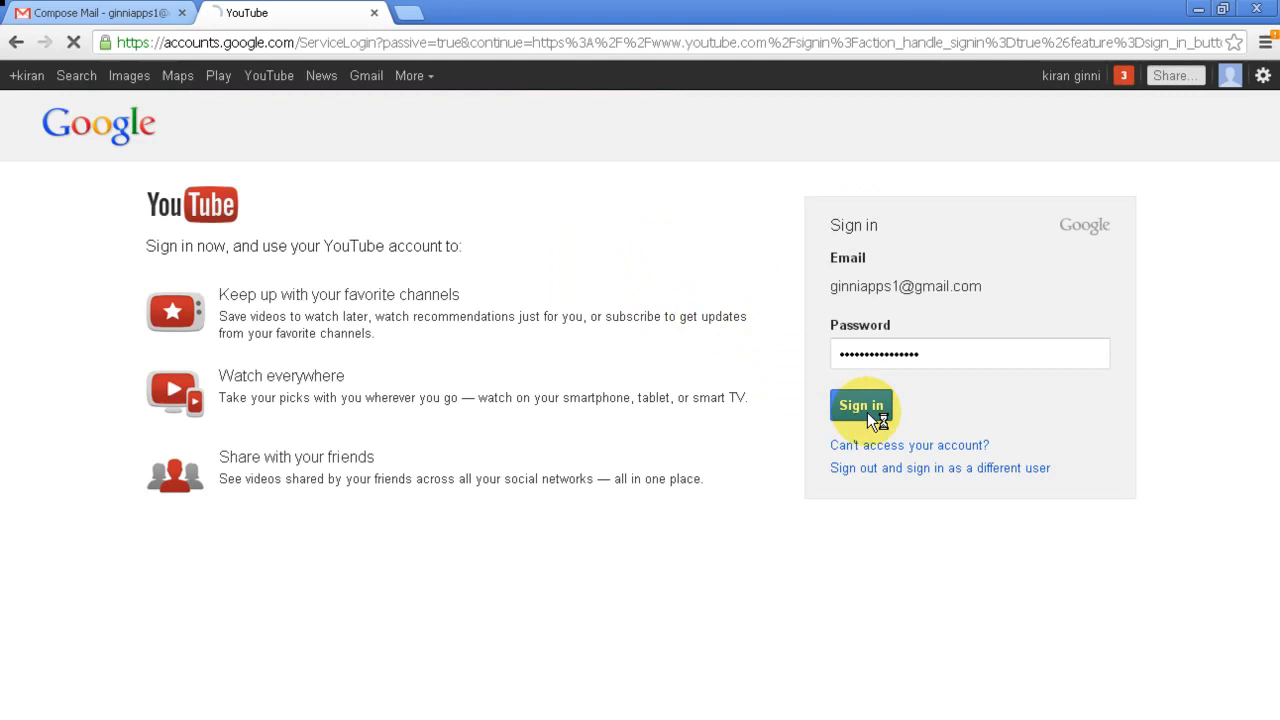
click(861, 405)
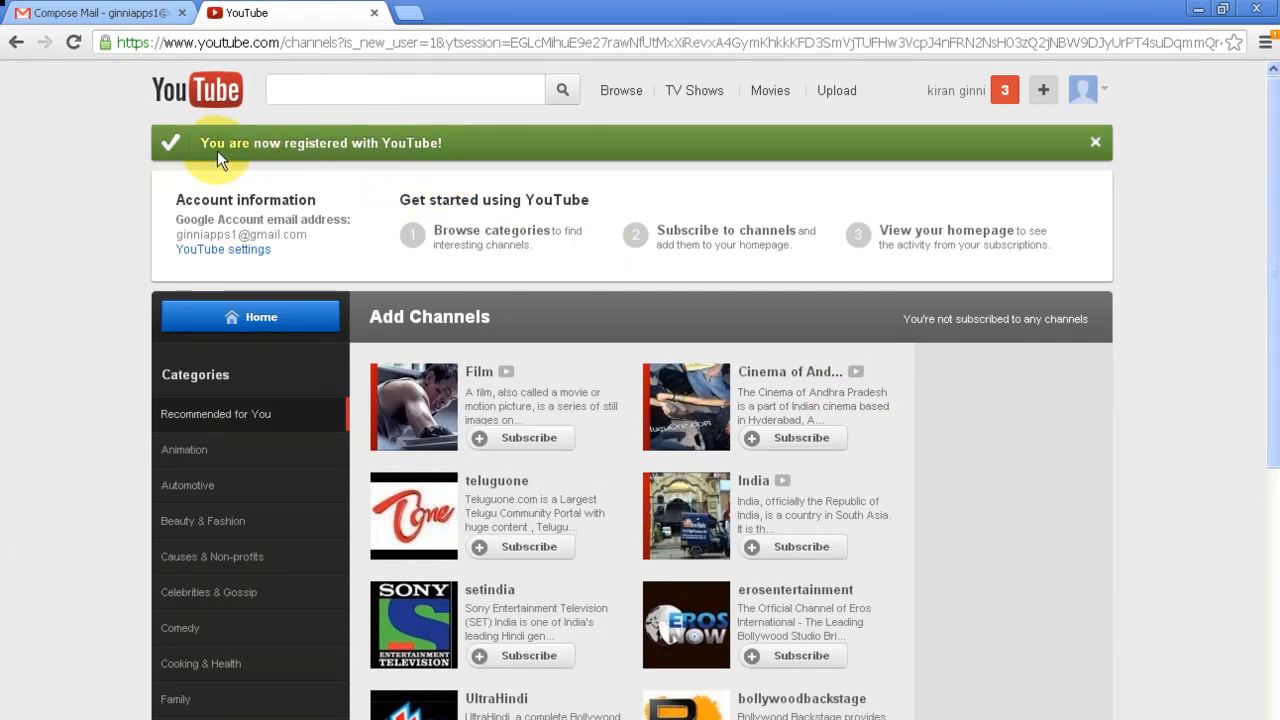
mouse_move(692, 222)
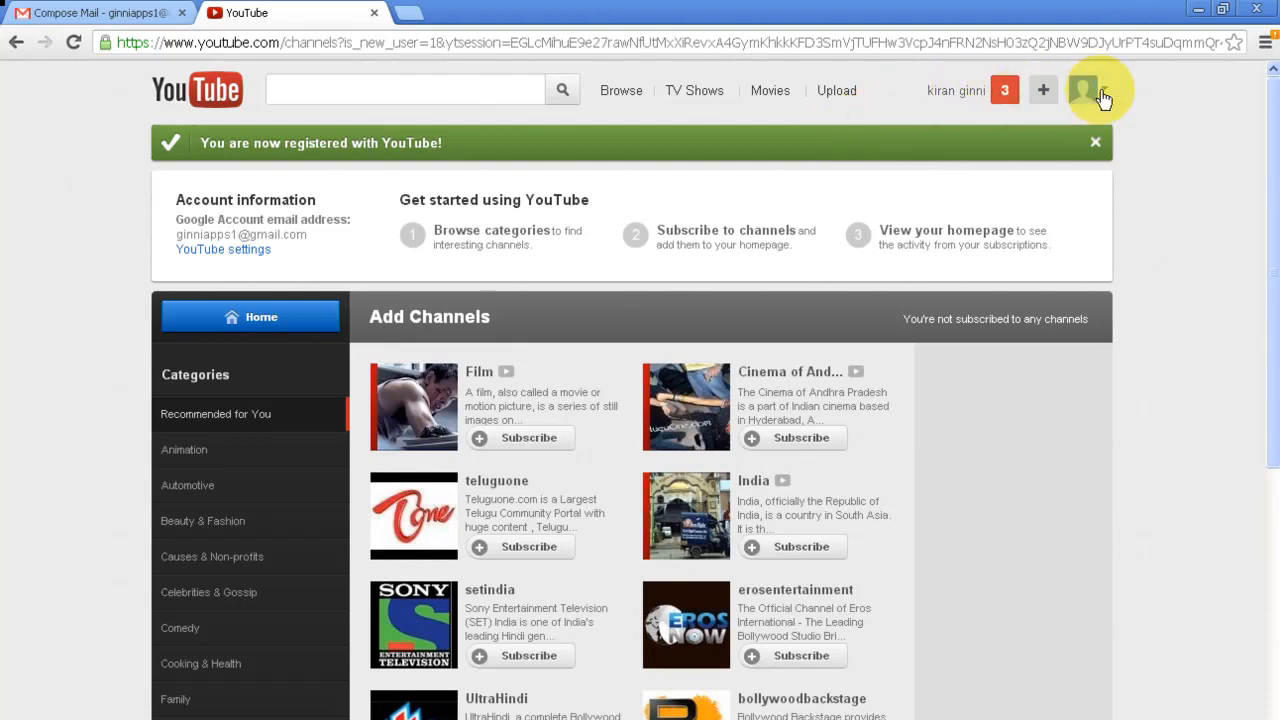
Step: Enable the account in YouTube settings' Monetization page and confirm creating the channel
click(1091, 90)
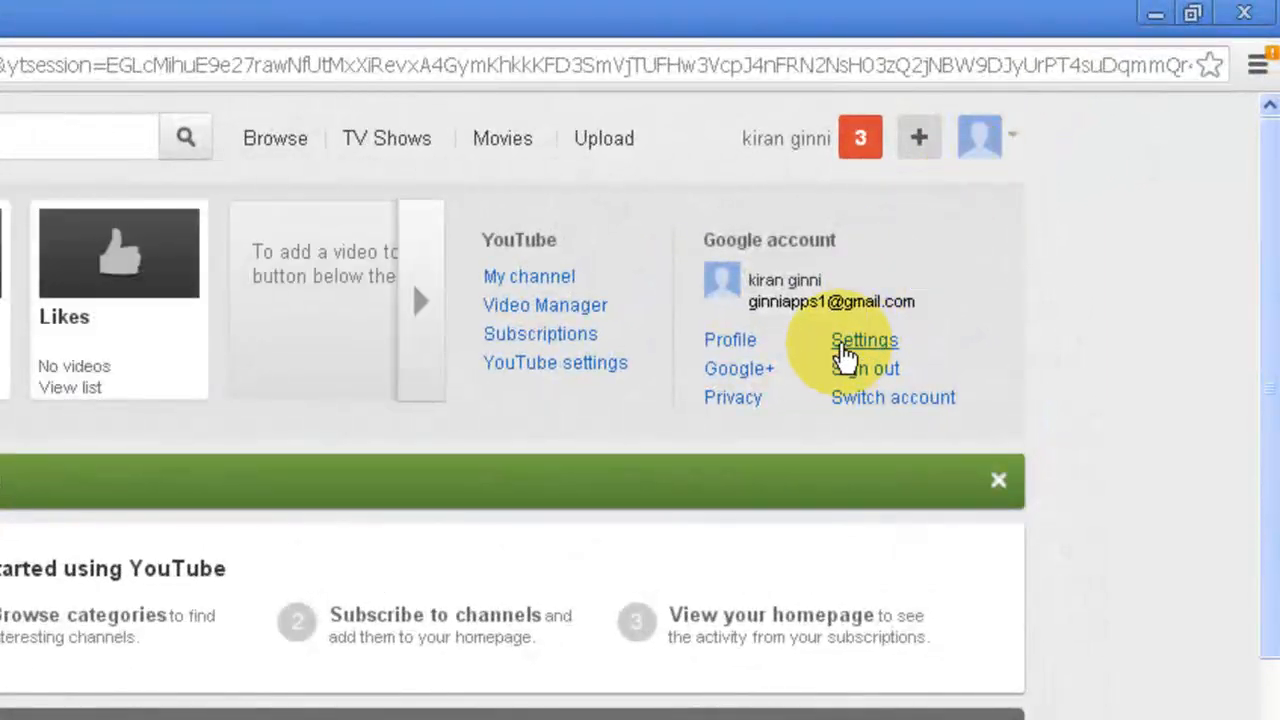
mouse_move(570, 375)
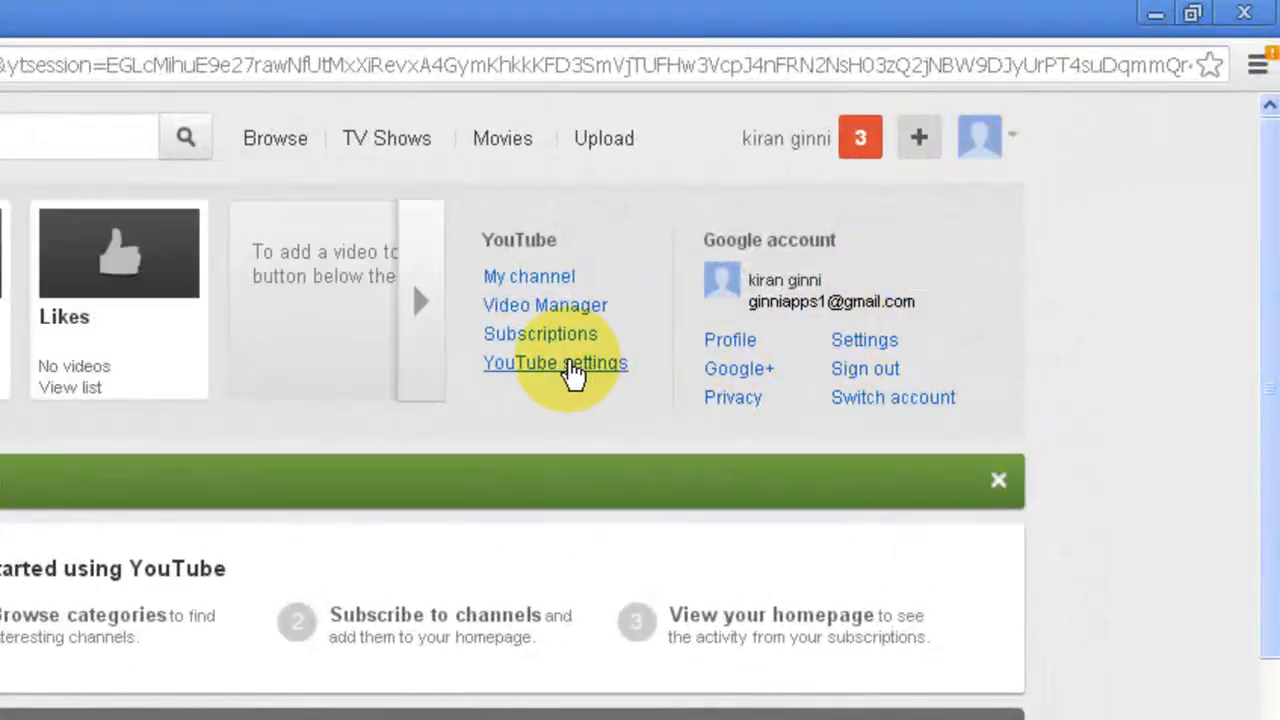
click(554, 363)
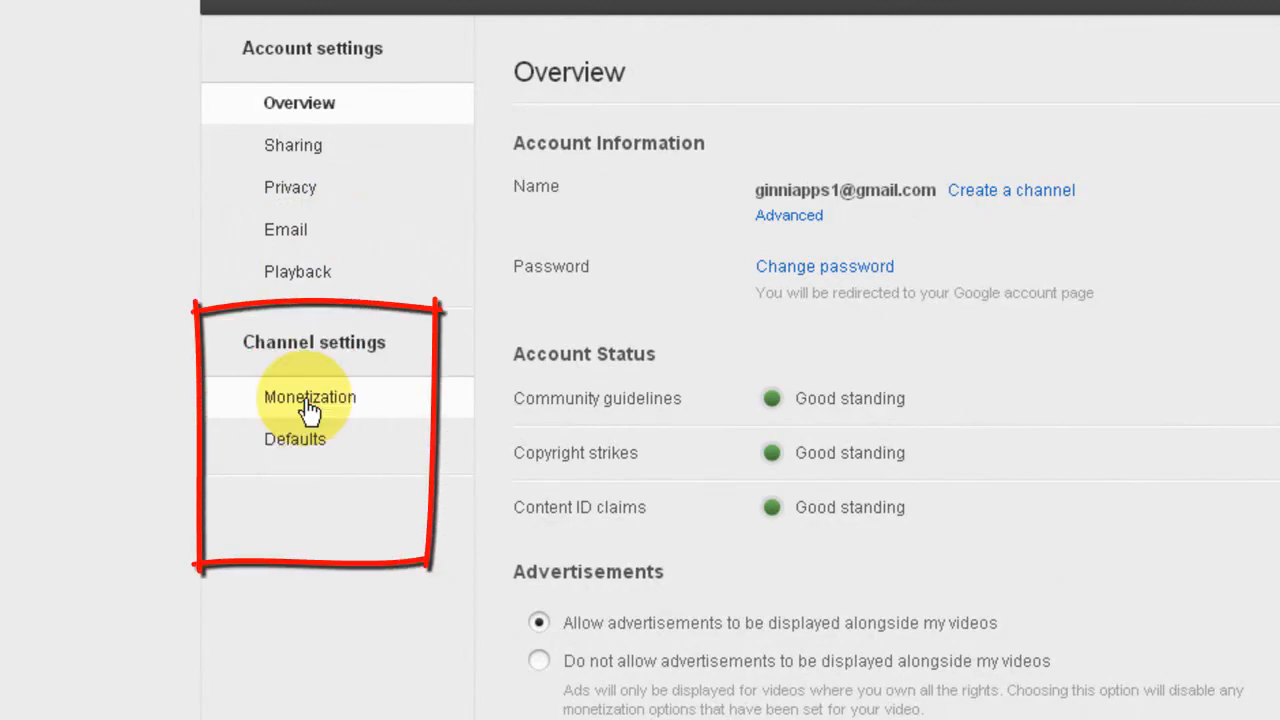
click(311, 397)
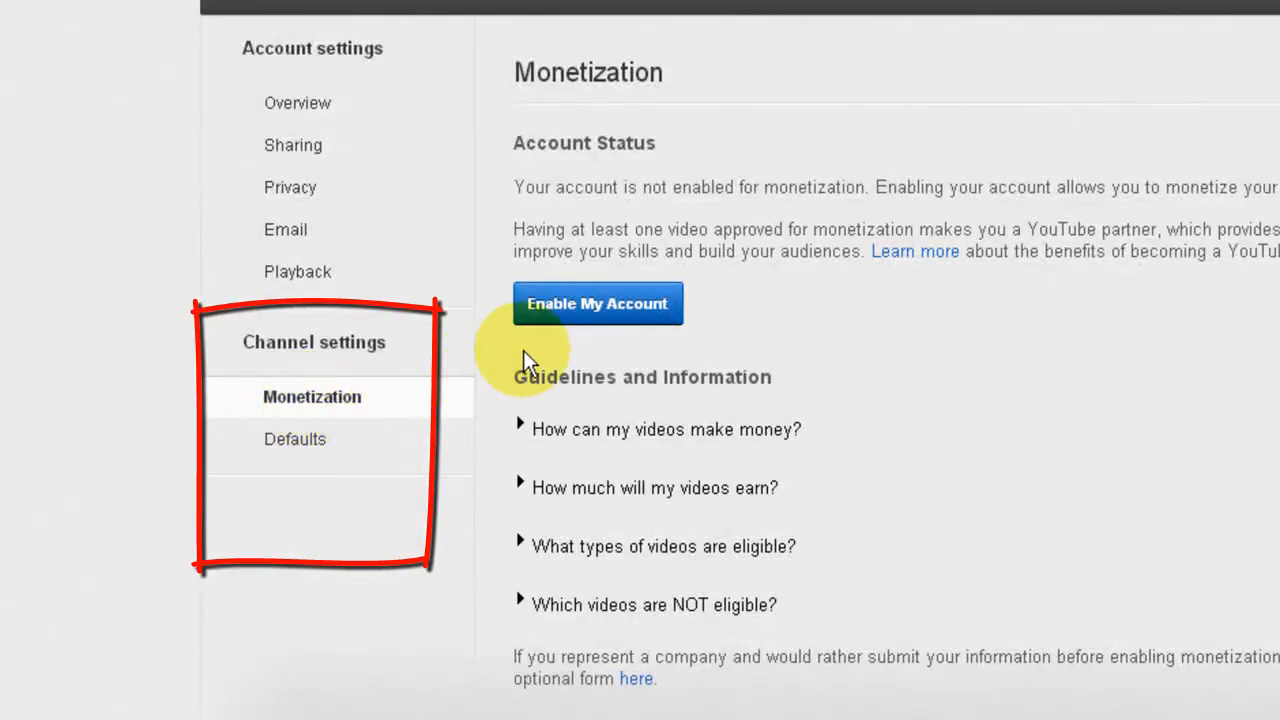
mouse_move(871, 174)
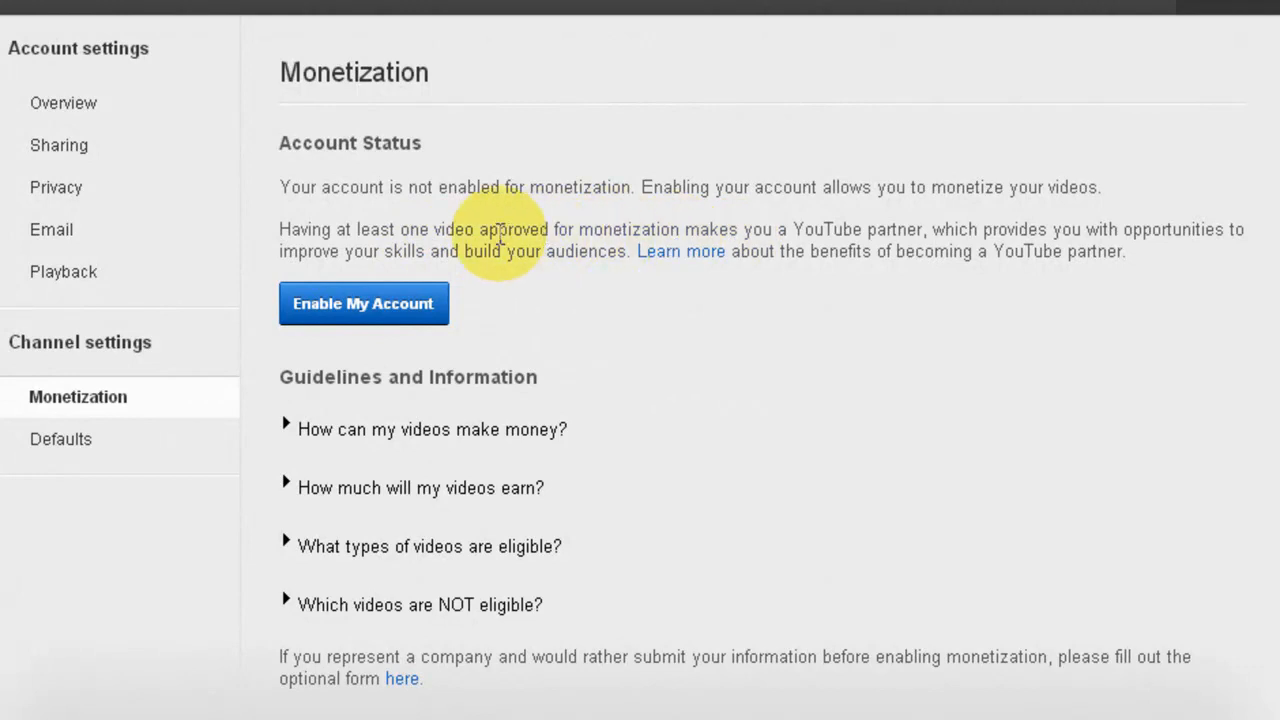
mouse_move(290, 230)
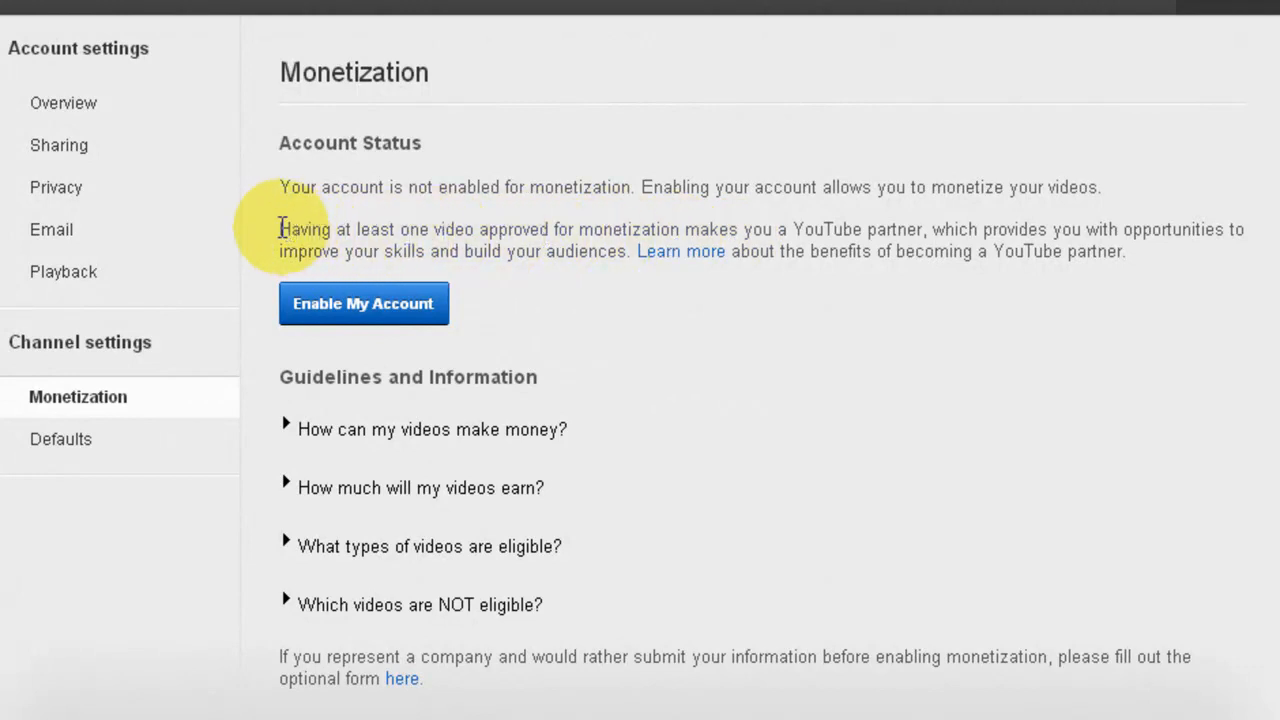
drag(279, 229, 790, 229)
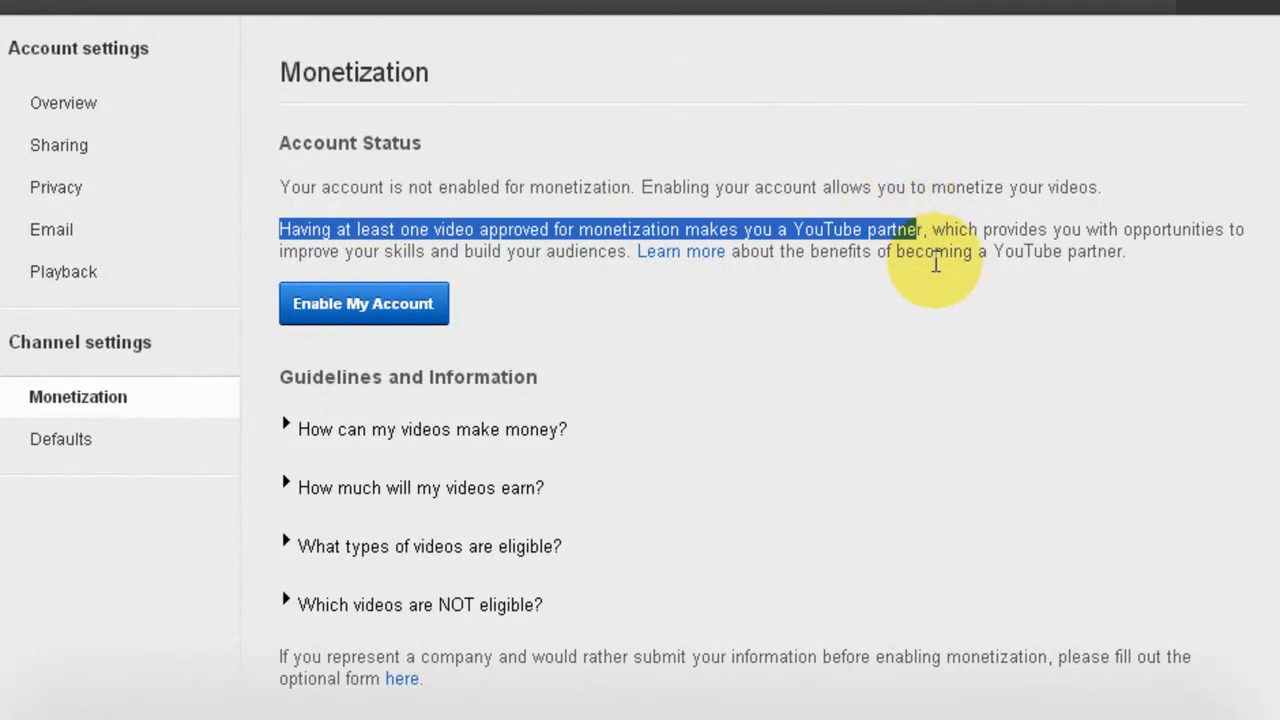
mouse_move(935, 280)
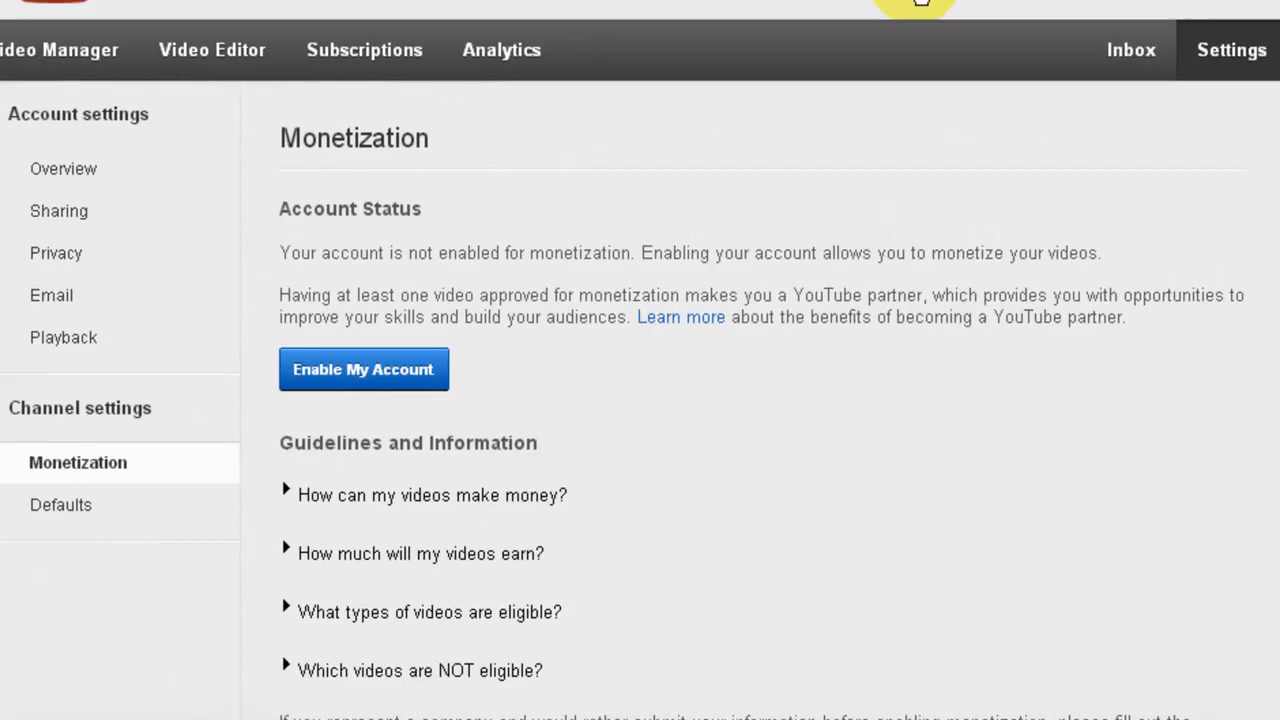
click(363, 369)
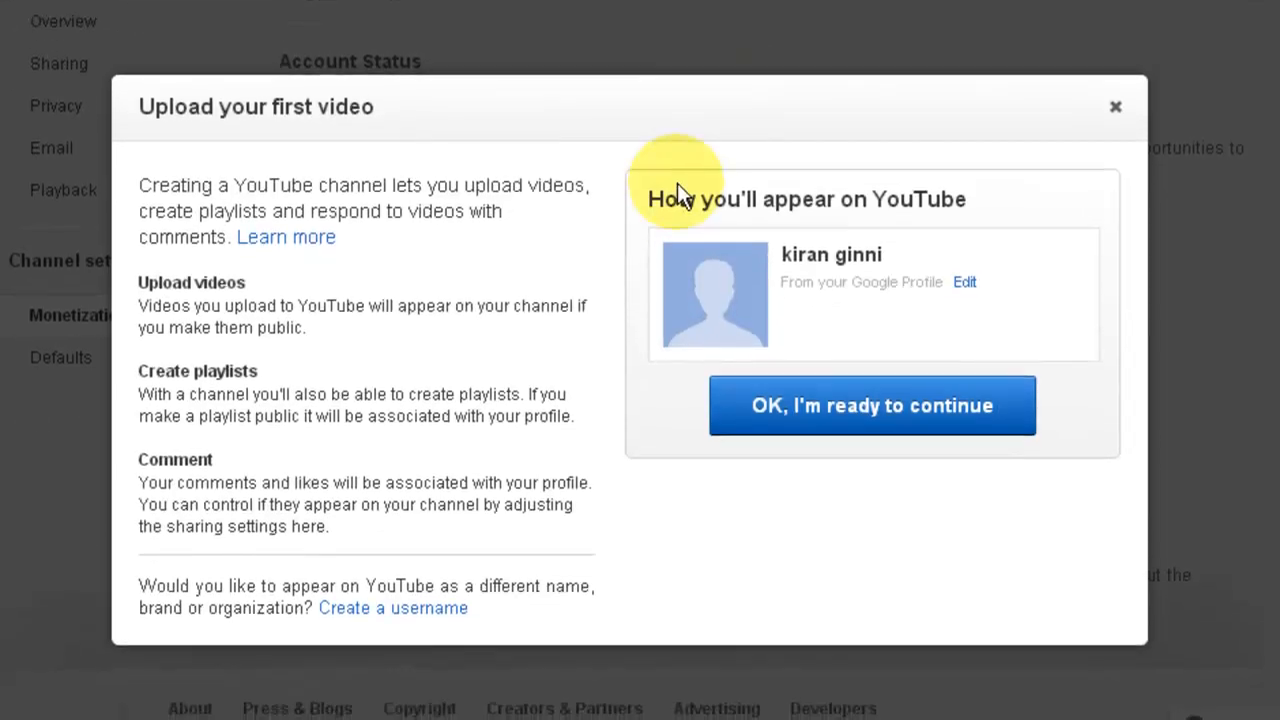
mouse_move(827, 417)
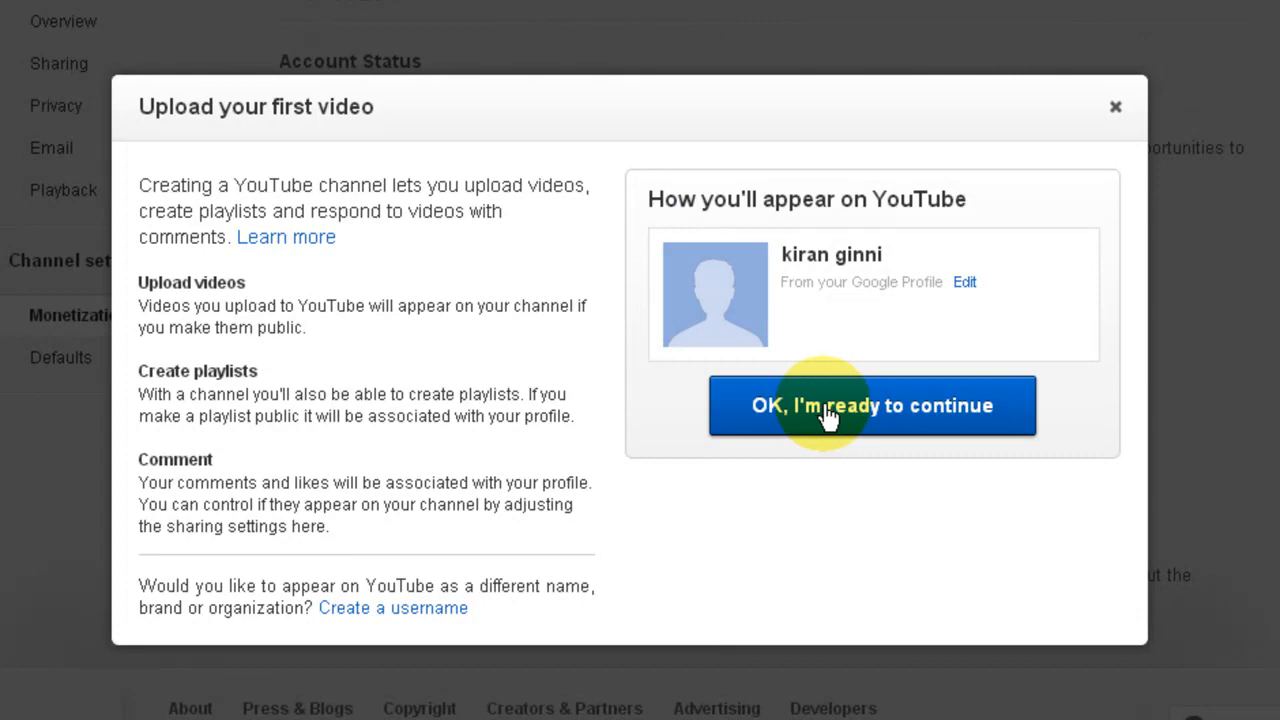
click(836, 405)
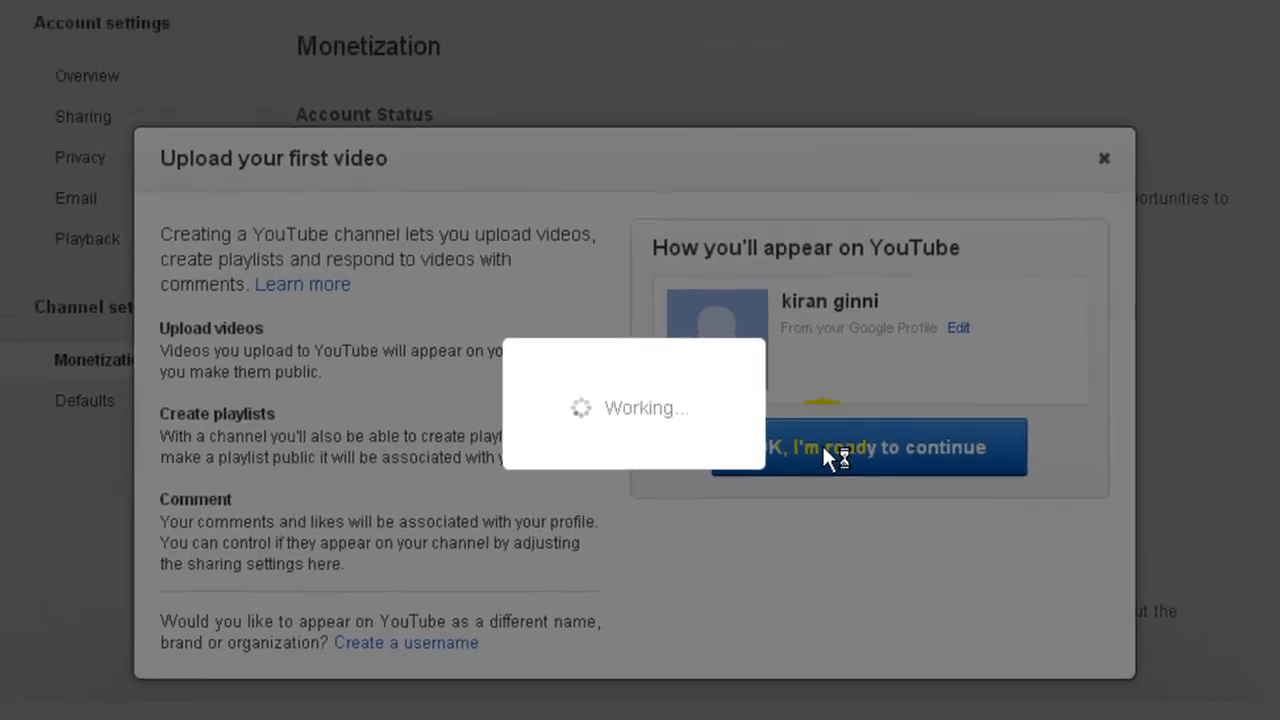
Step: Select Mozilla_Navigation.mp4 from the computer and start its upload
click(868, 447)
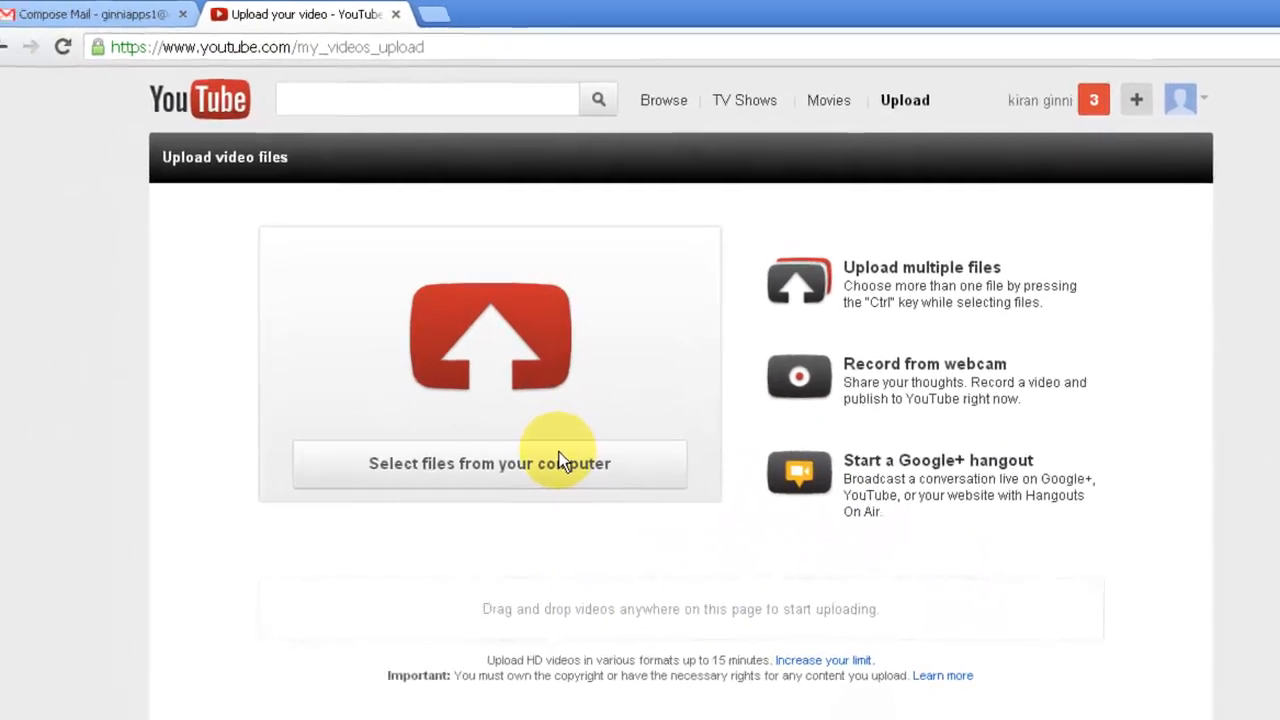
click(490, 463)
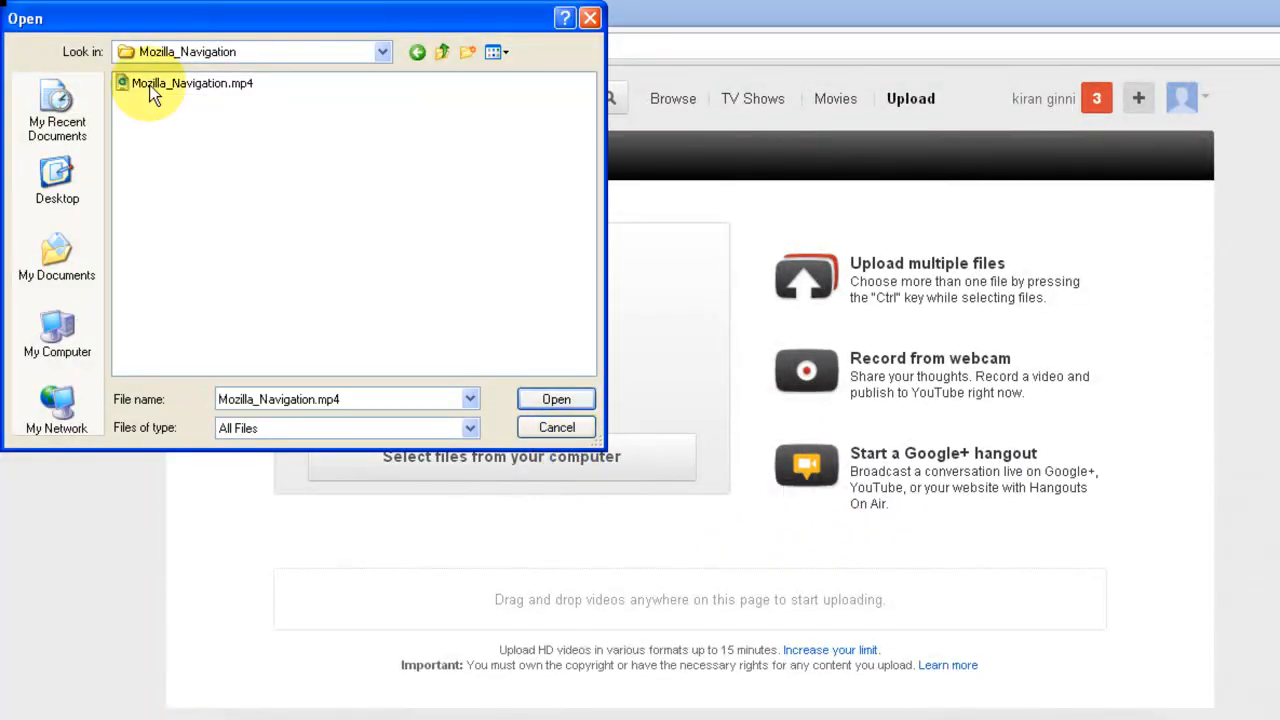
click(185, 83)
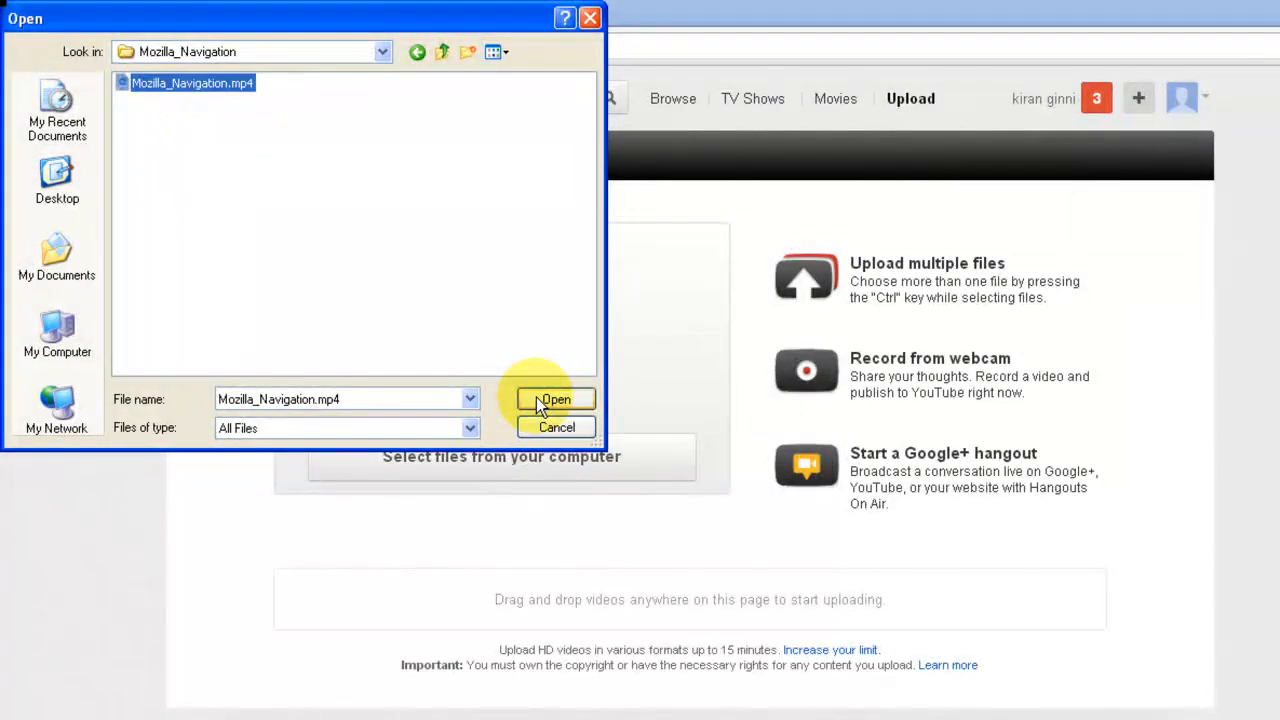
click(557, 398)
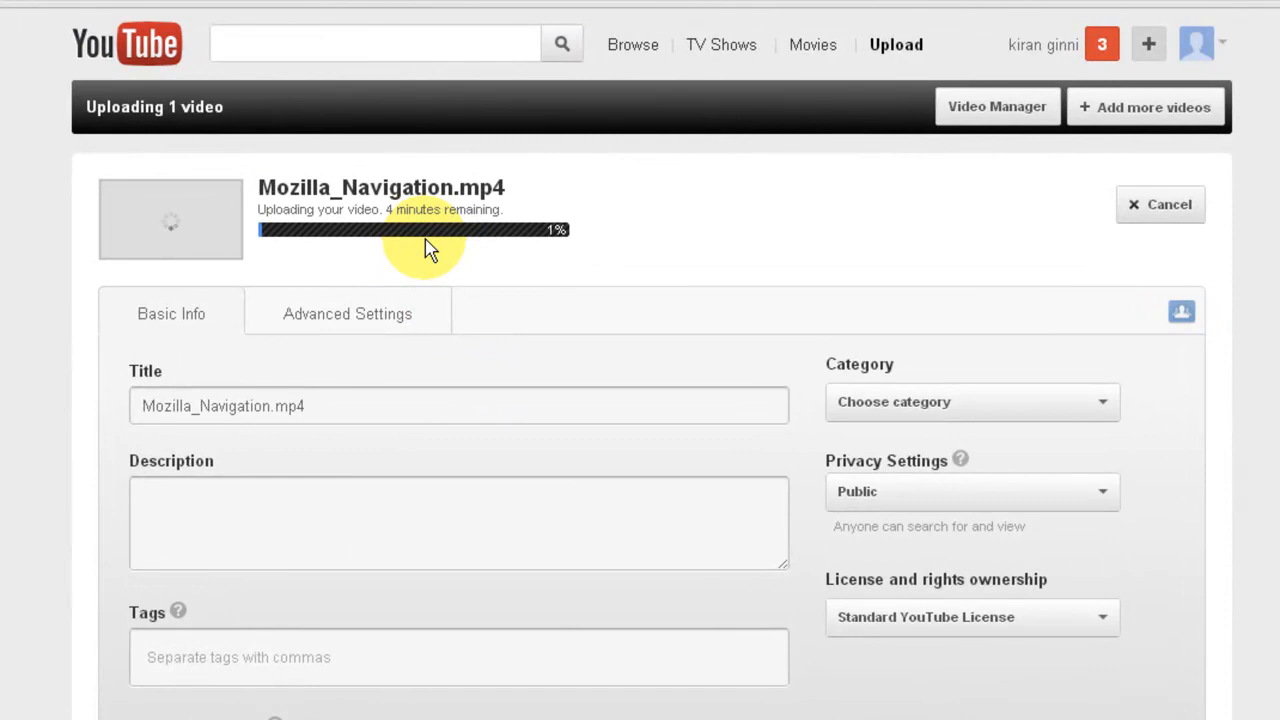
Step: Title the video 'How to Navigate in Mozilla Browser' and add tags Mozilla Browser, Navigation, Open Files, Clearing Cache
click(357, 406)
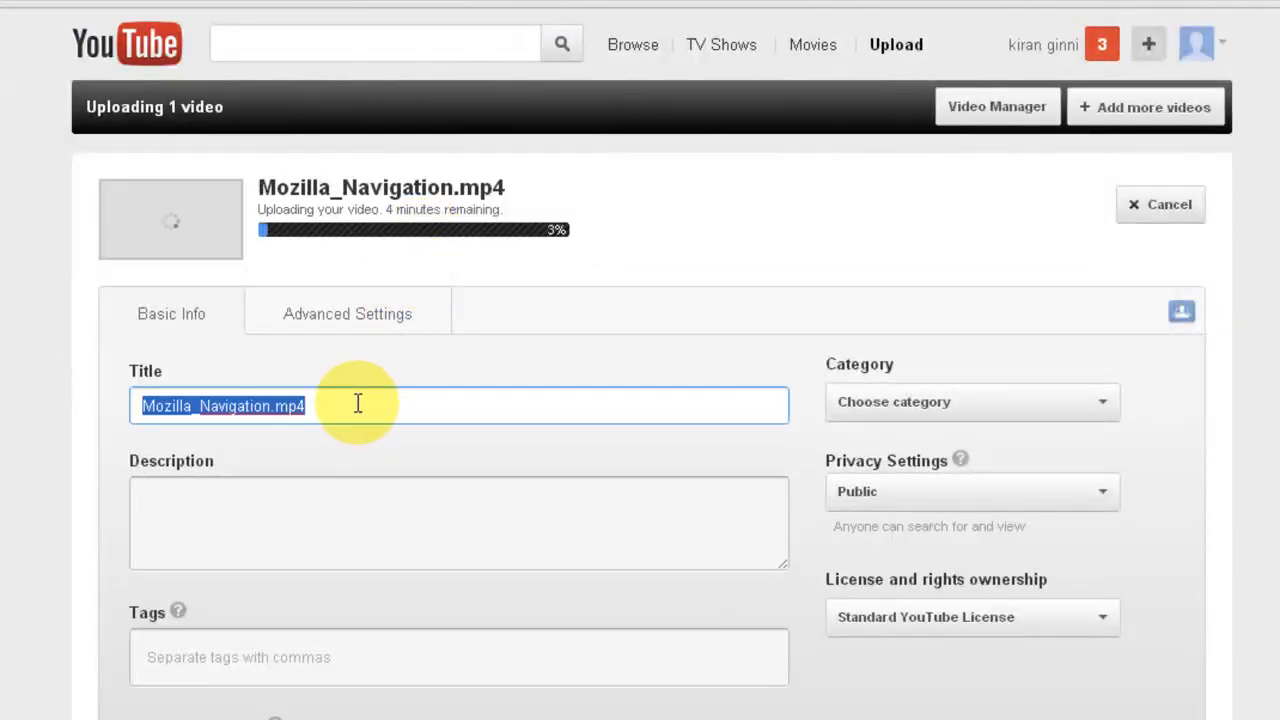
text(How to Navig)
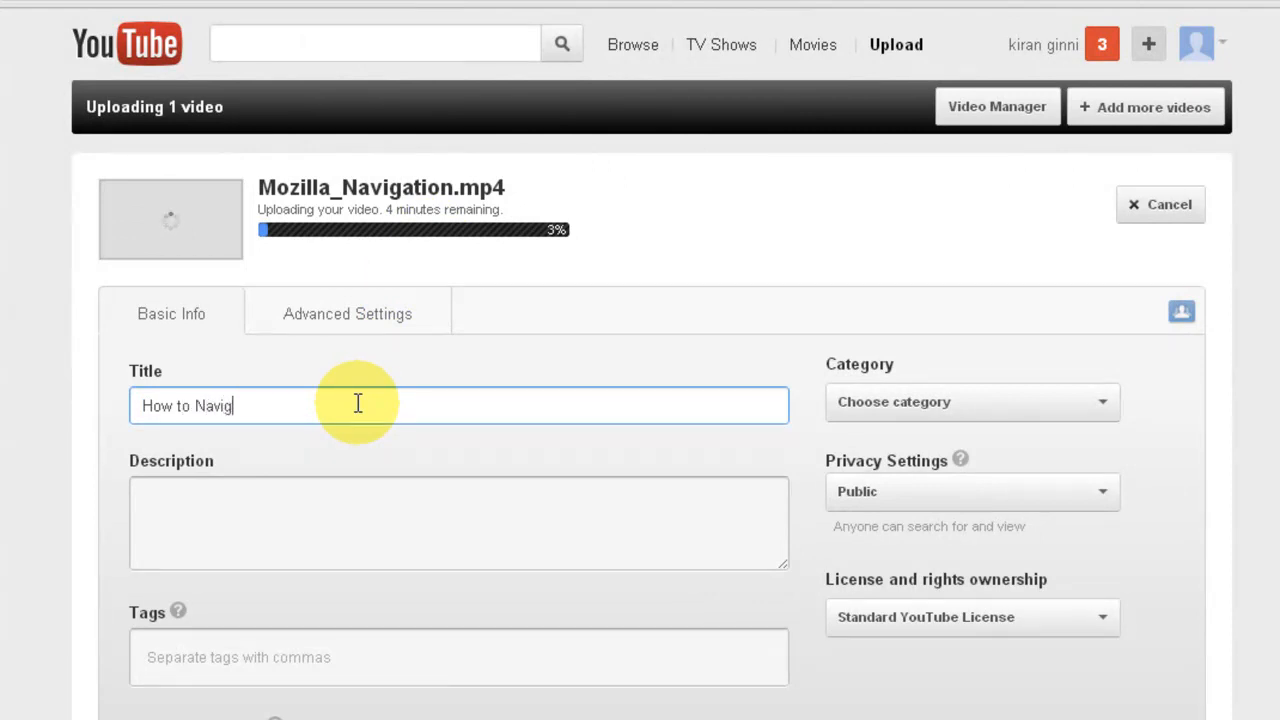
text(ate i)
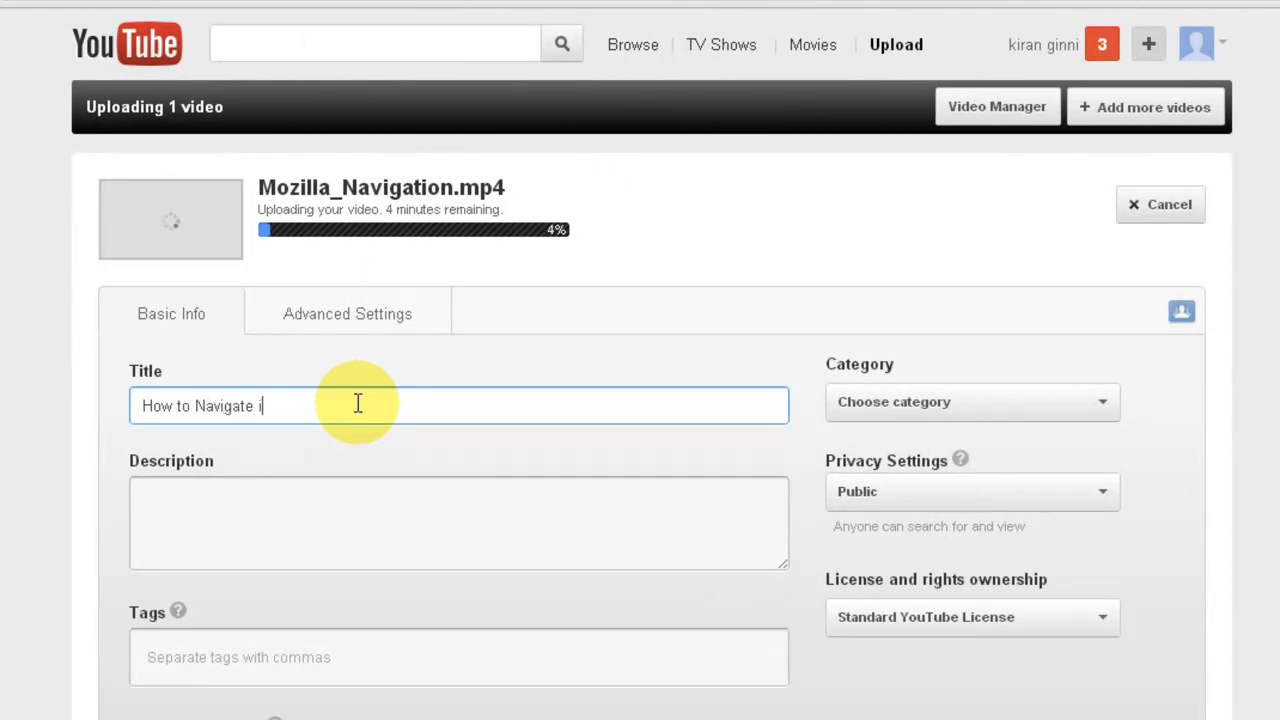
text(n Mob)
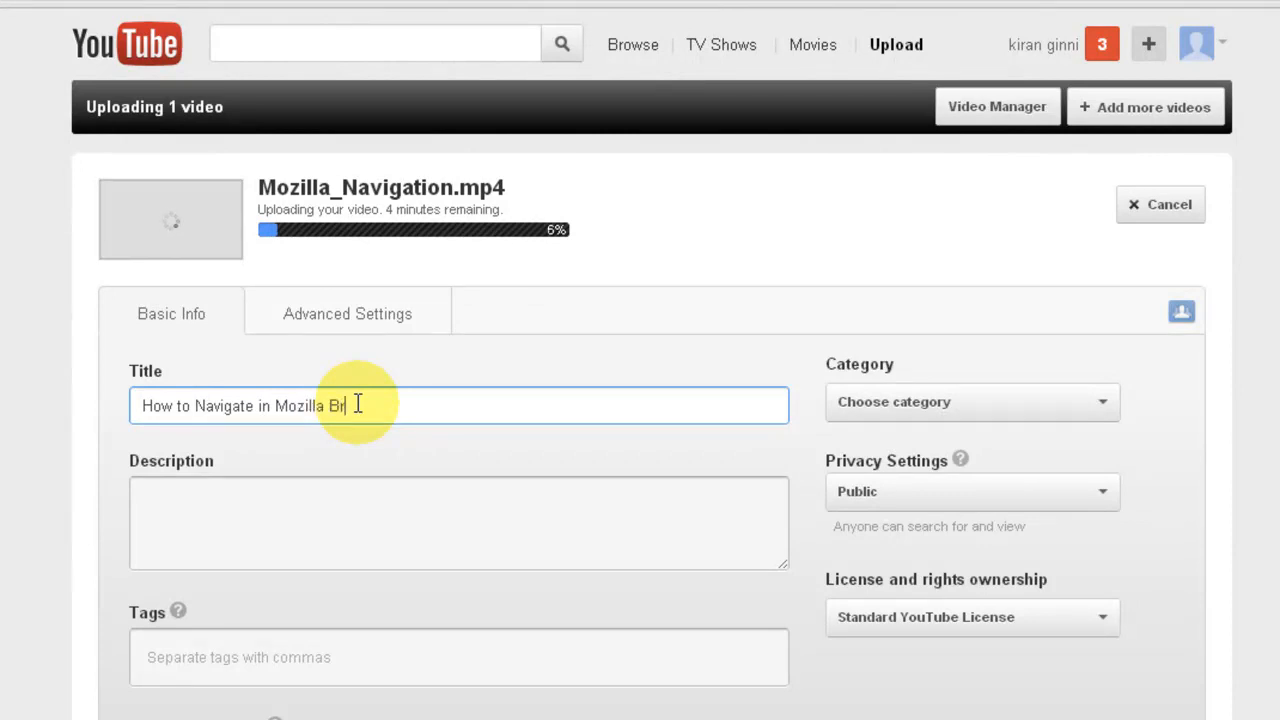
text(owser)
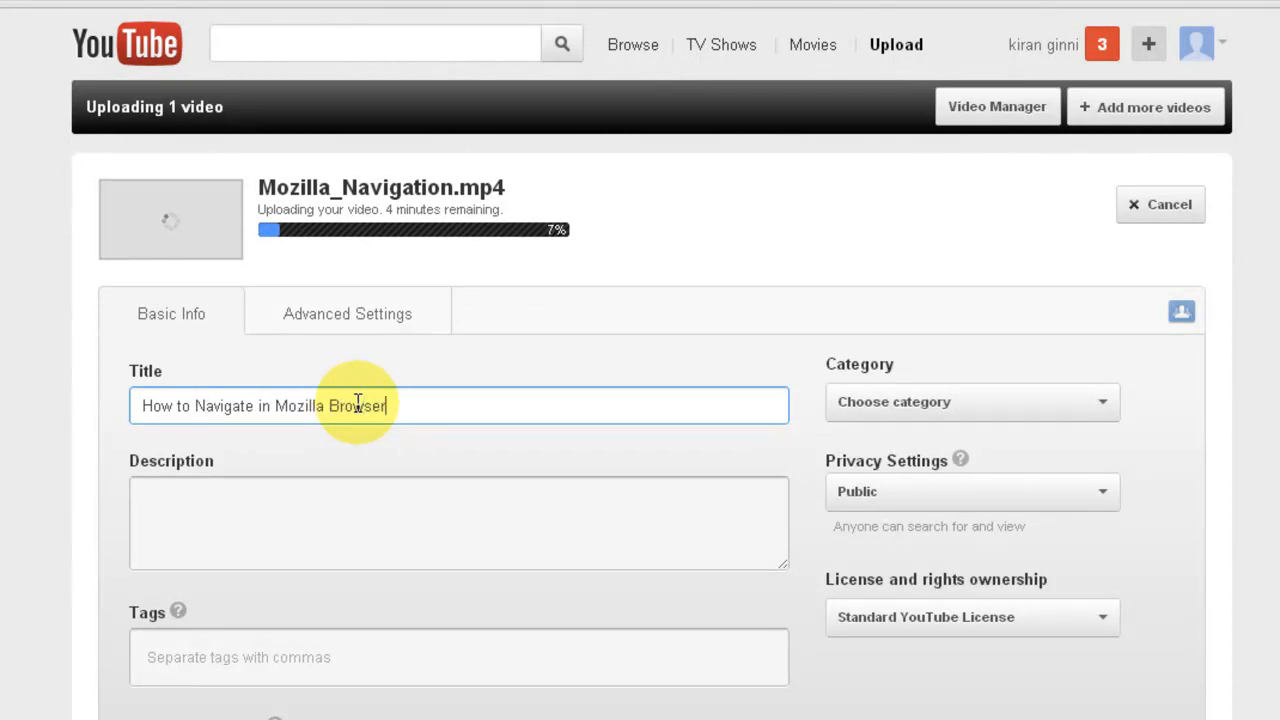
mouse_move(352, 415)
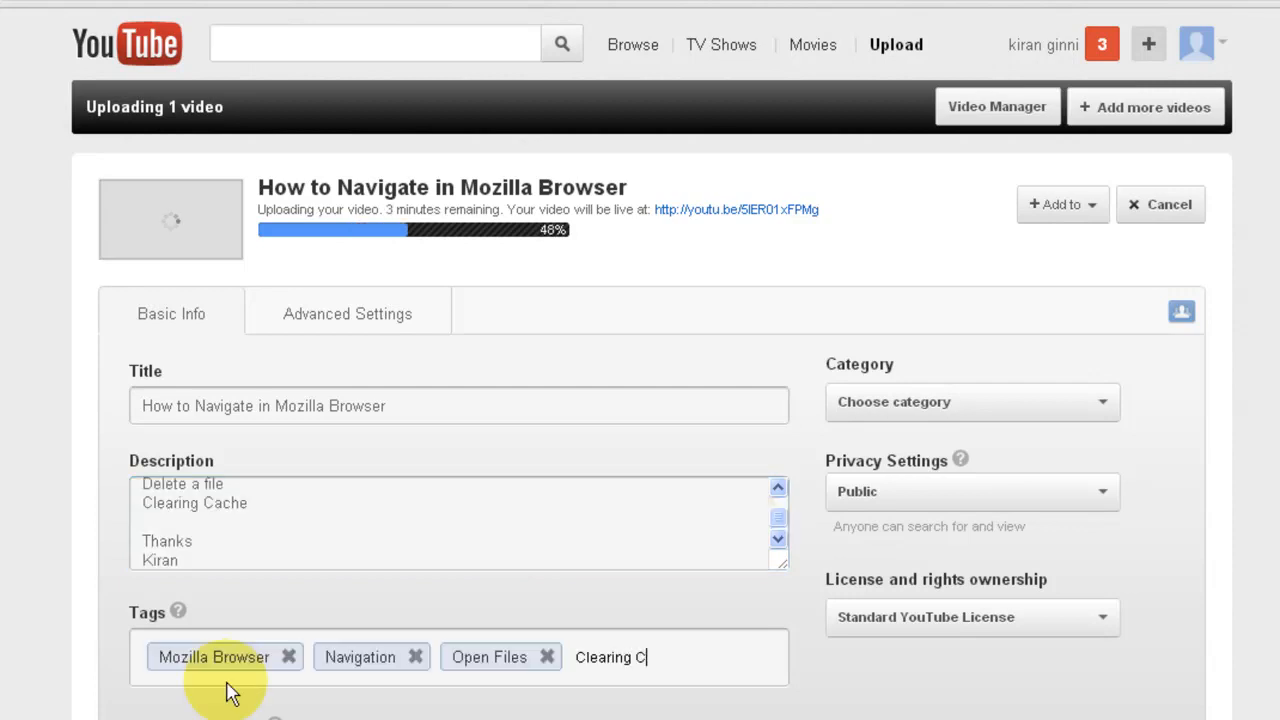
key(Enter)
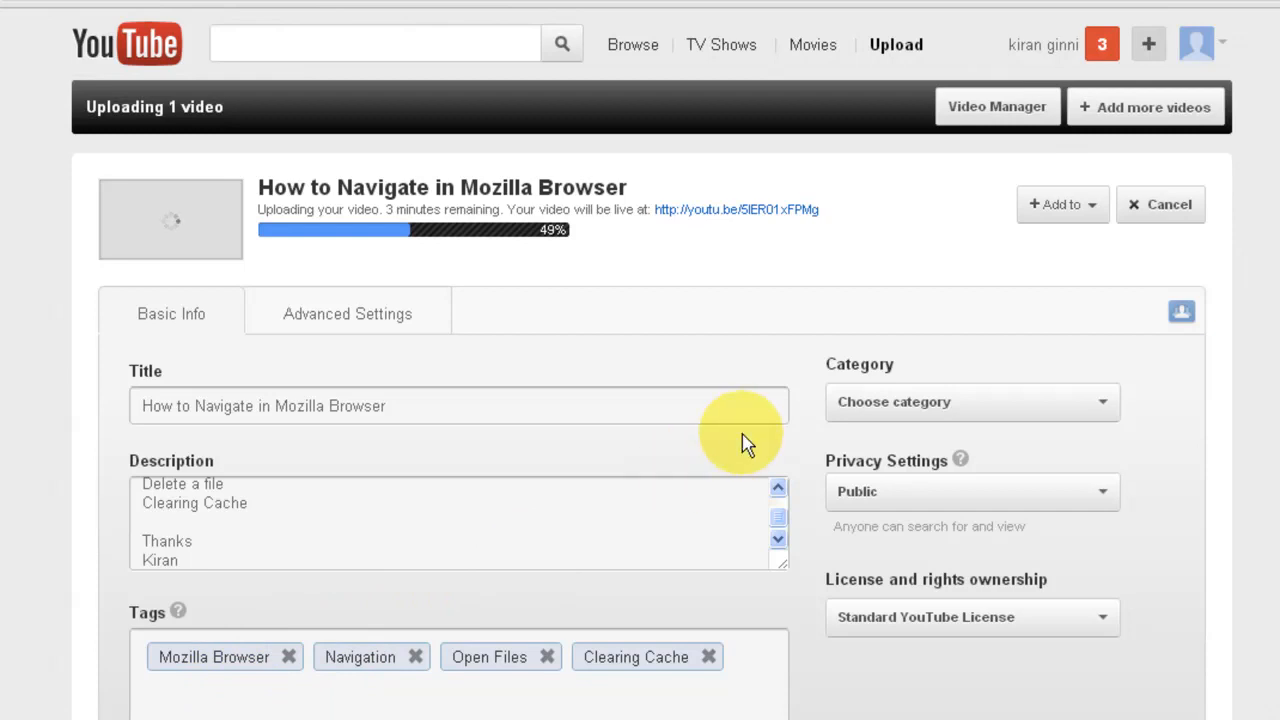
click(973, 402)
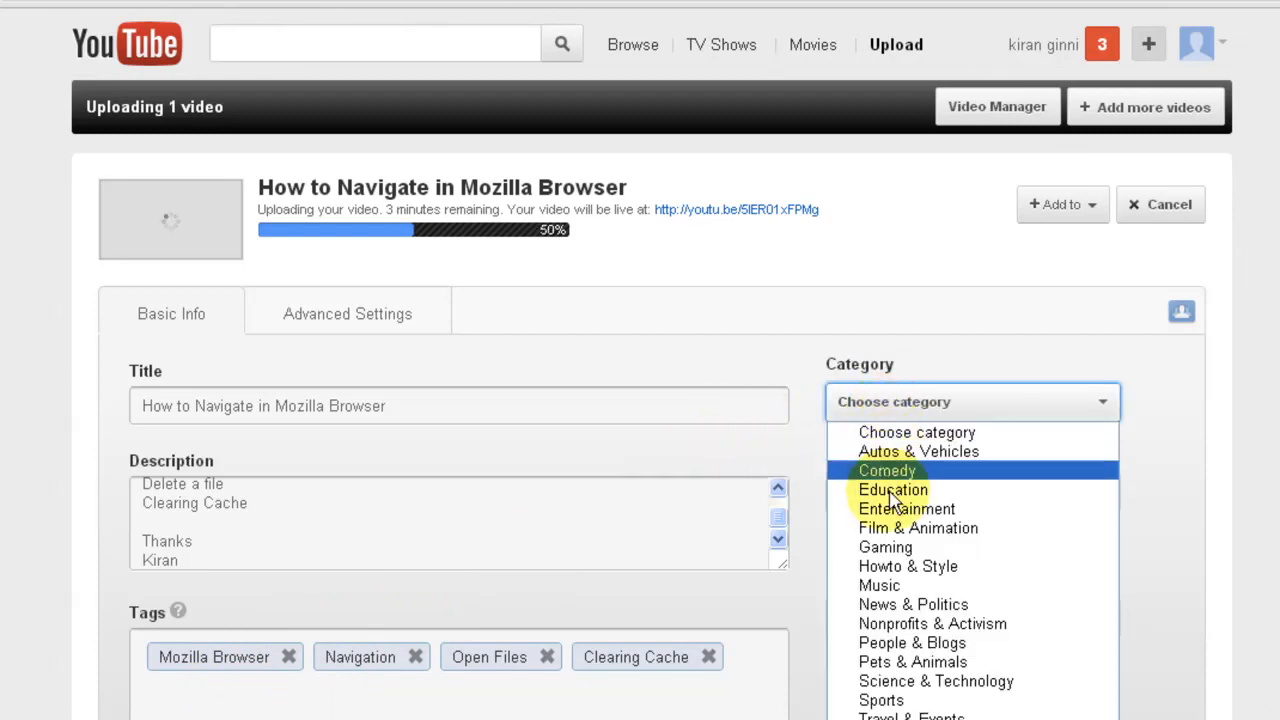
Step: Set category Education, privacy Public, and the Standard YouTube License
click(892, 489)
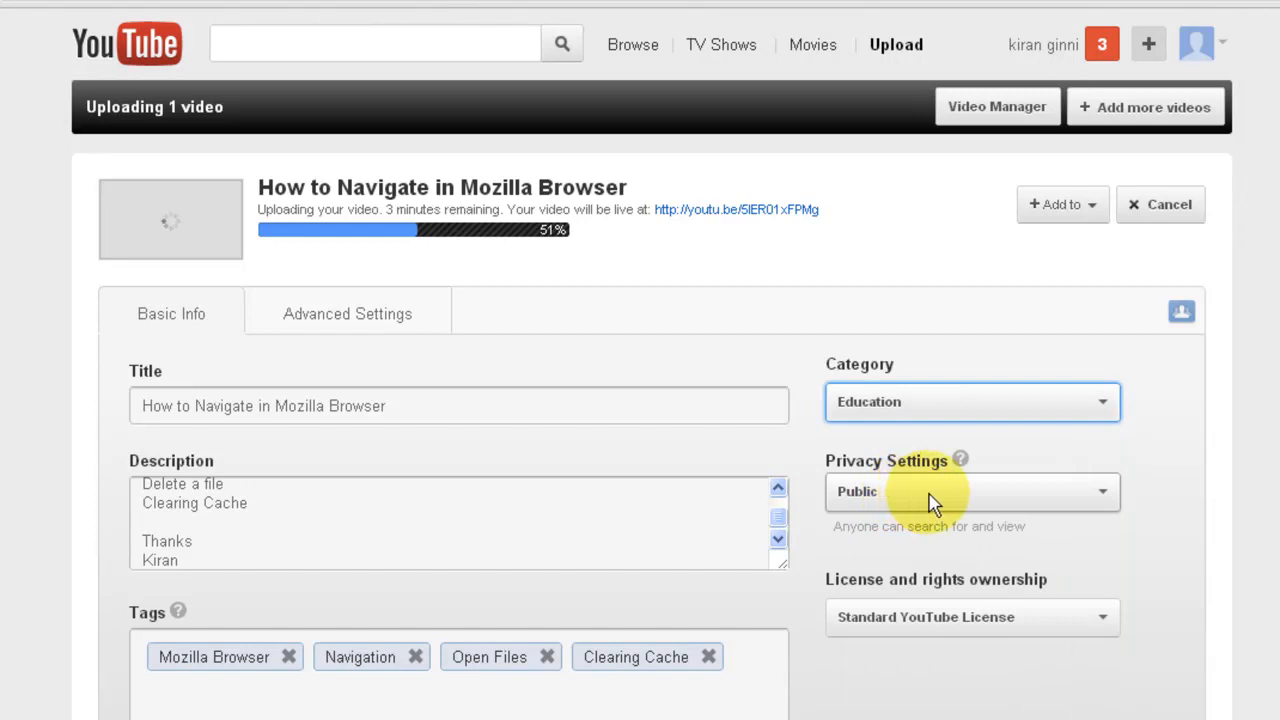
click(971, 491)
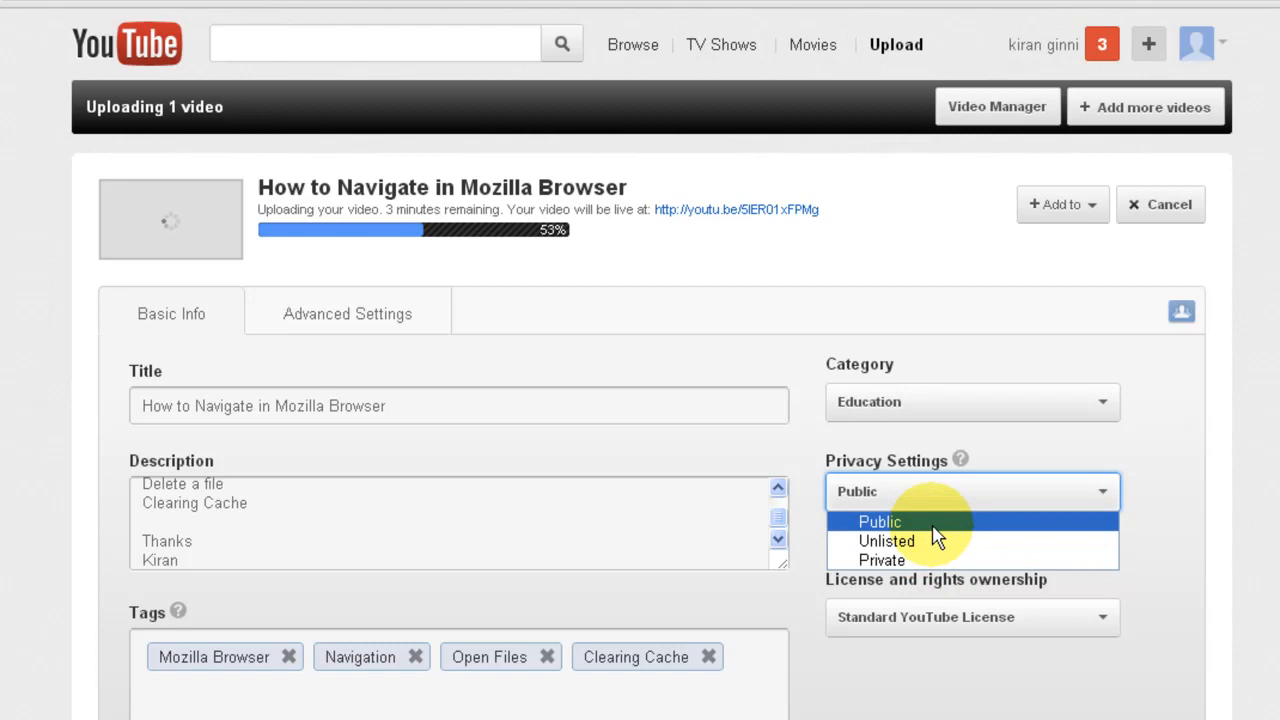
click(872, 521)
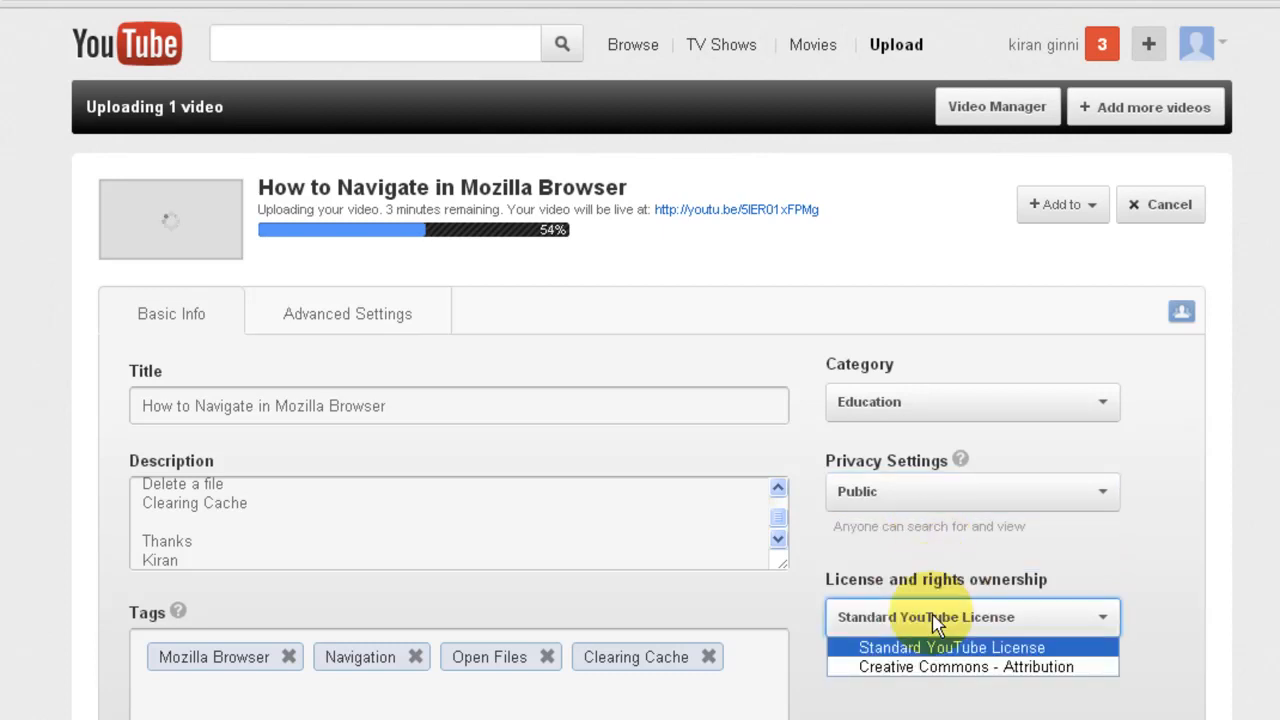
click(953, 647)
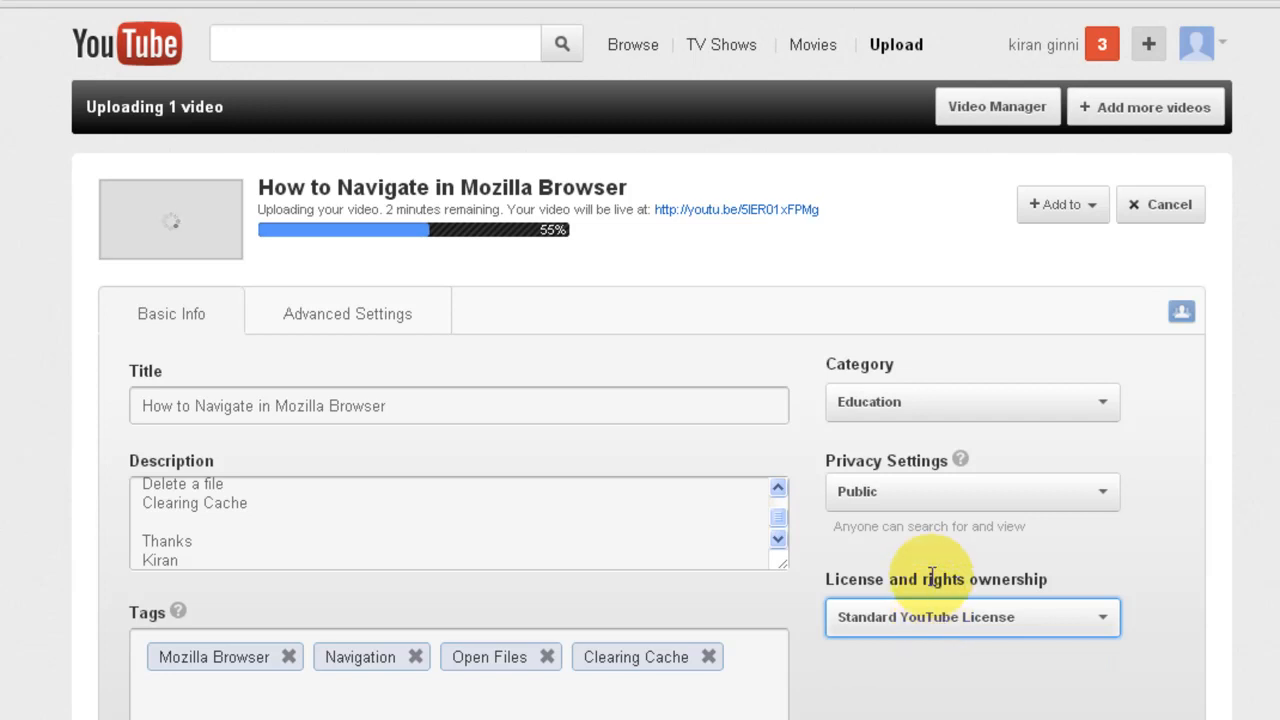
mouse_move(1030, 318)
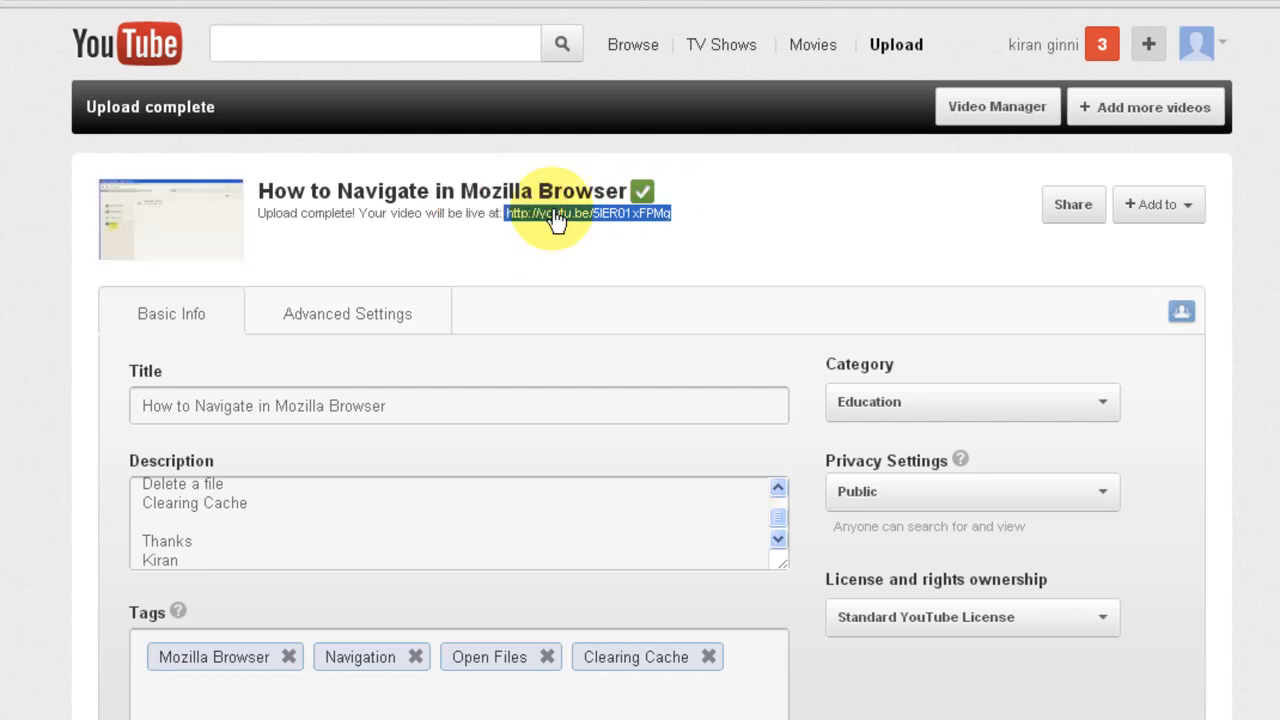
Step: Open the finished upload's video URL in a new browser tab
right_click(558, 218)
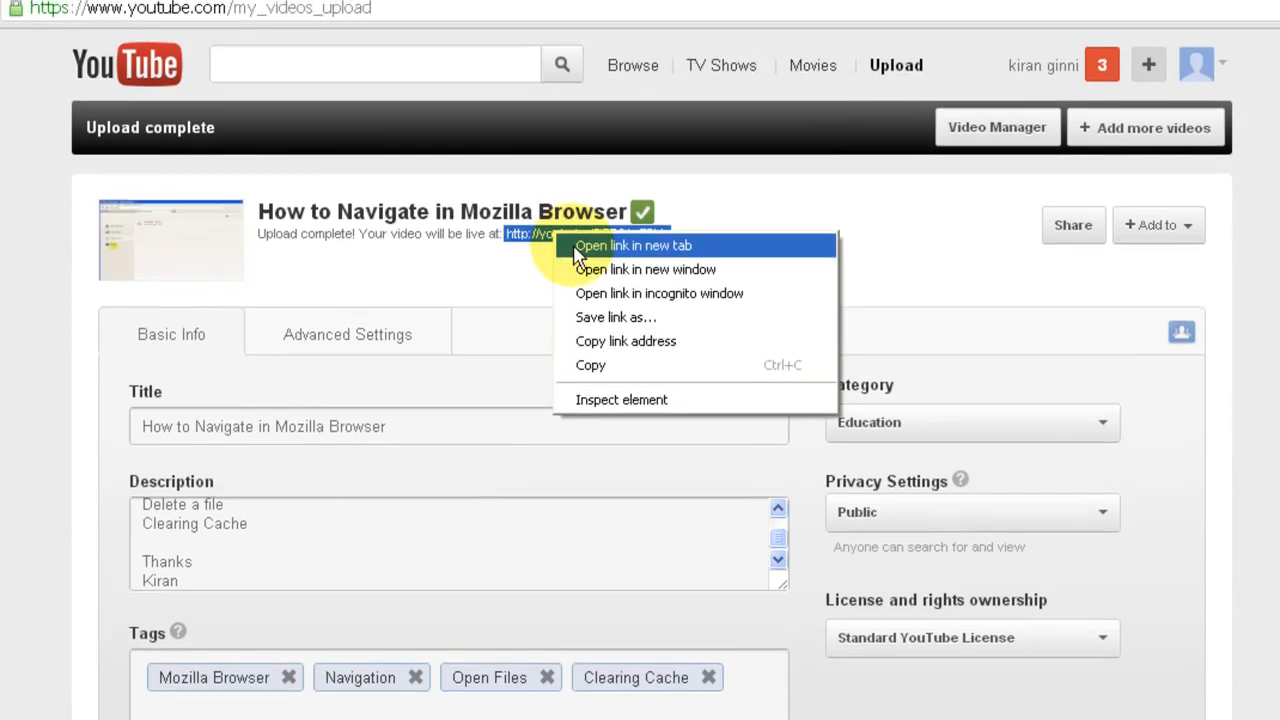
click(634, 245)
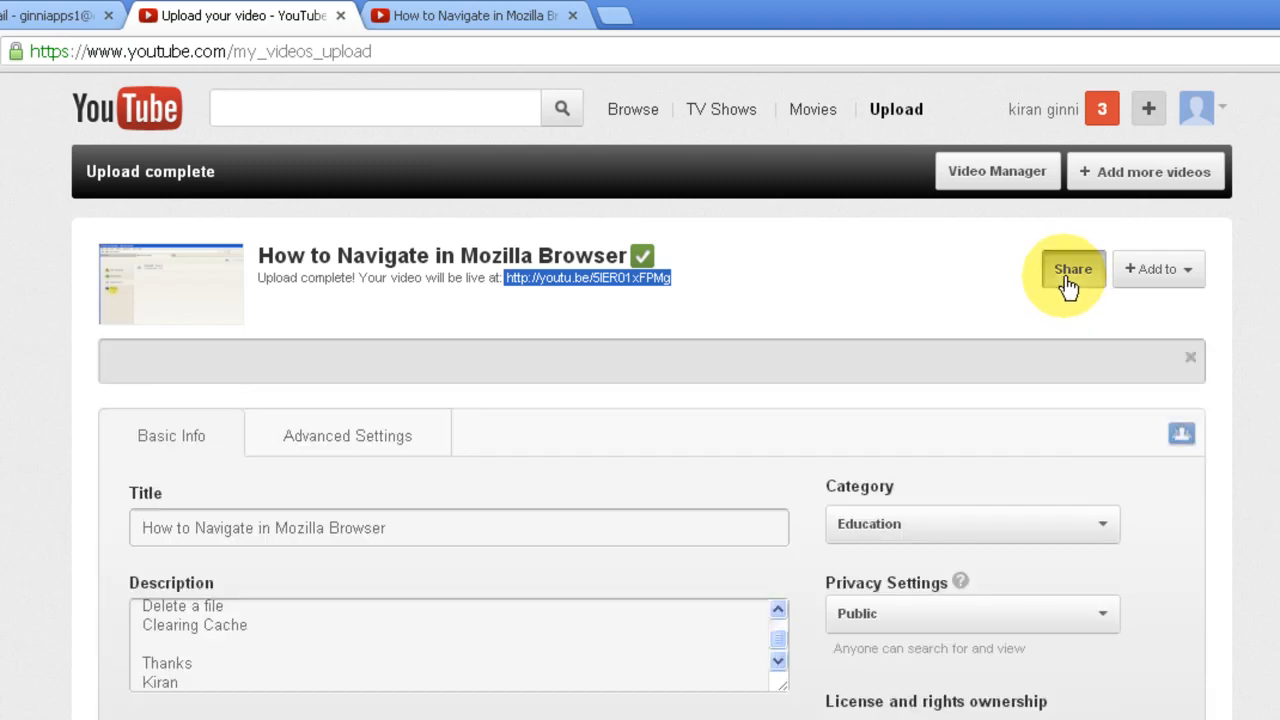
click(1073, 269)
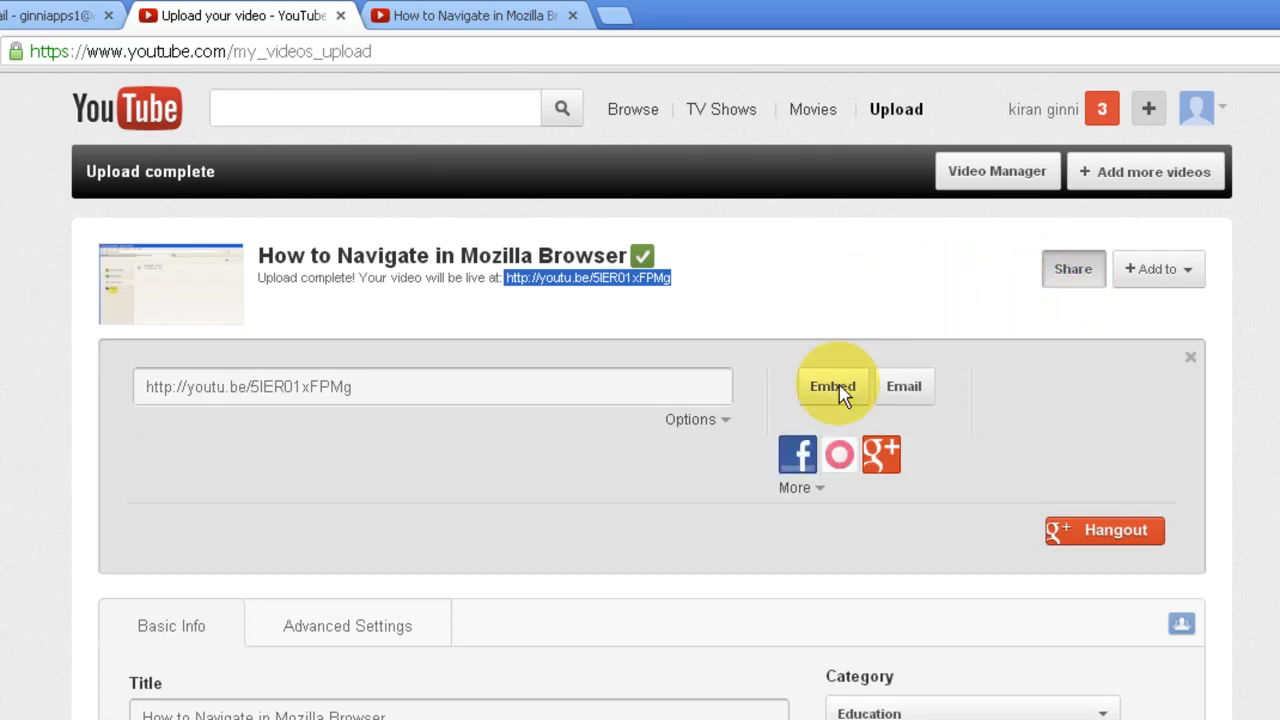
mouse_move(839, 465)
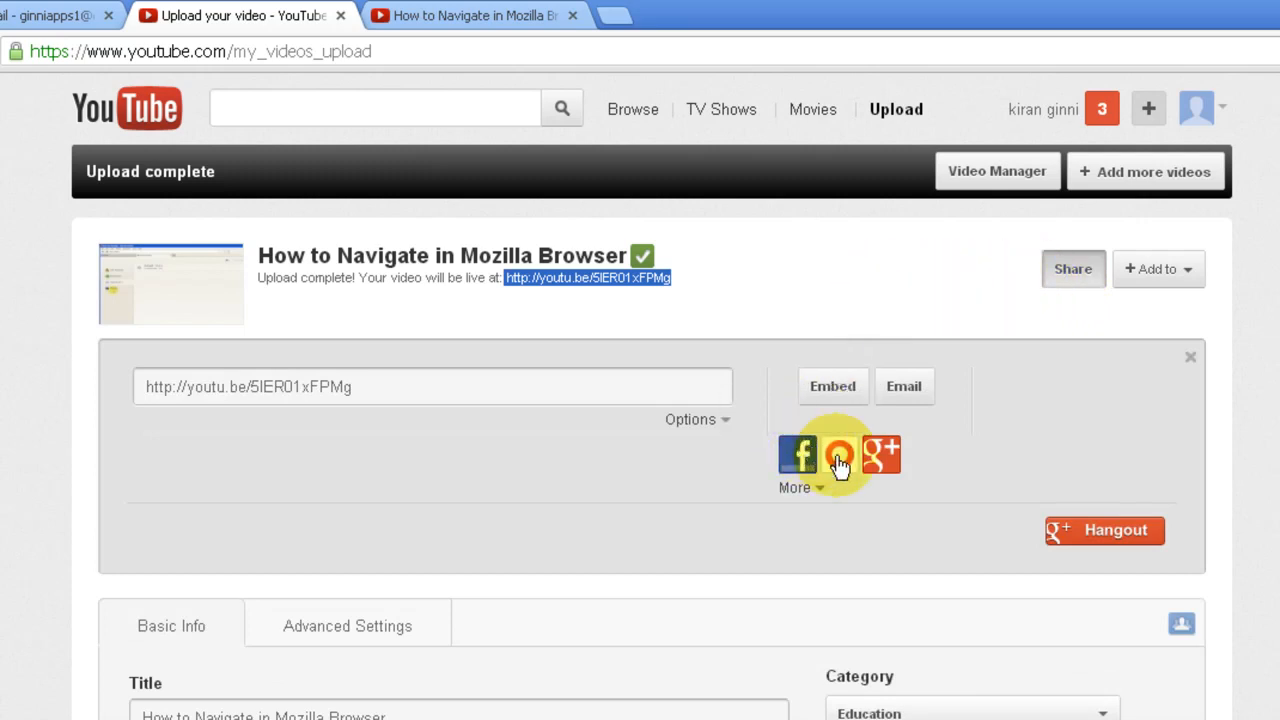
mouse_move(990, 442)
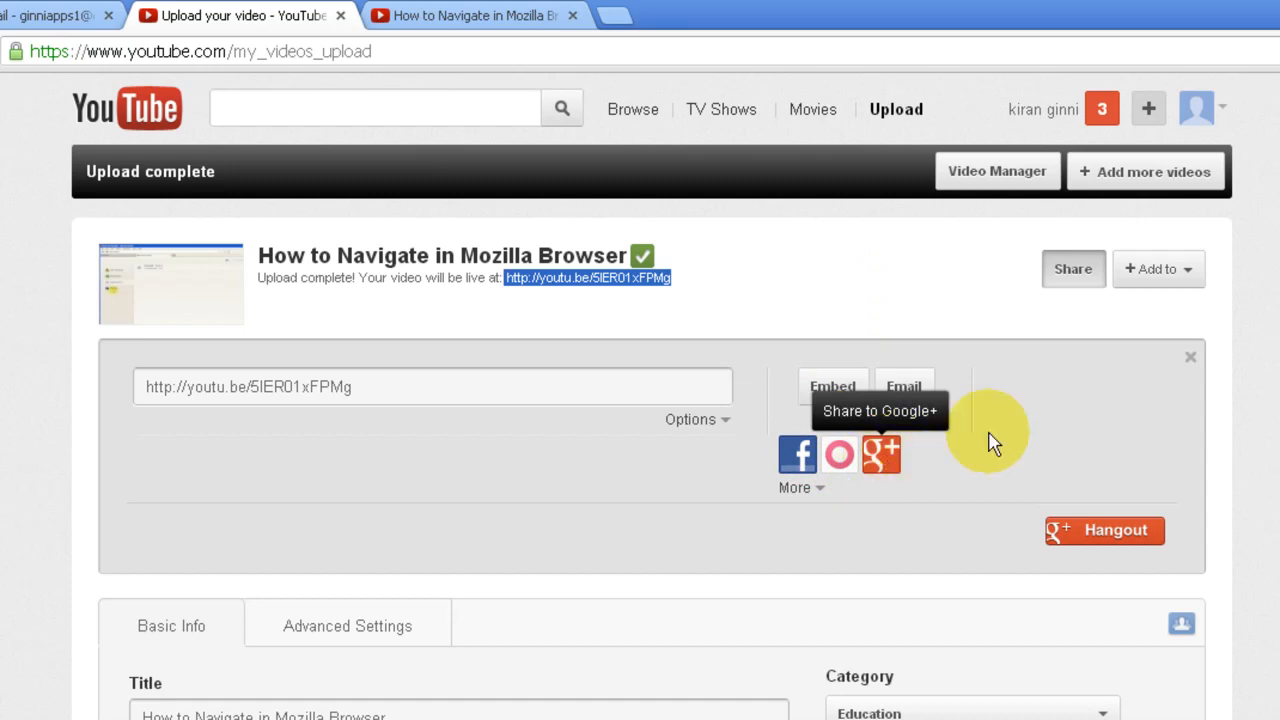
click(1192, 357)
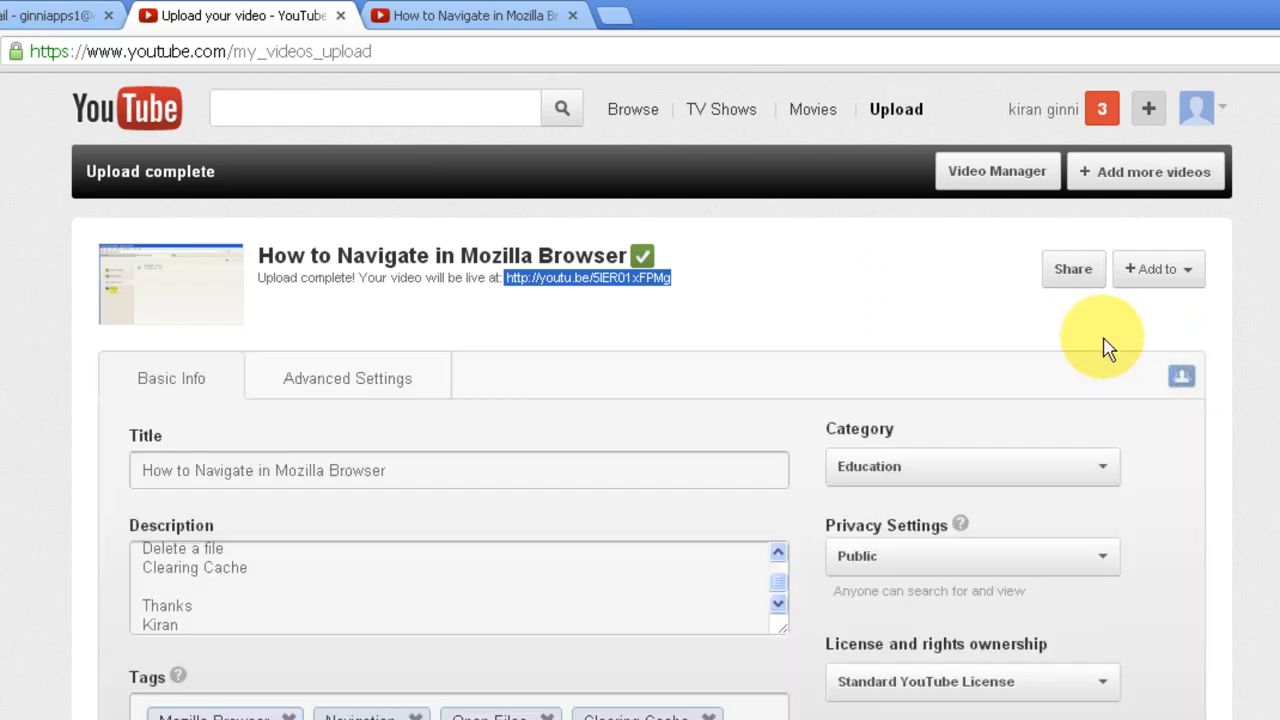
mouse_move(684, 114)
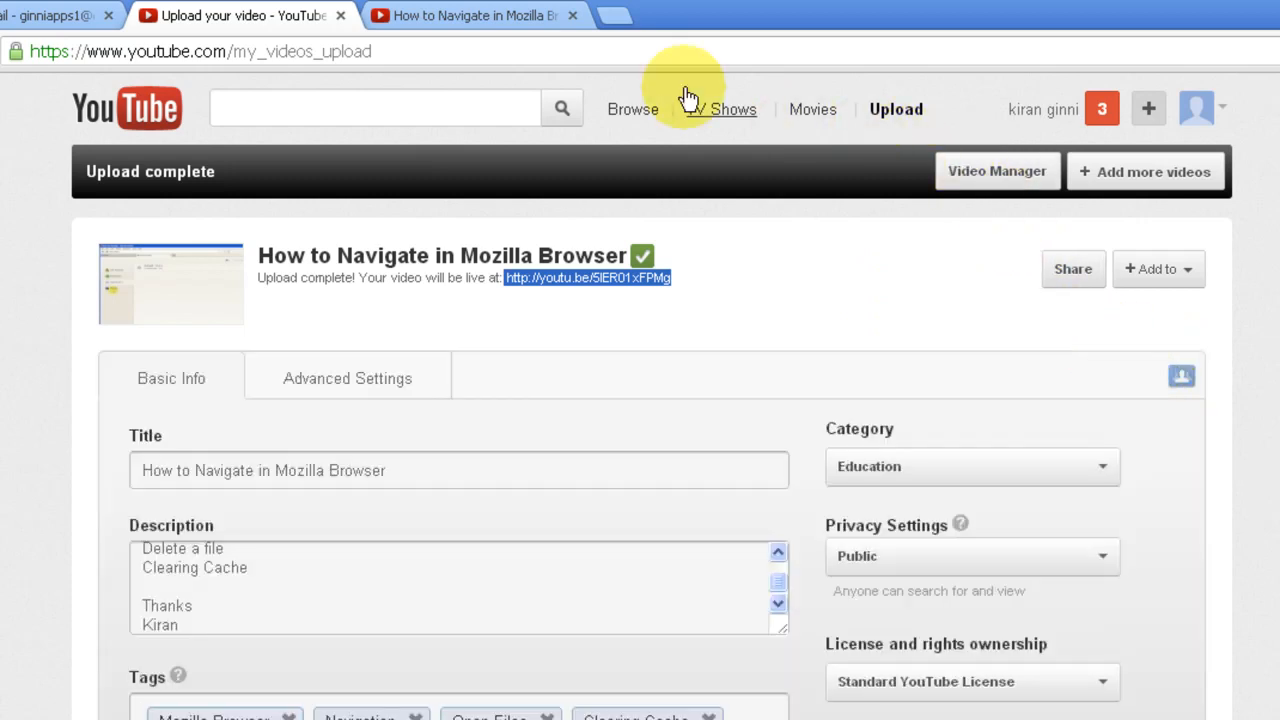
click(587, 277)
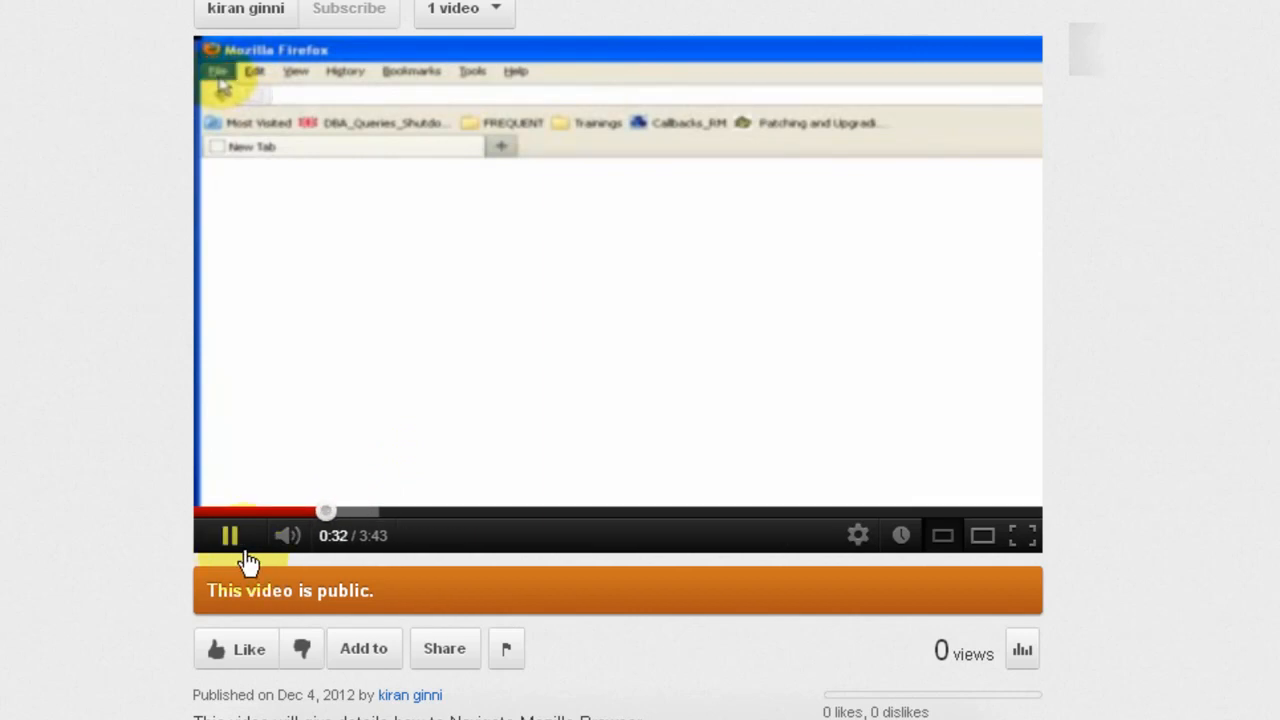
Step: Type the comment 'This is my first video. Please see and rate it to get more such videos.'
click(214, 71)
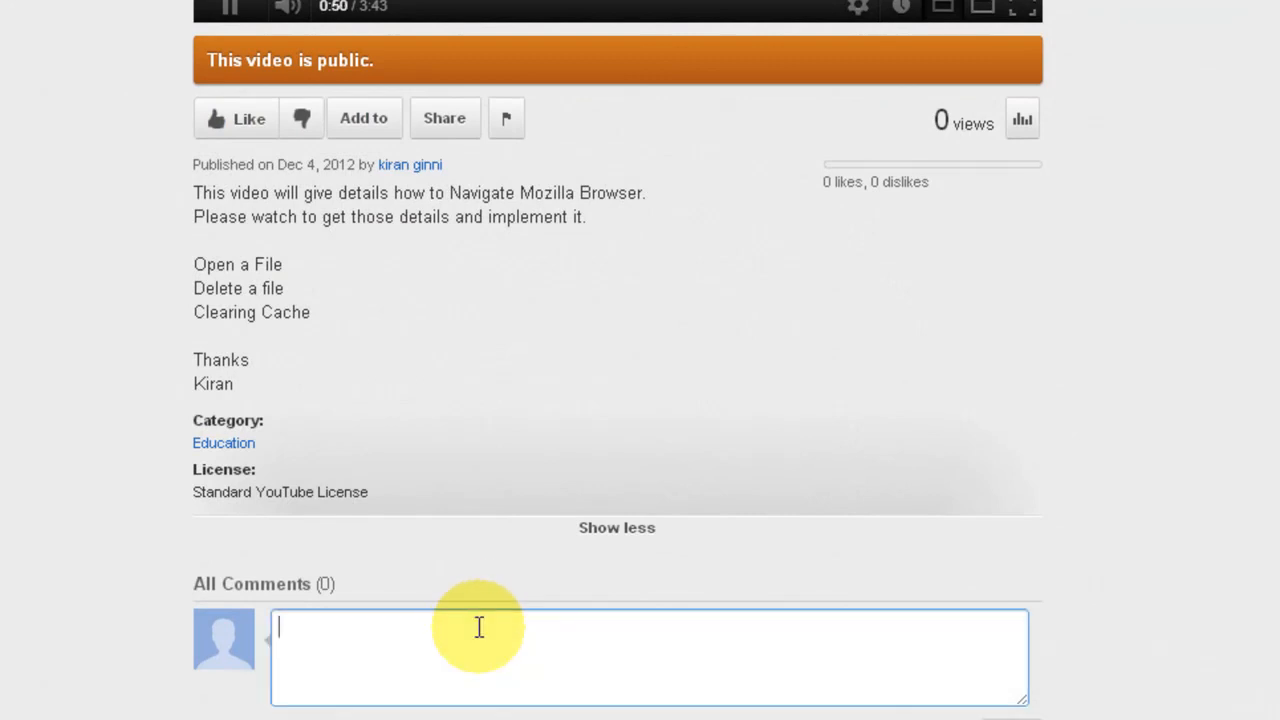
text(This is my first video. Please see and rate it to get more such videos.)
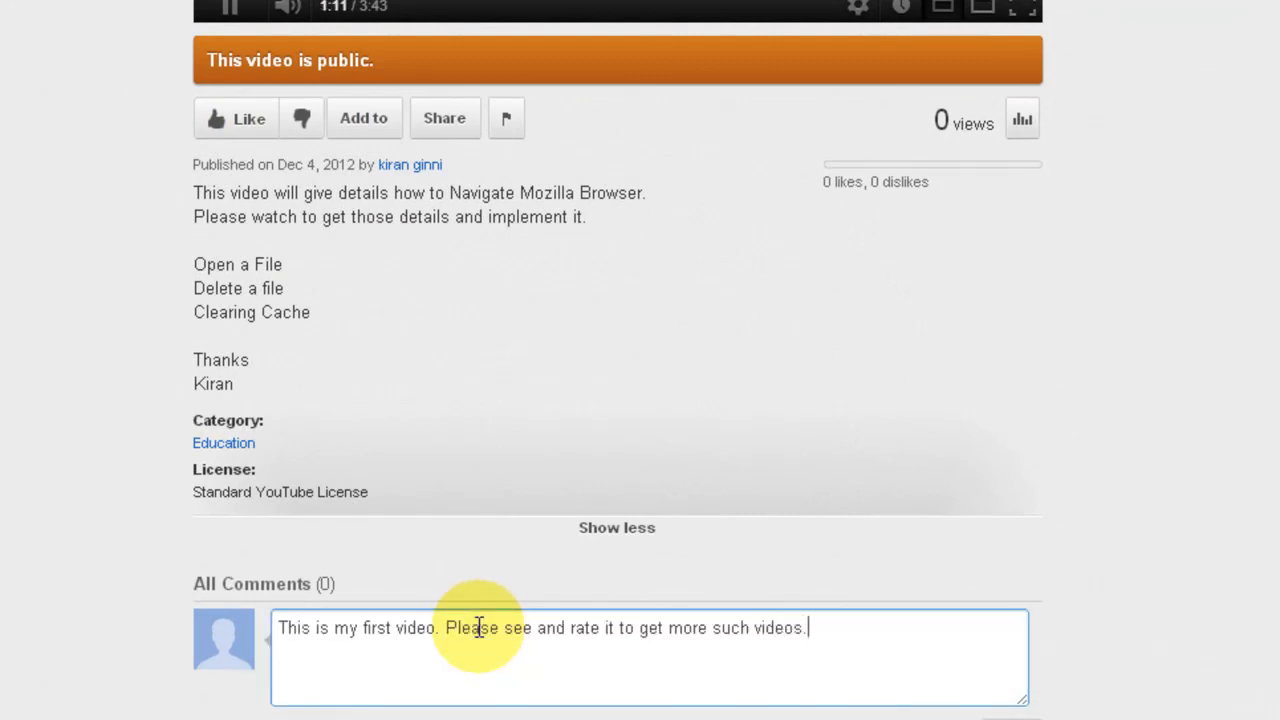
mouse_move(577, 594)
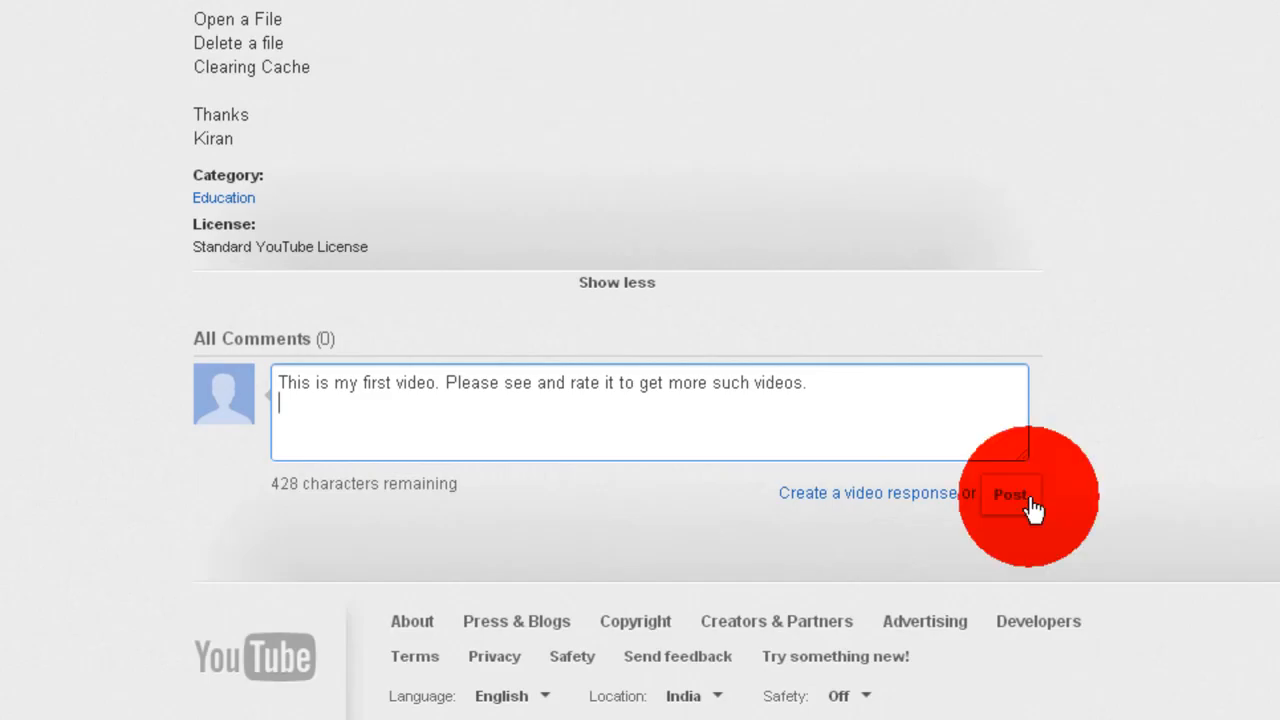
Step: Post the comment and confirm that comments are shared publicly on the channel
click(1010, 494)
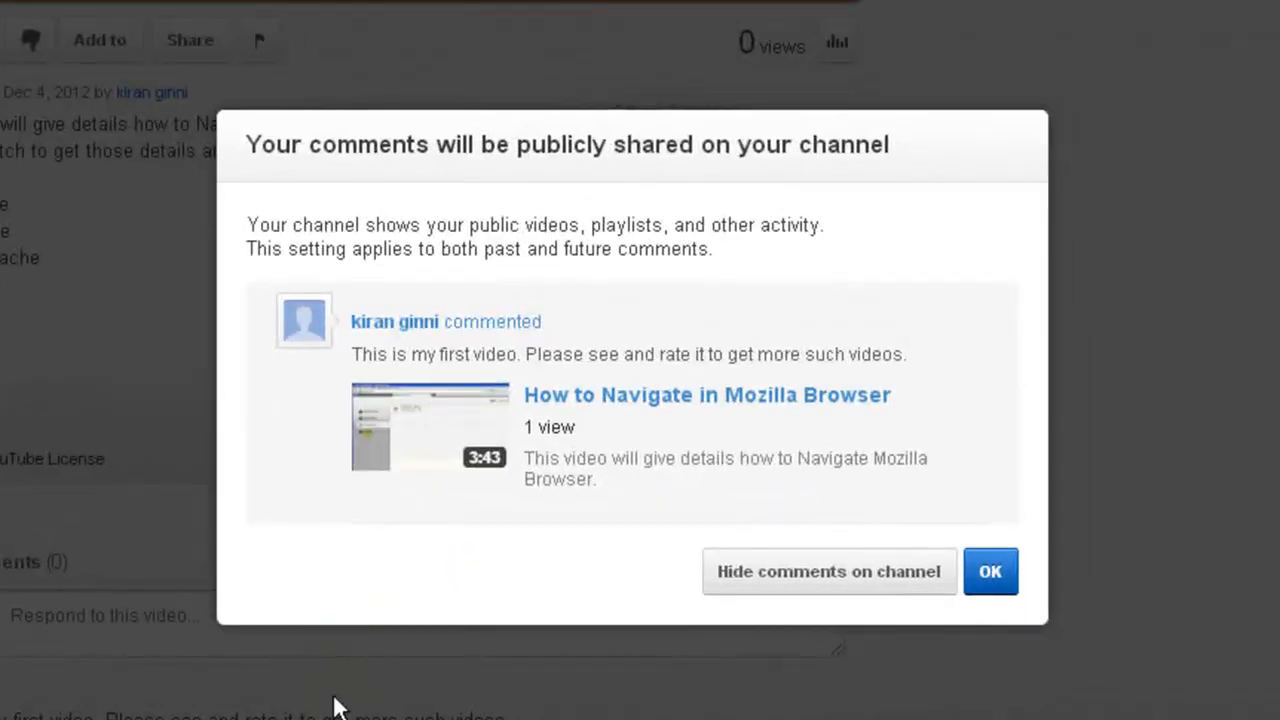
mouse_move(935, 607)
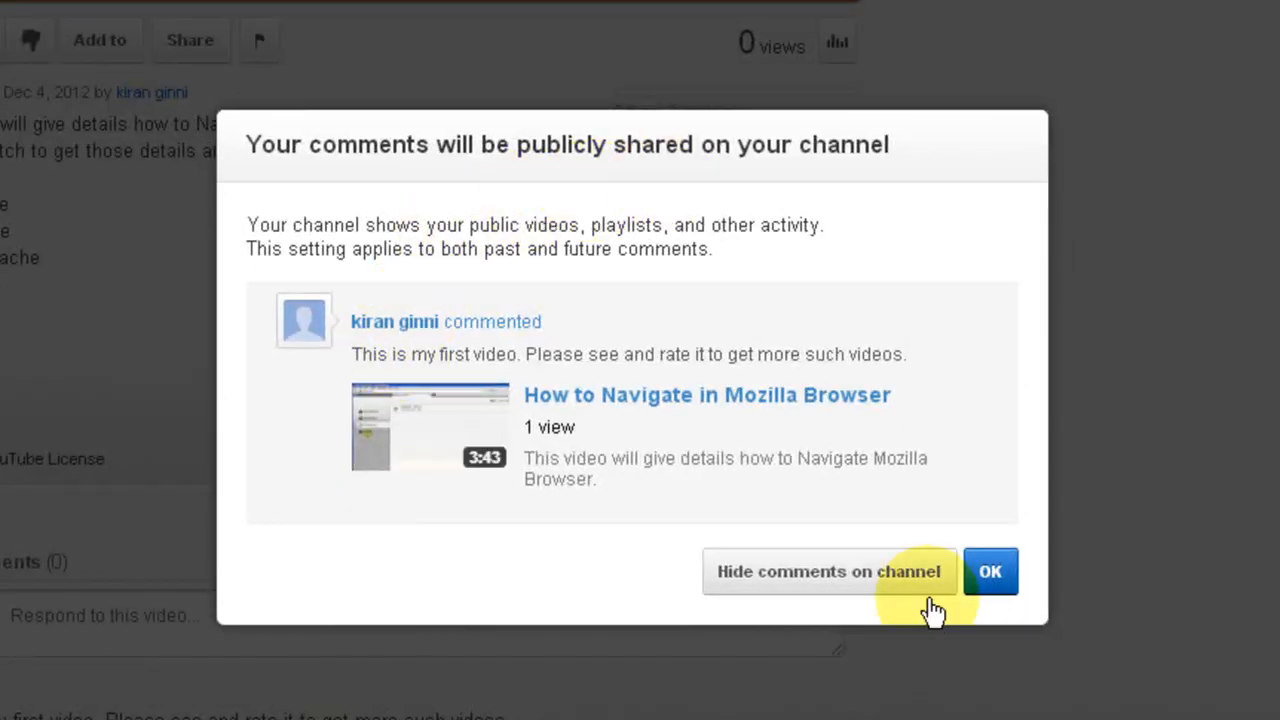
click(991, 572)
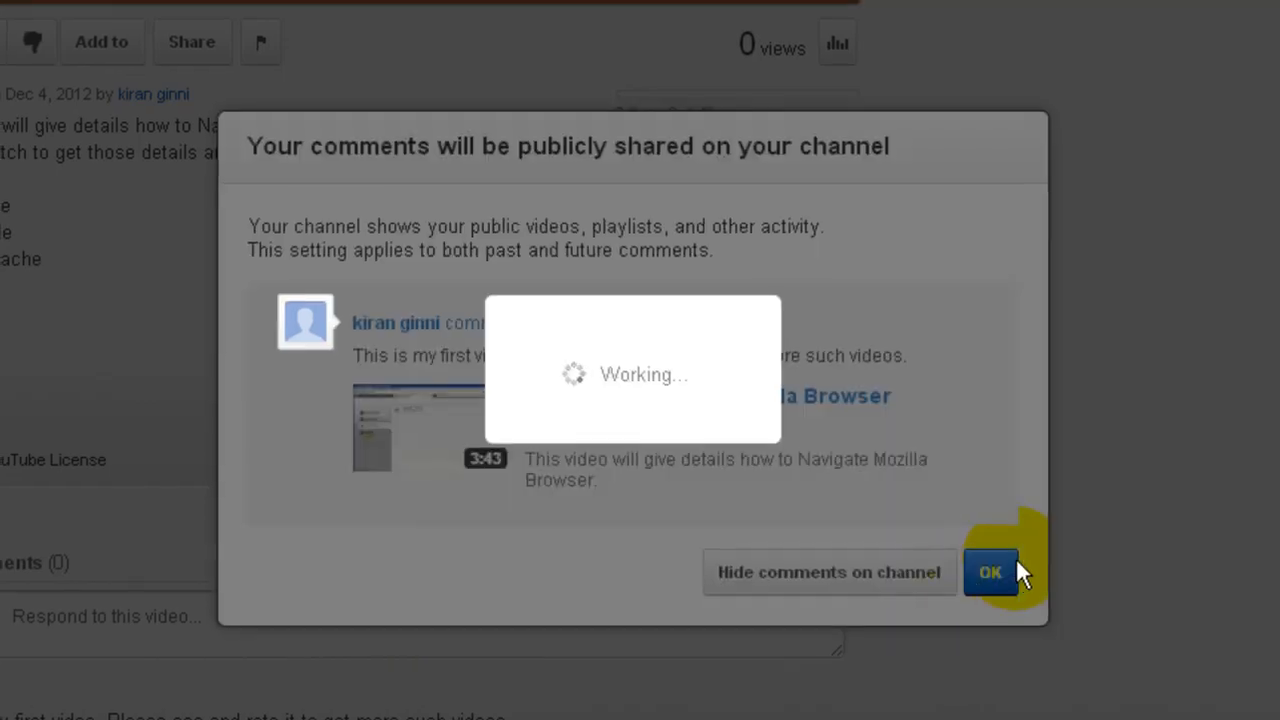
click(990, 572)
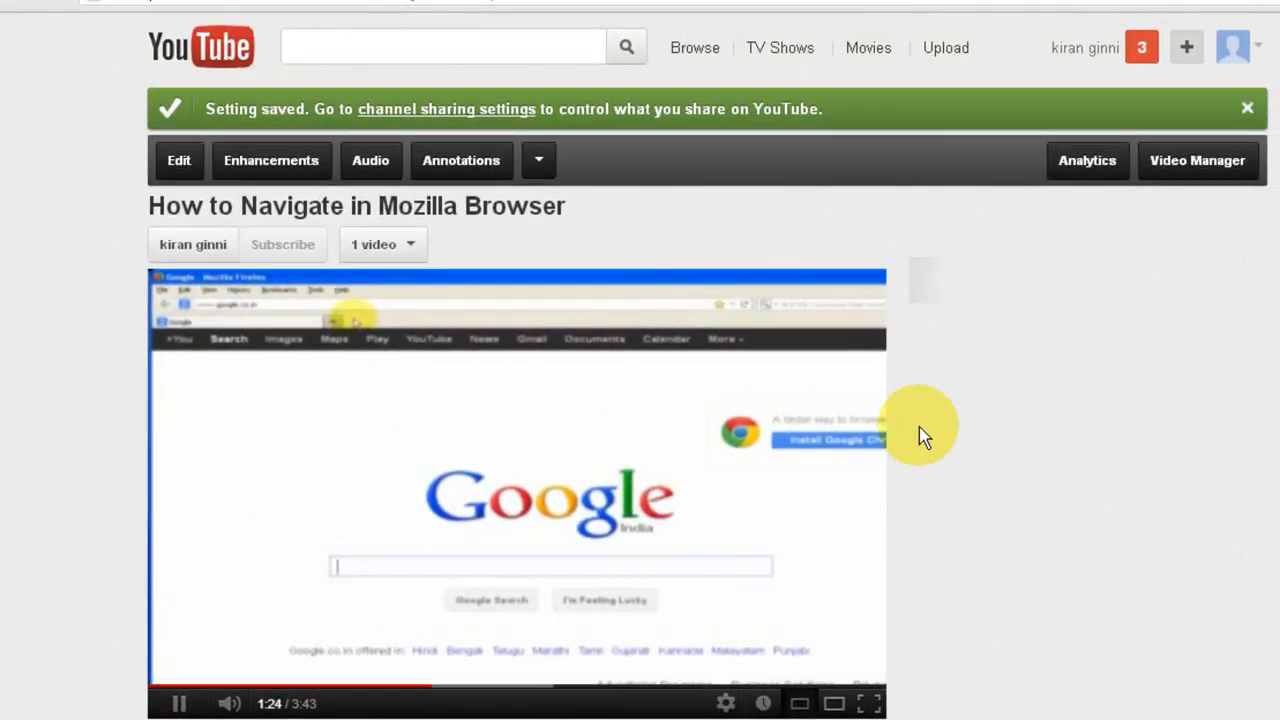
mouse_move(868, 221)
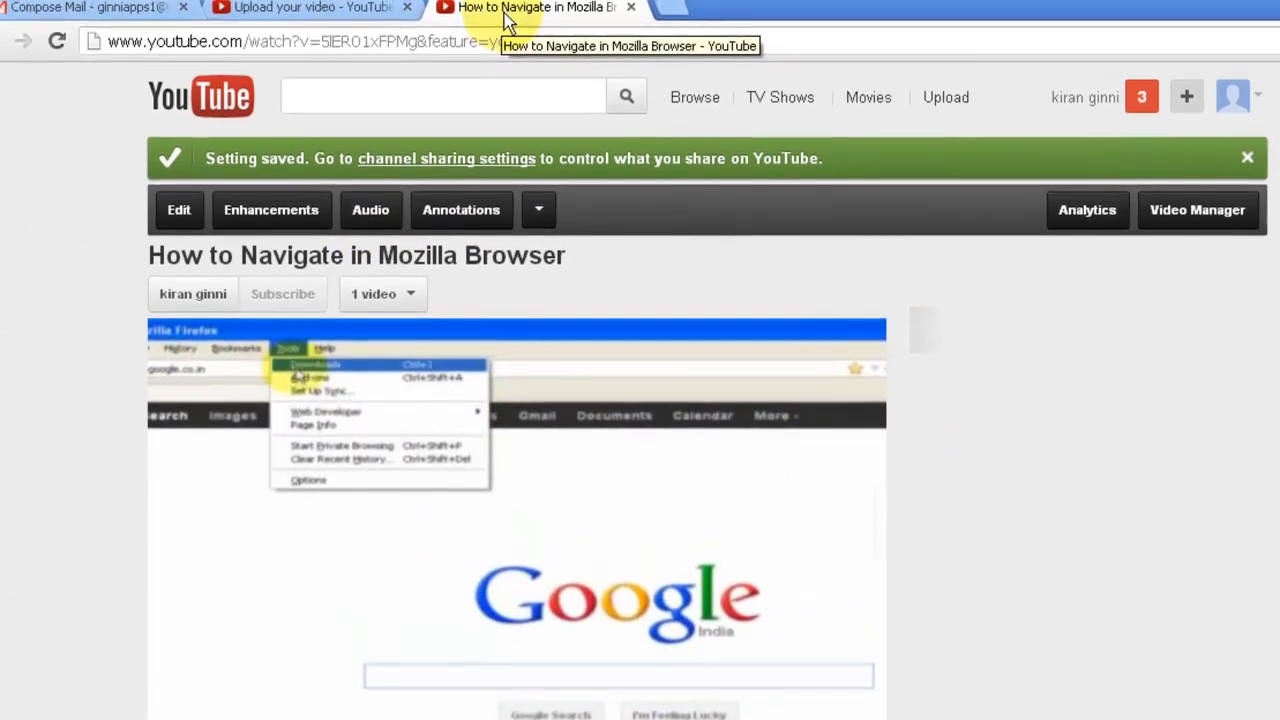
Step: Close the watch-page tab and show the uploaded video's Advanced Settings on the upload page
click(310, 14)
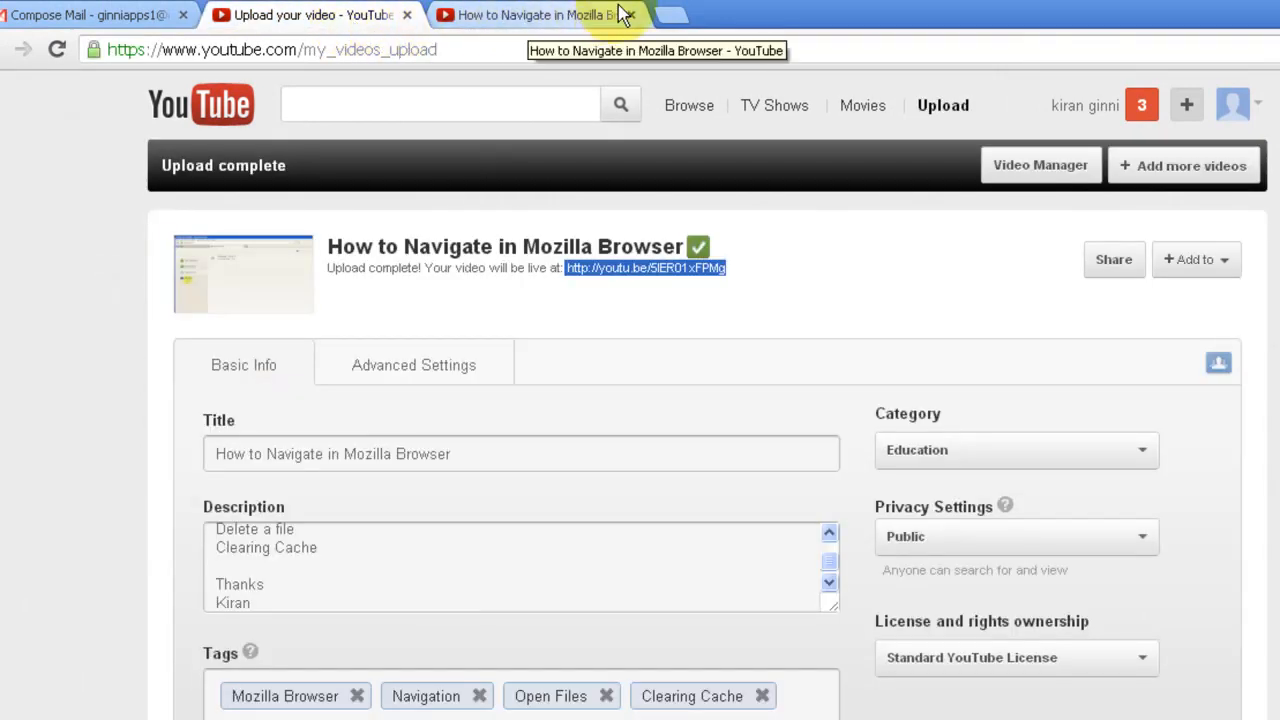
click(642, 14)
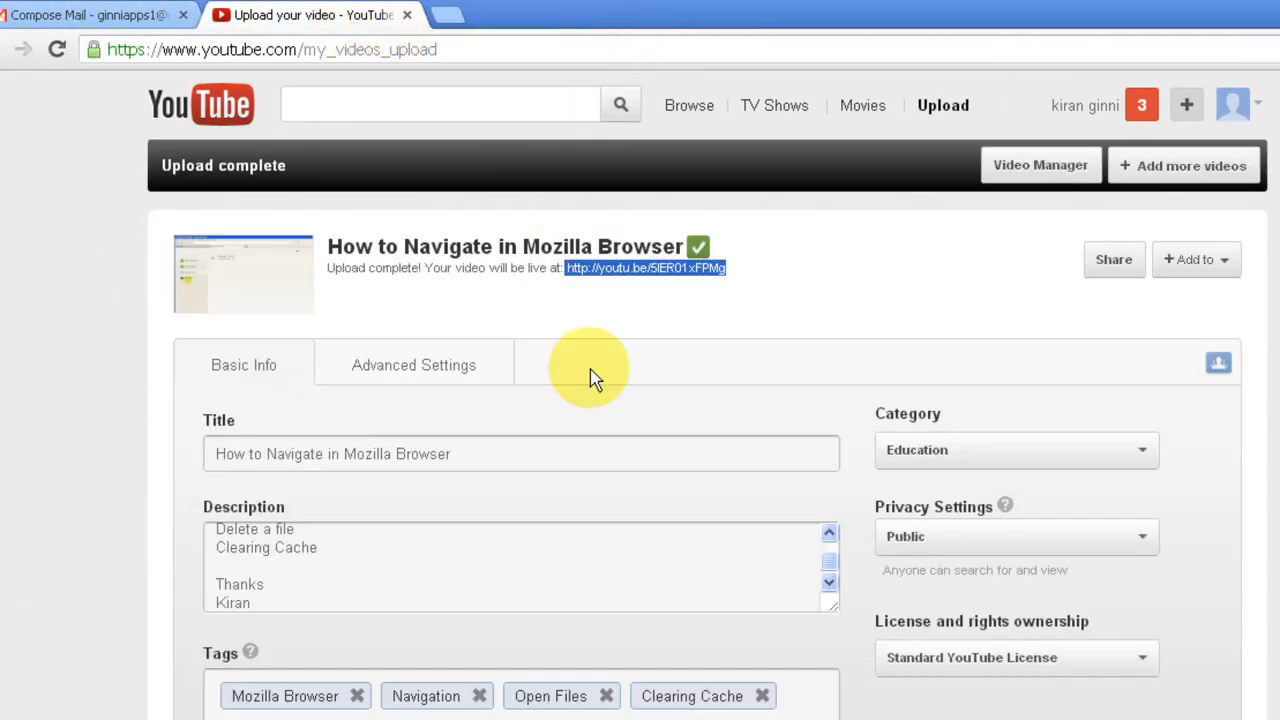
click(413, 364)
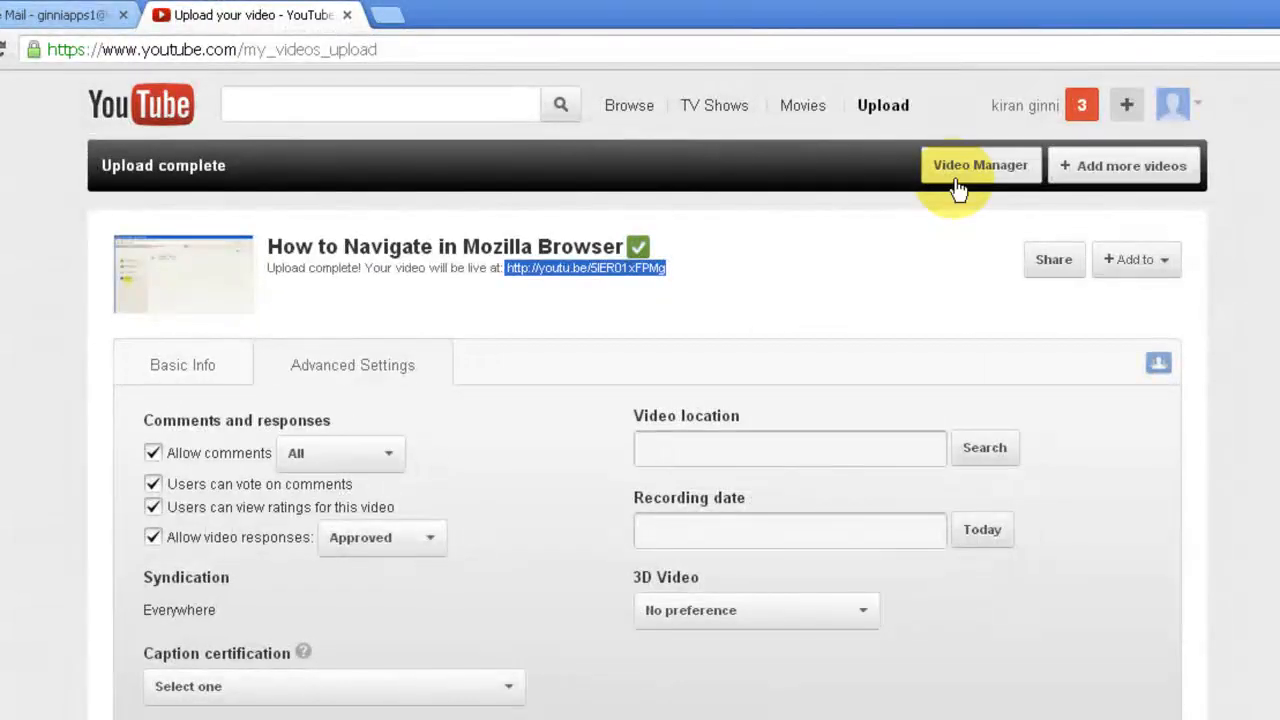
Step: View the uploads list in Video Manager, then go to YouTube settings from the account menu
click(980, 165)
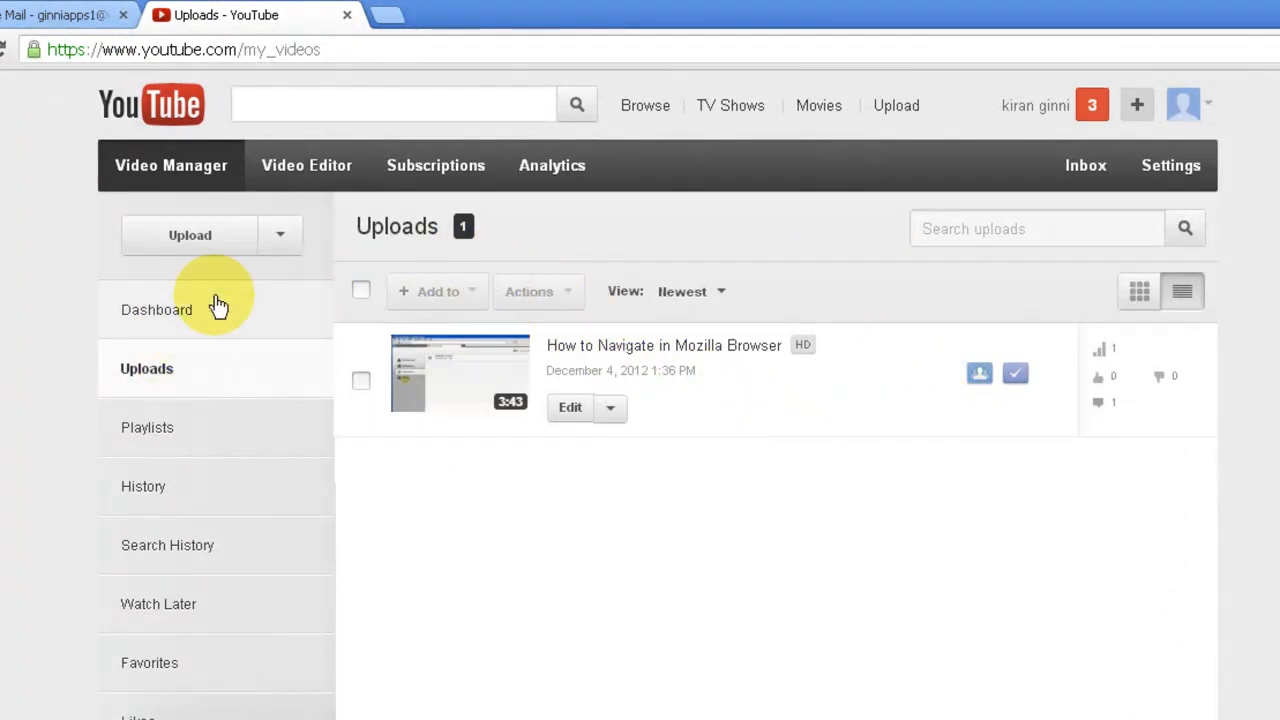
mouse_move(1010, 120)
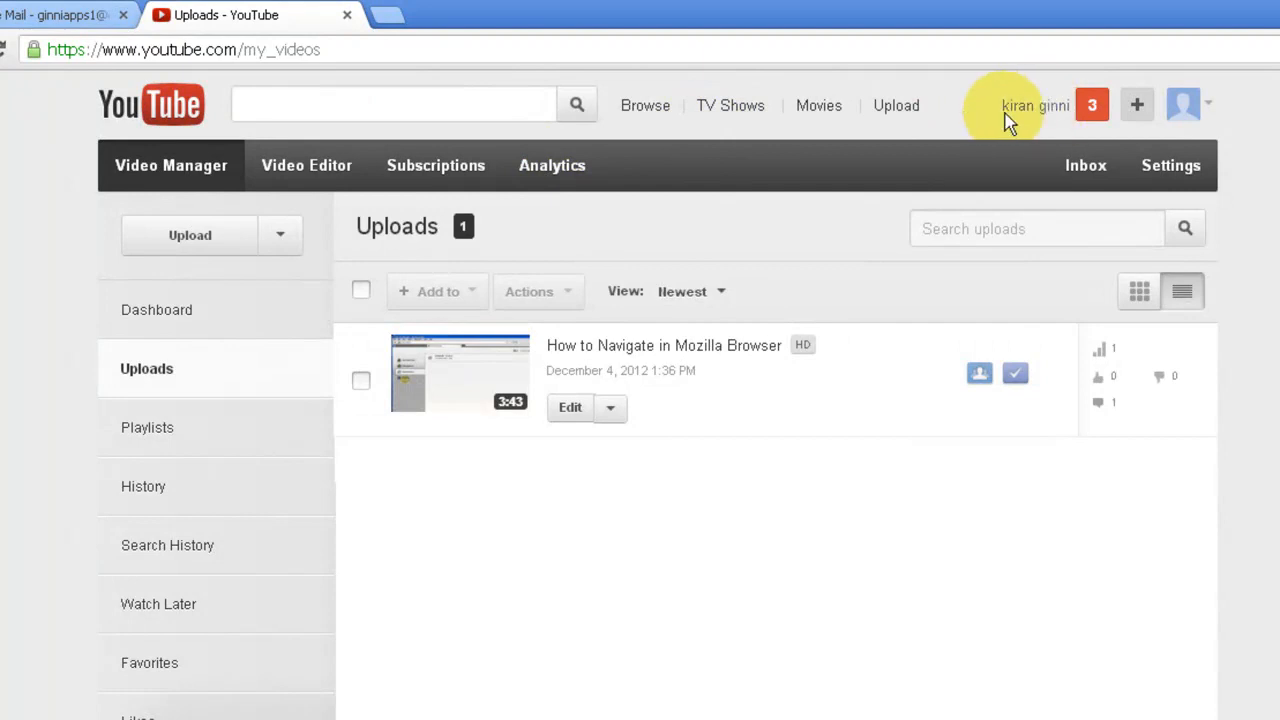
click(1032, 106)
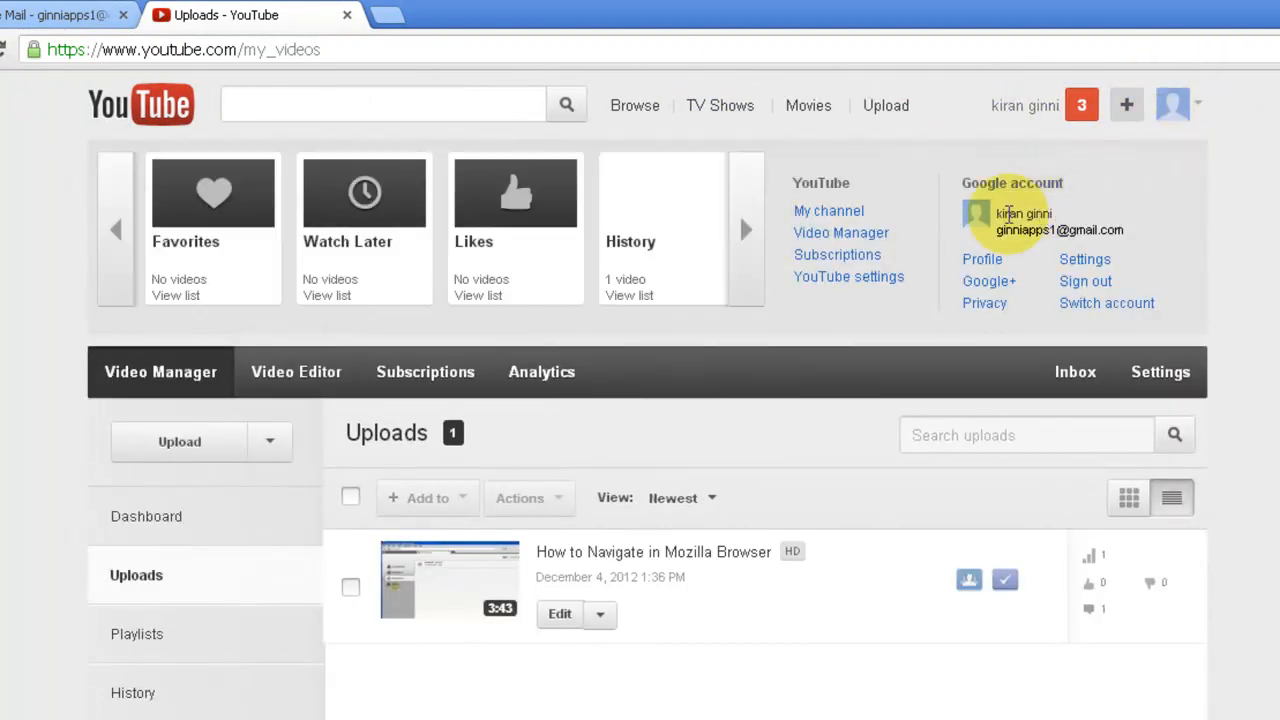
click(848, 277)
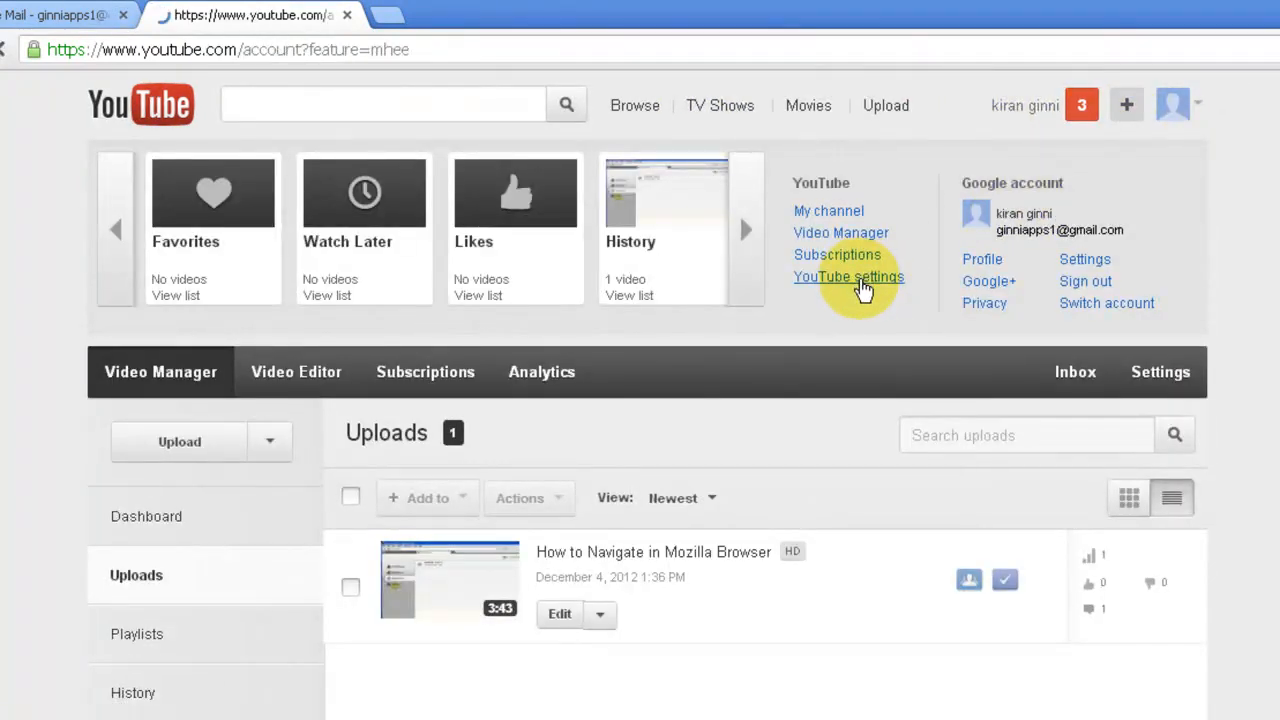
Step: Choose the channel's Monetization settings and bring up the monetization agreement via Enable My Account
click(848, 277)
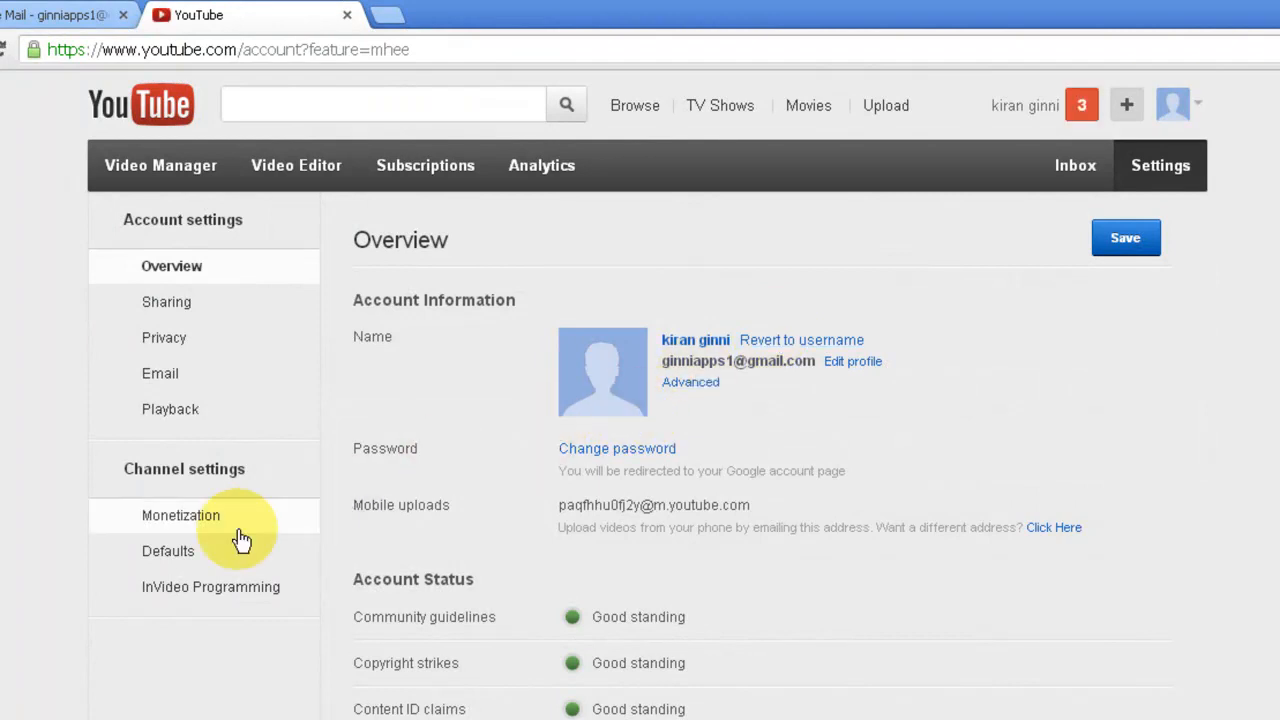
mouse_move(181, 528)
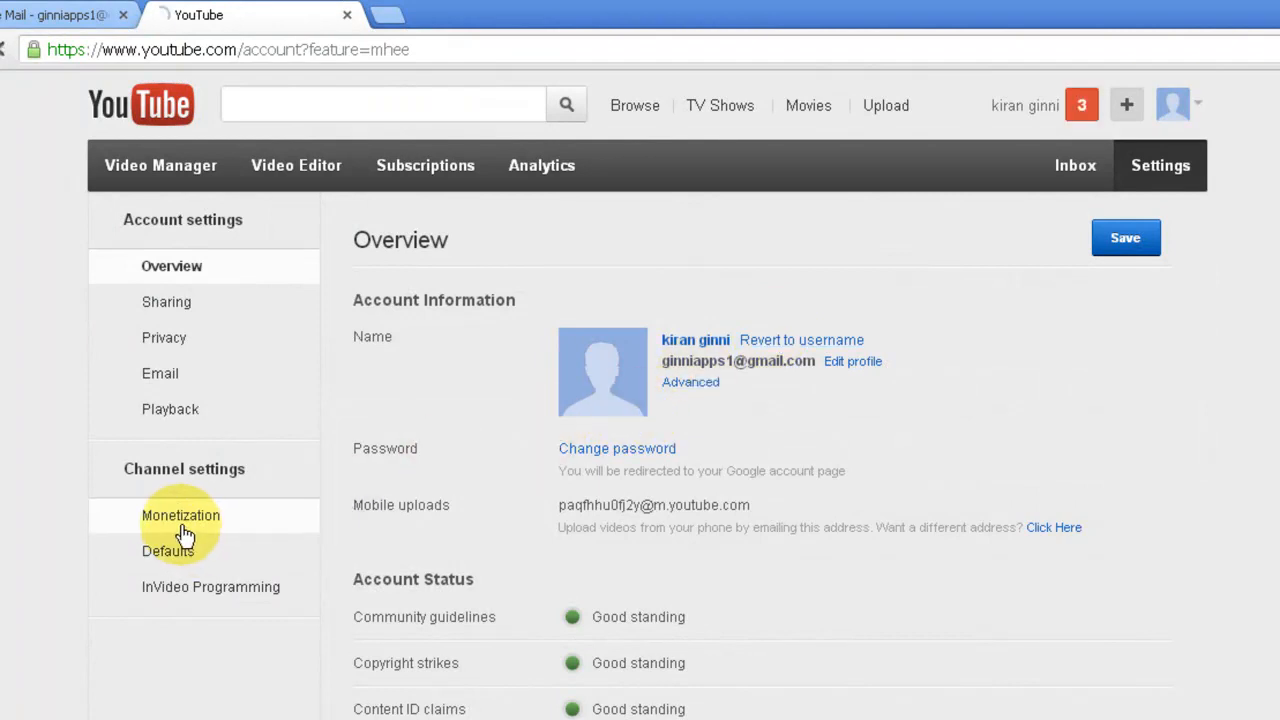
click(180, 515)
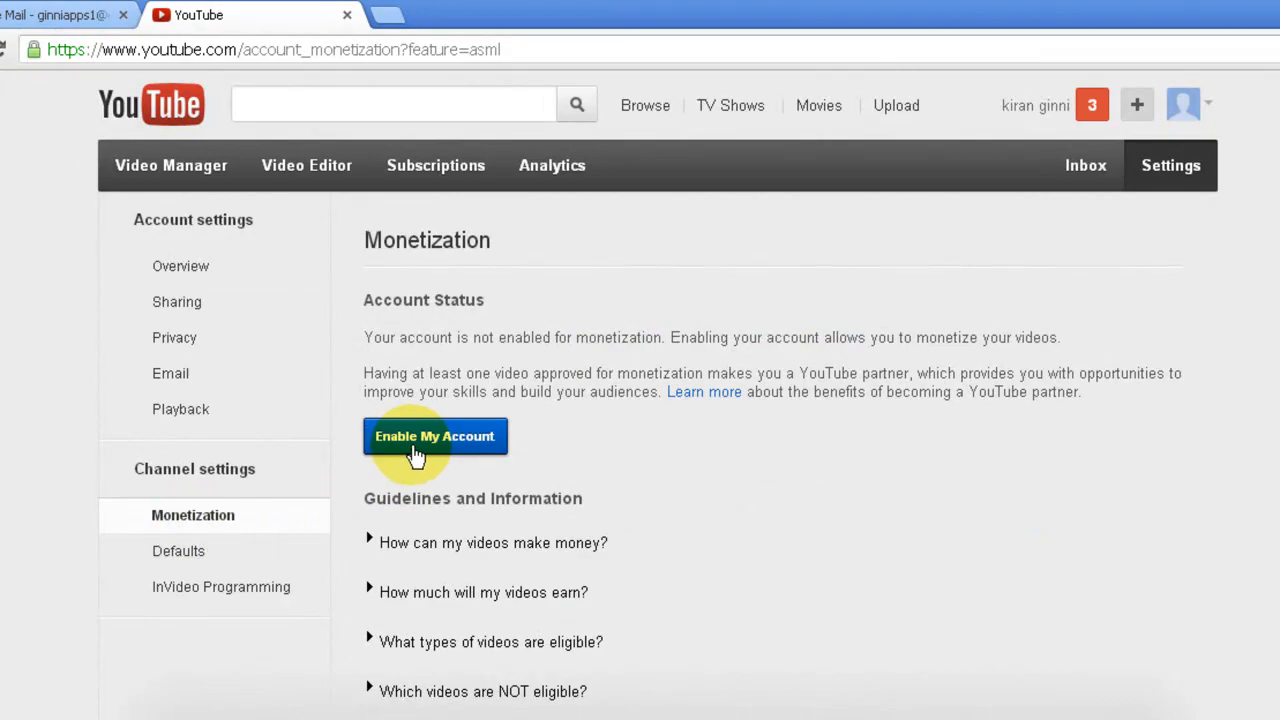
click(435, 435)
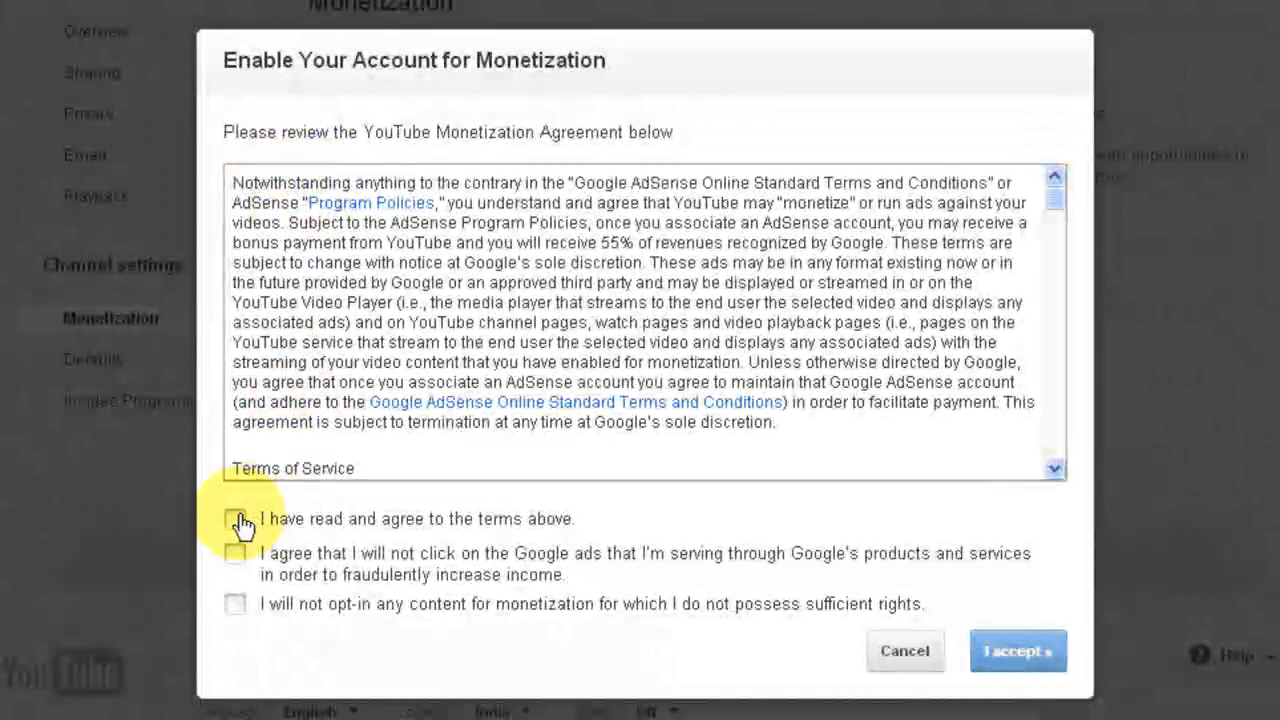
Step: Tick the terms and content-rights agreement boxes and scroll through the monetization terms
click(235, 521)
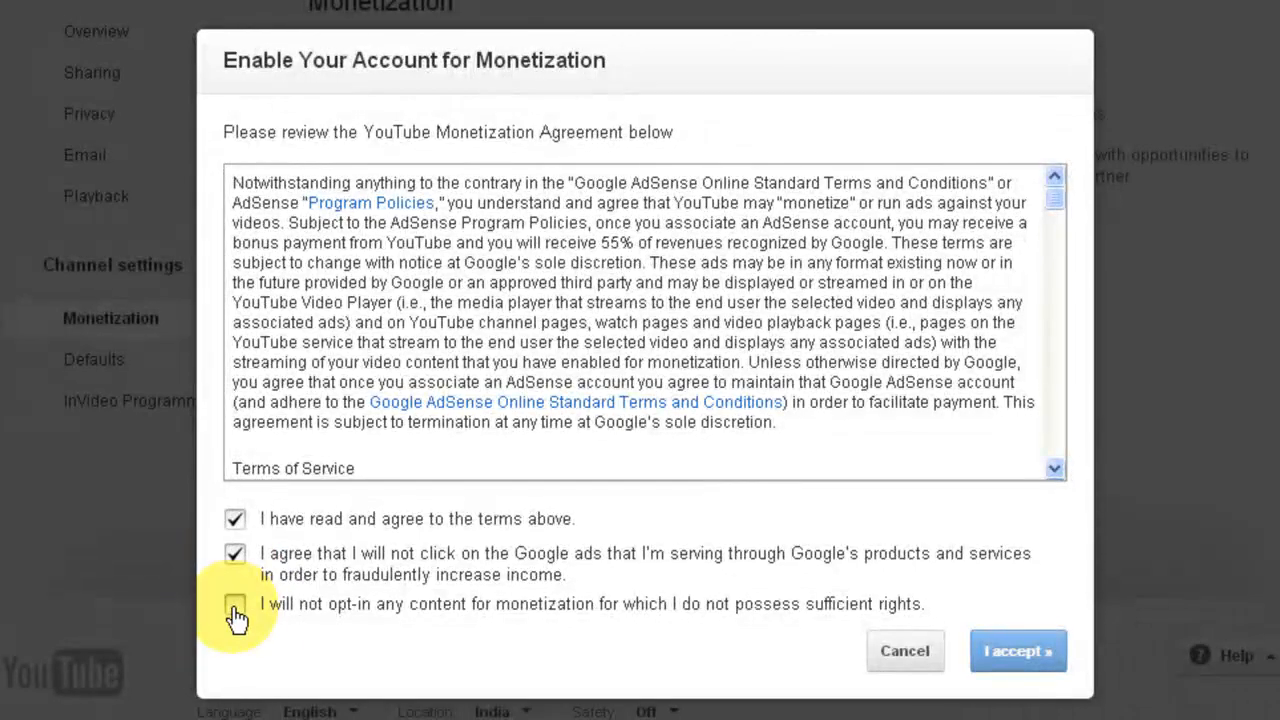
click(235, 608)
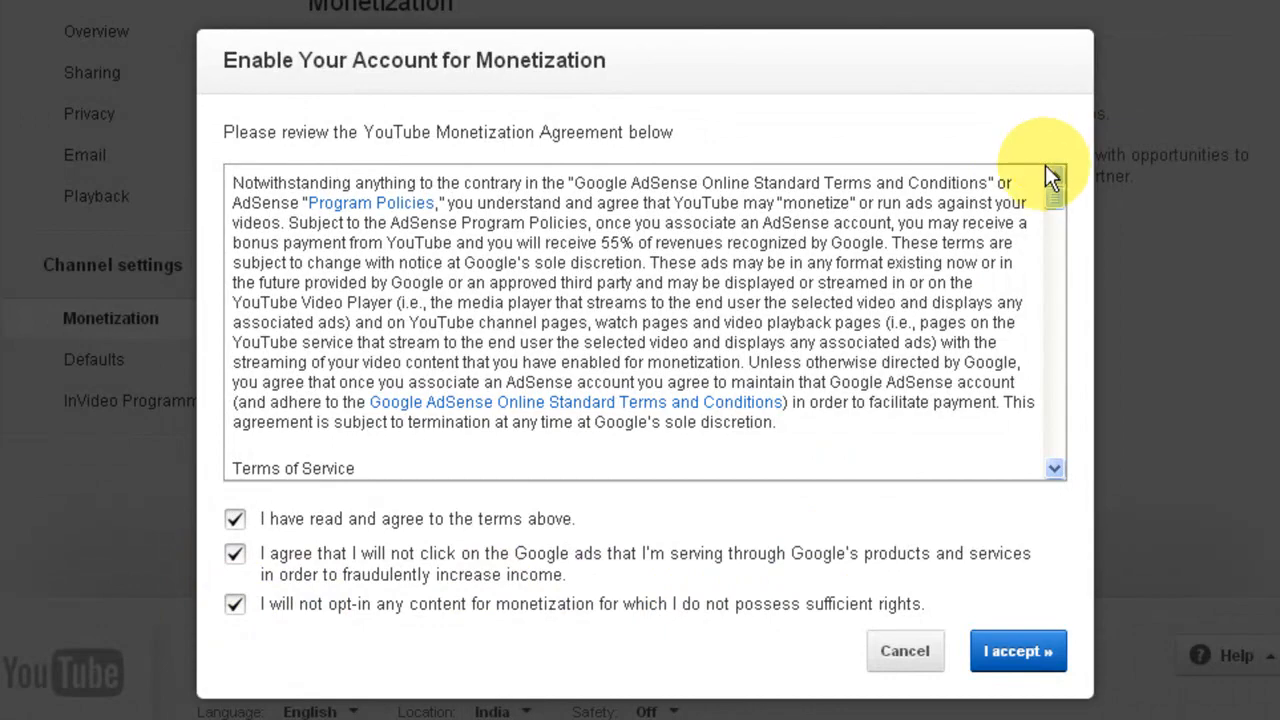
scroll(down, 3)
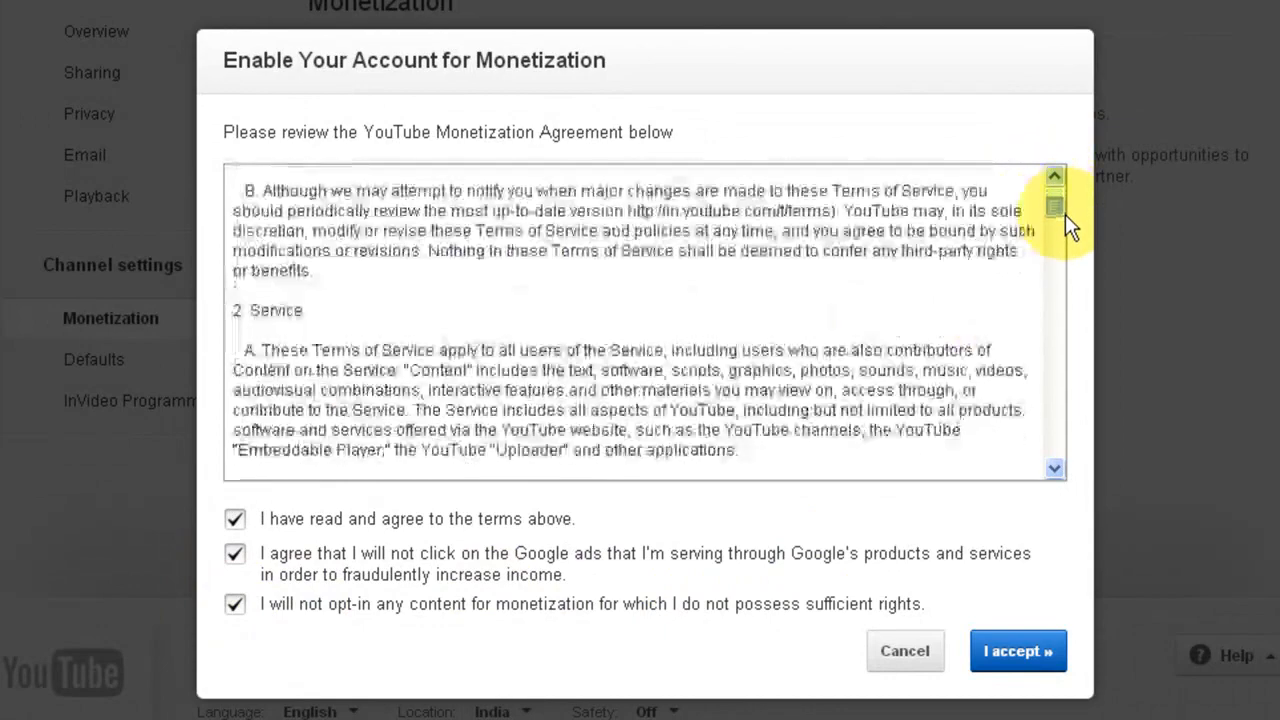
scroll(down, 3)
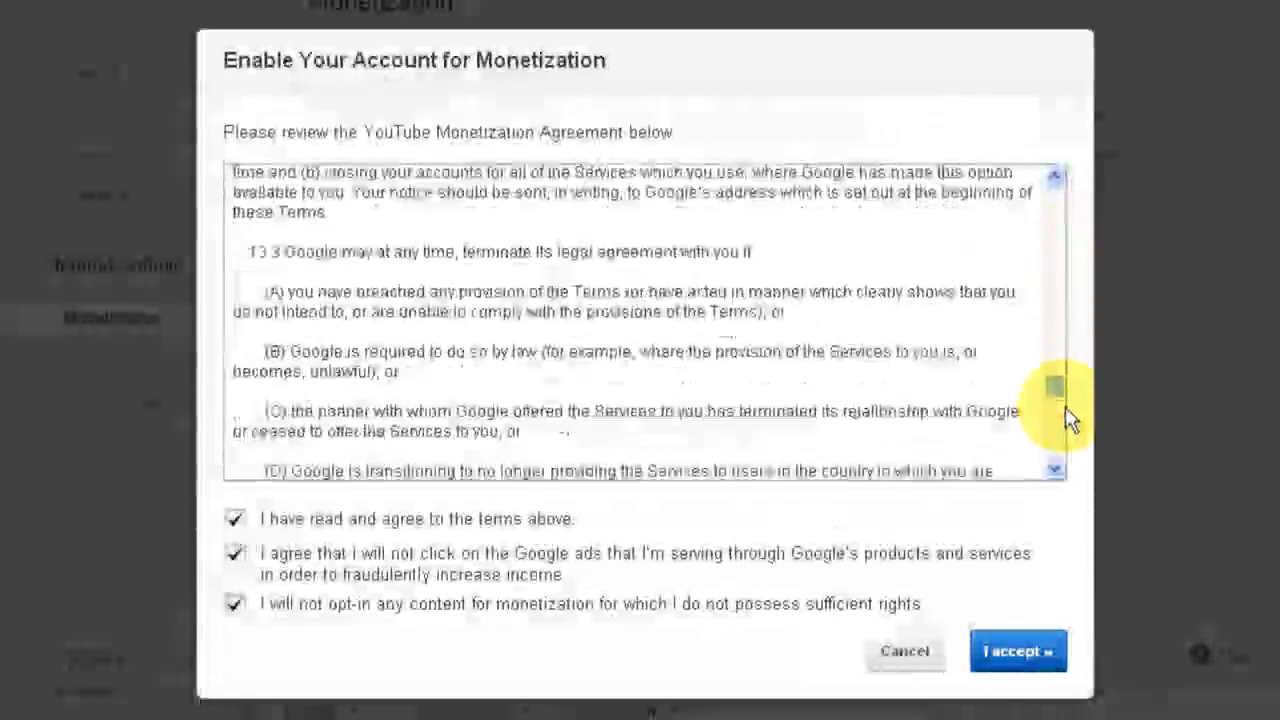
scroll(down, 3)
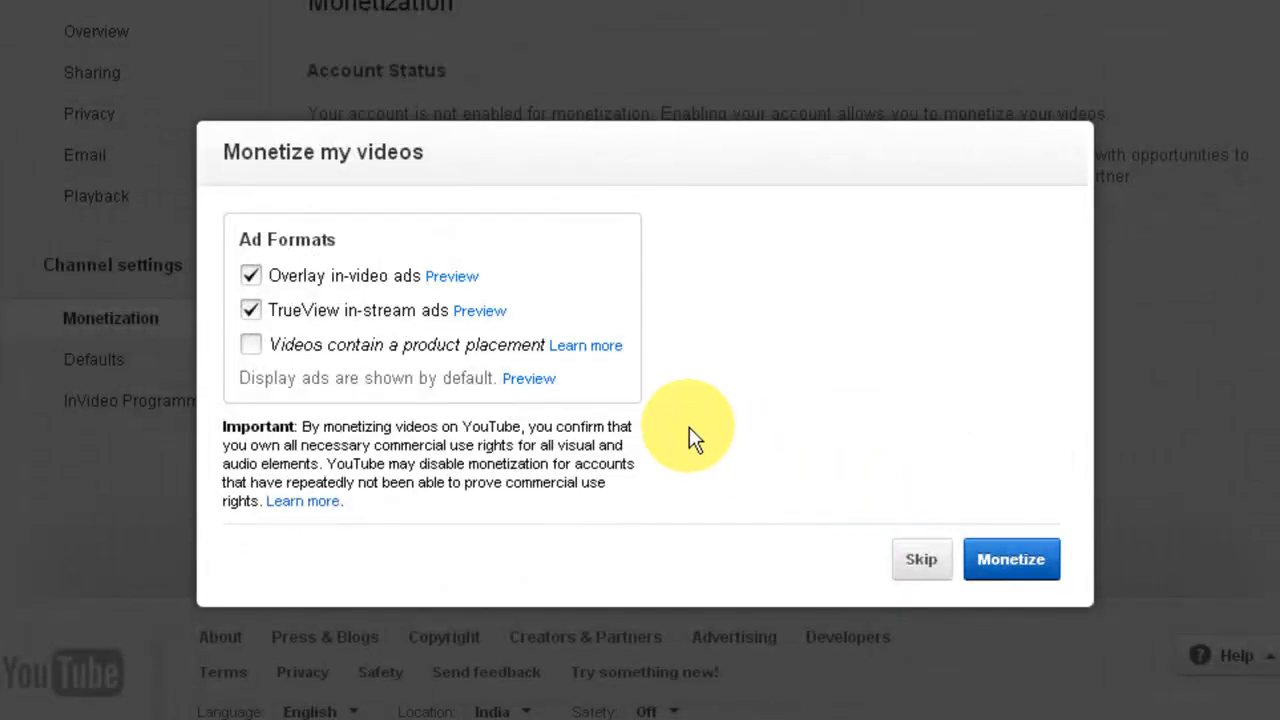
mouse_move(893, 517)
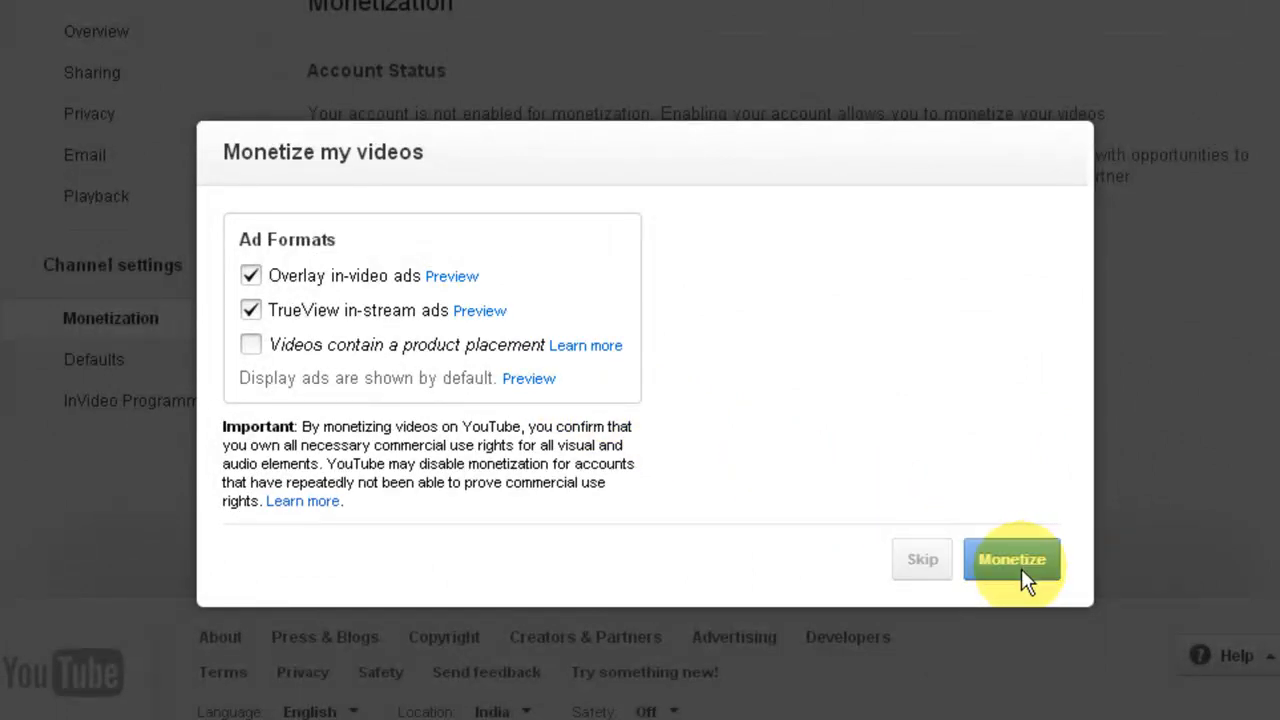
Step: Monetize the video with overlay and TrueView ads and dismiss the tips
click(1013, 559)
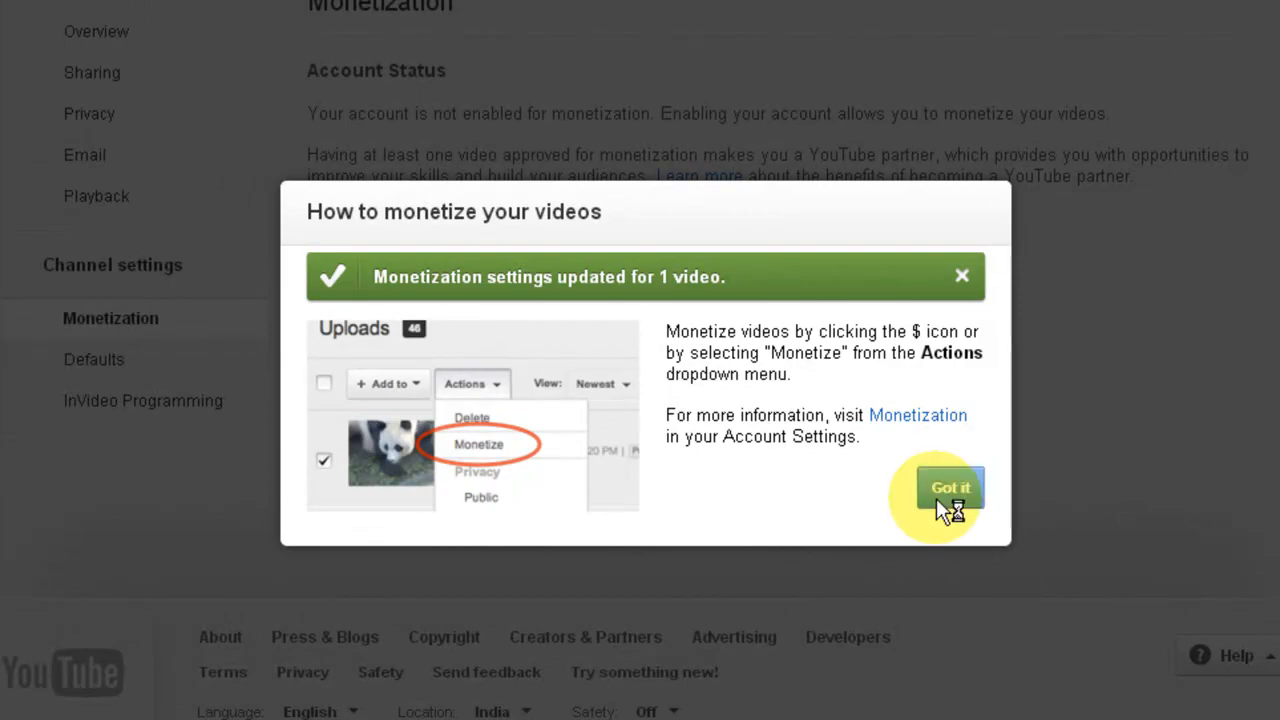
click(951, 487)
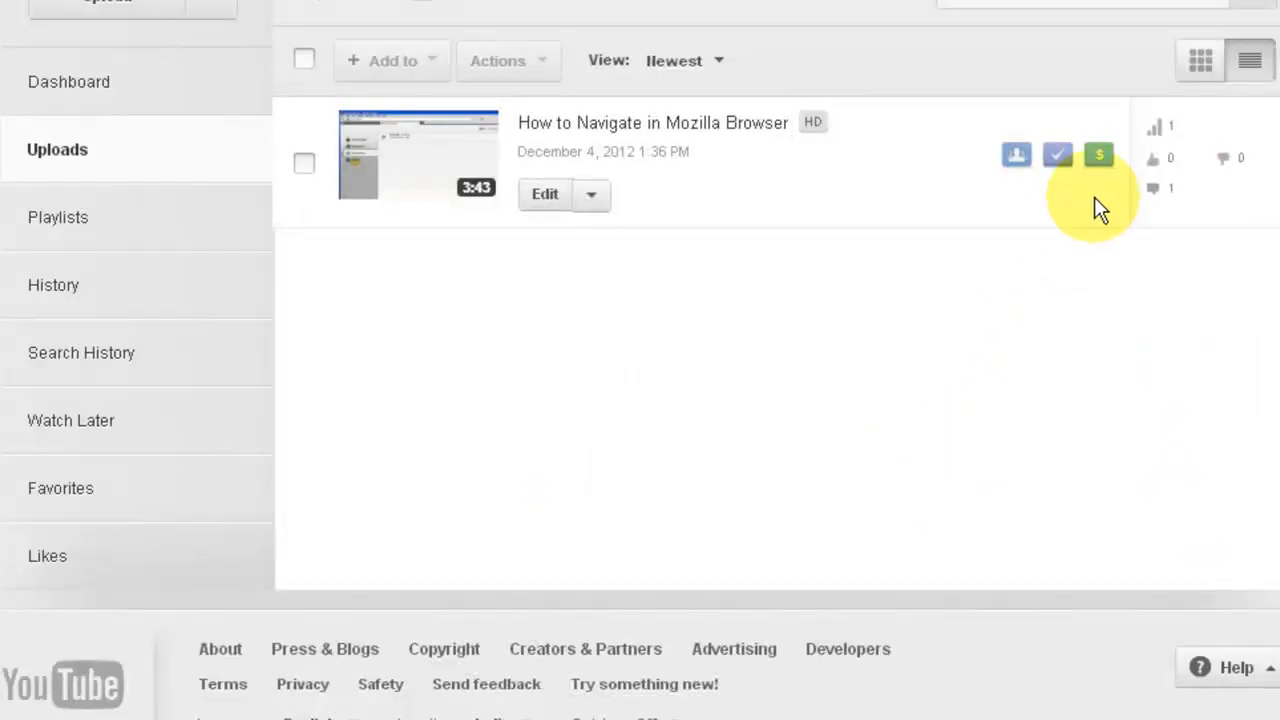
mouse_move(1096, 158)
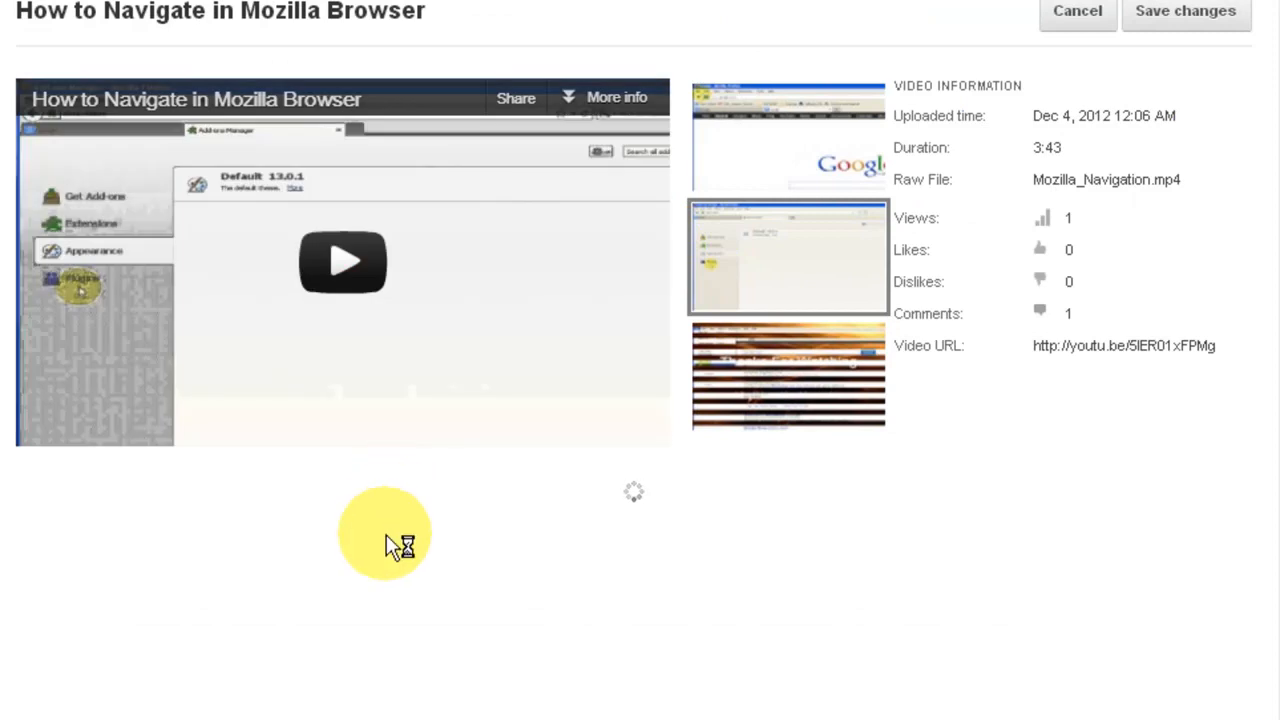
Step: Review the video's overlay, TrueView and syndicate-everywhere monetization settings and save changes
click(1186, 10)
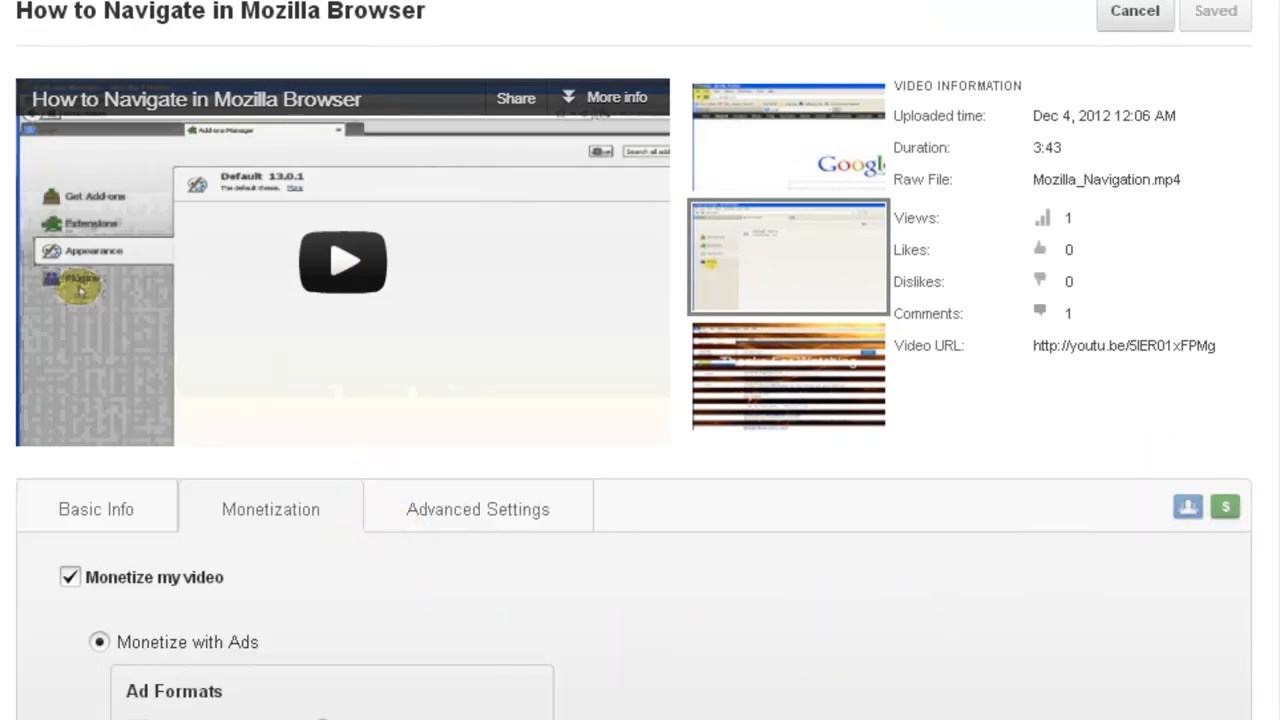
scroll(down, 3)
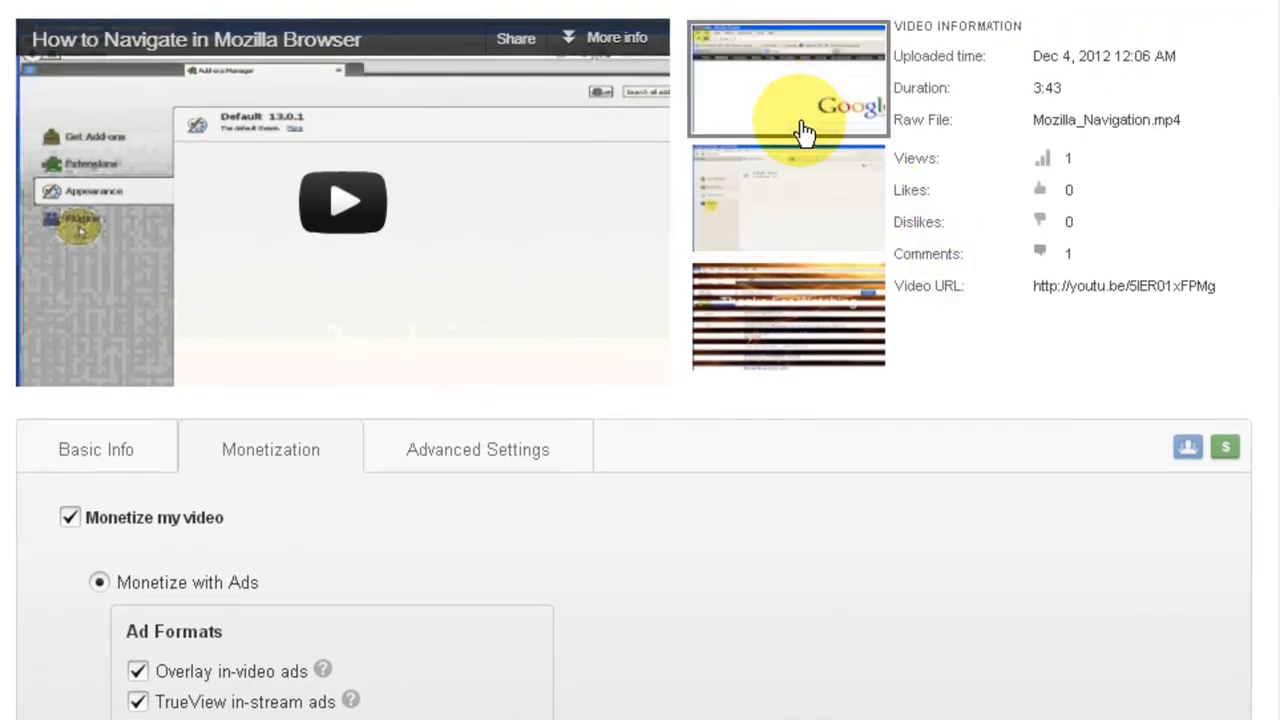
scroll(down, 3)
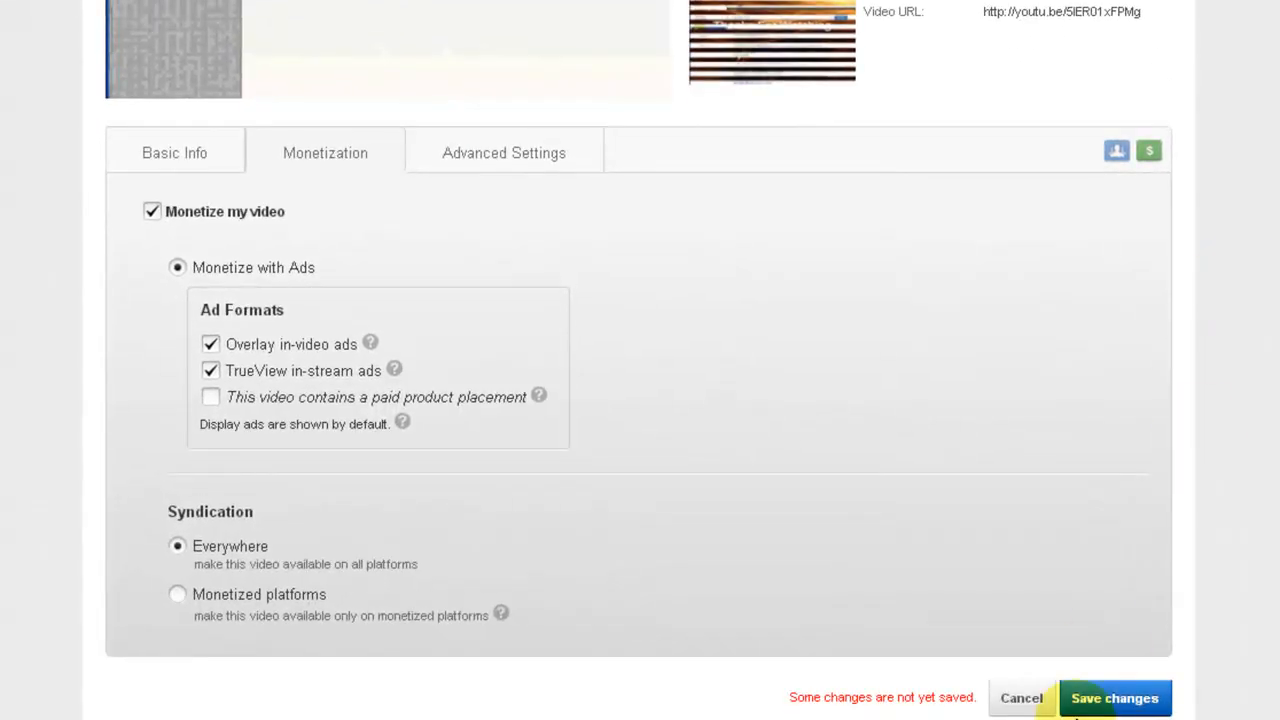
click(1122, 697)
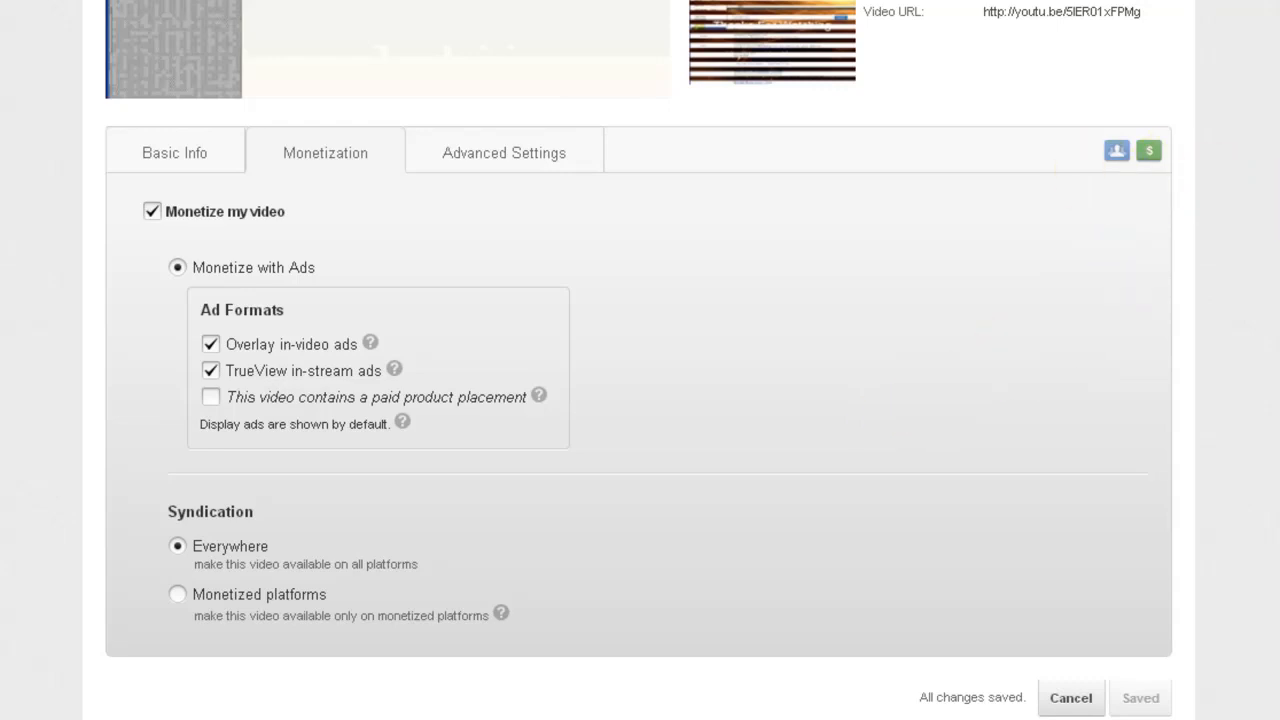
scroll(up, 3)
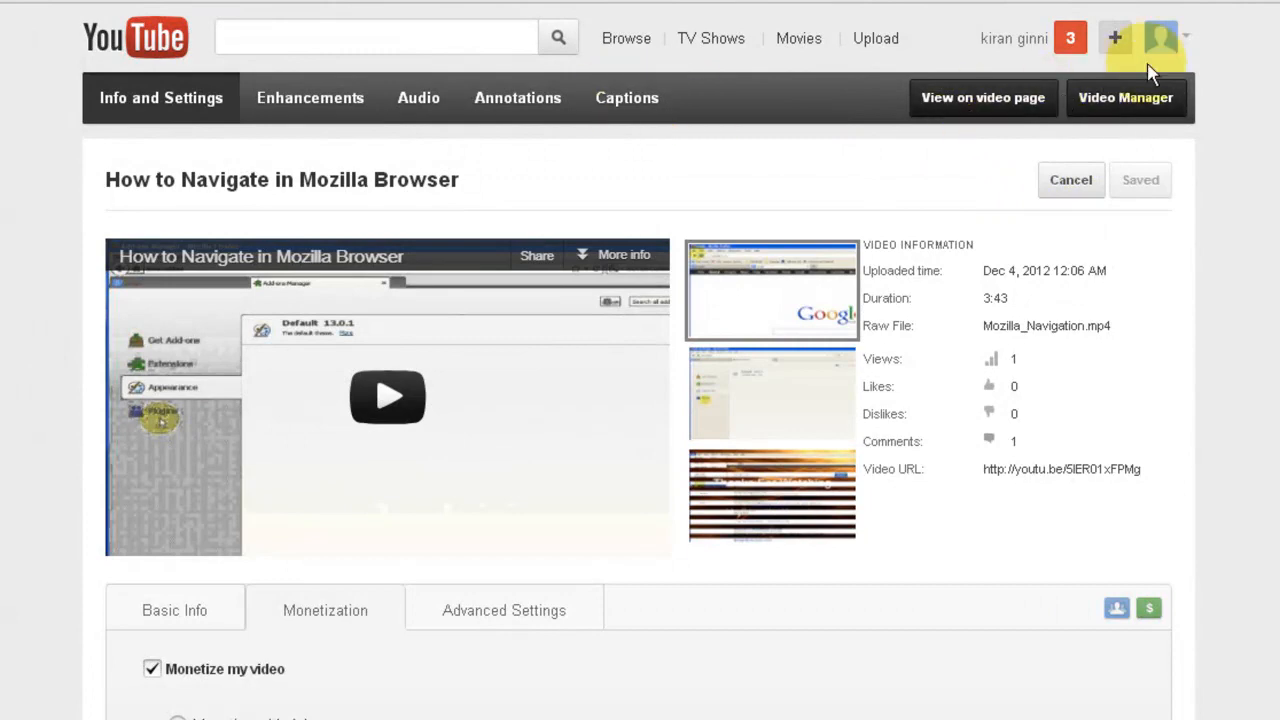
Step: Return to the channel's Monetization settings through the account menu
click(1160, 37)
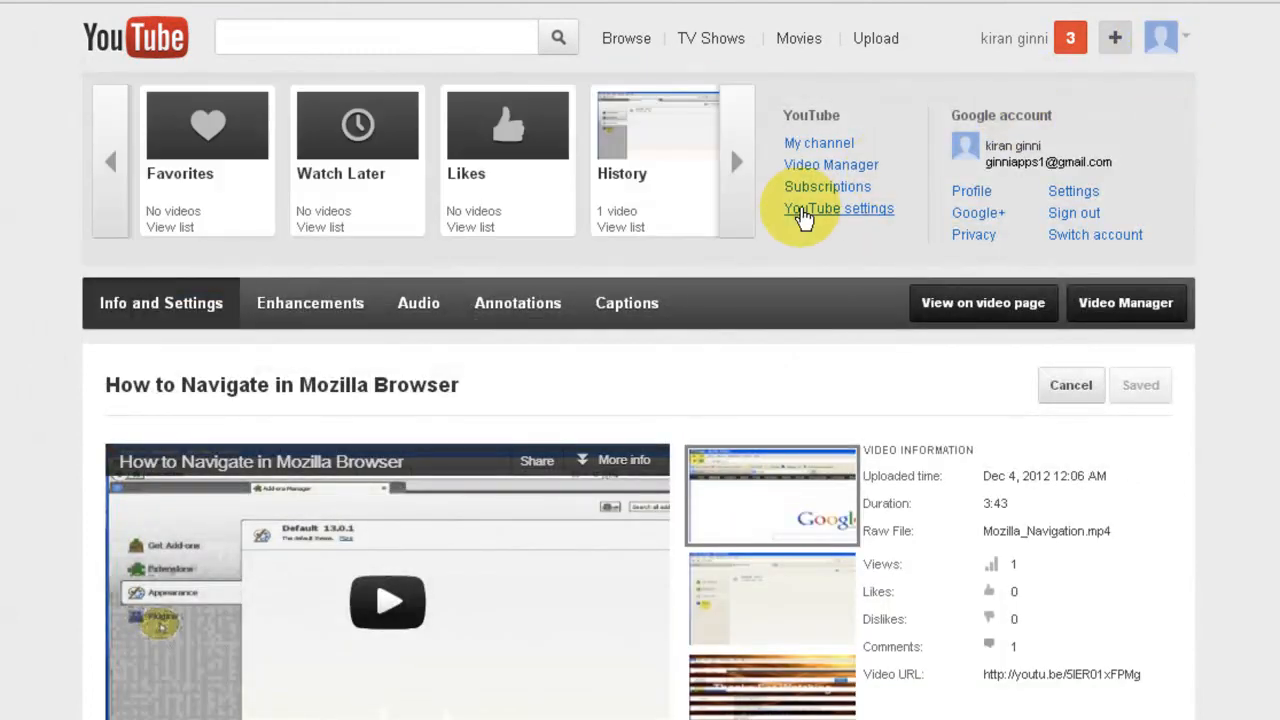
click(836, 208)
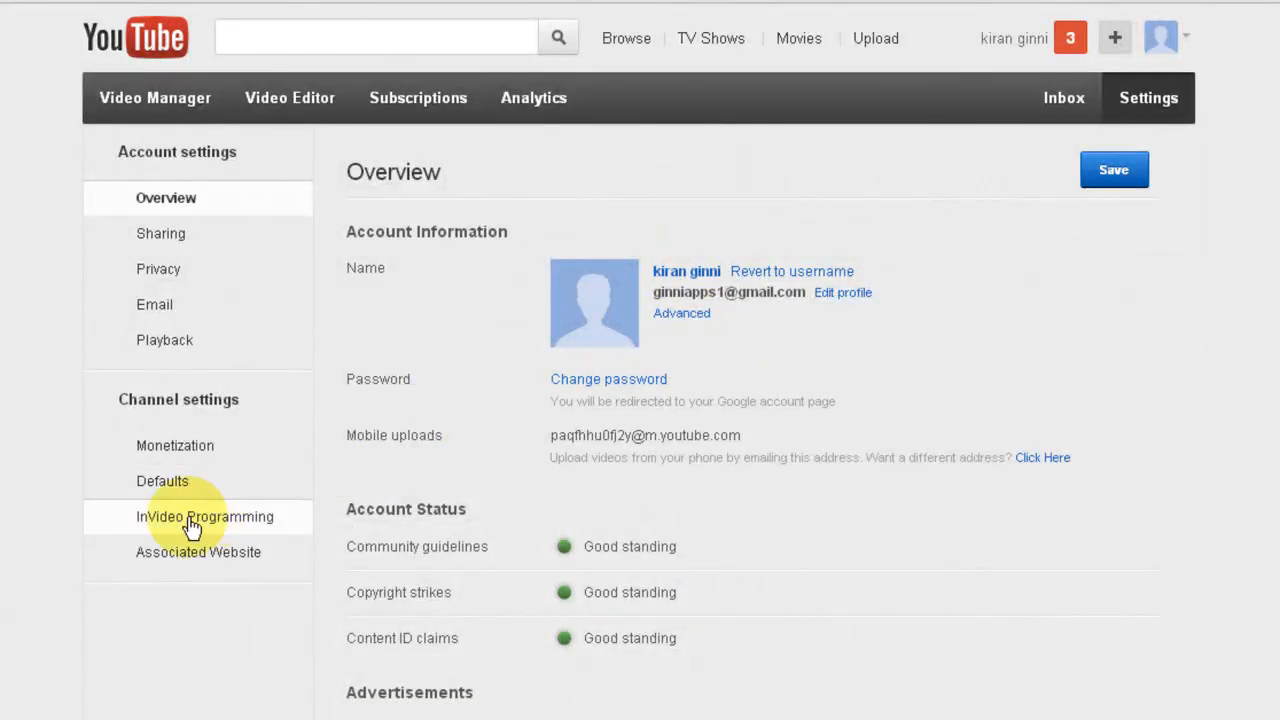
click(175, 446)
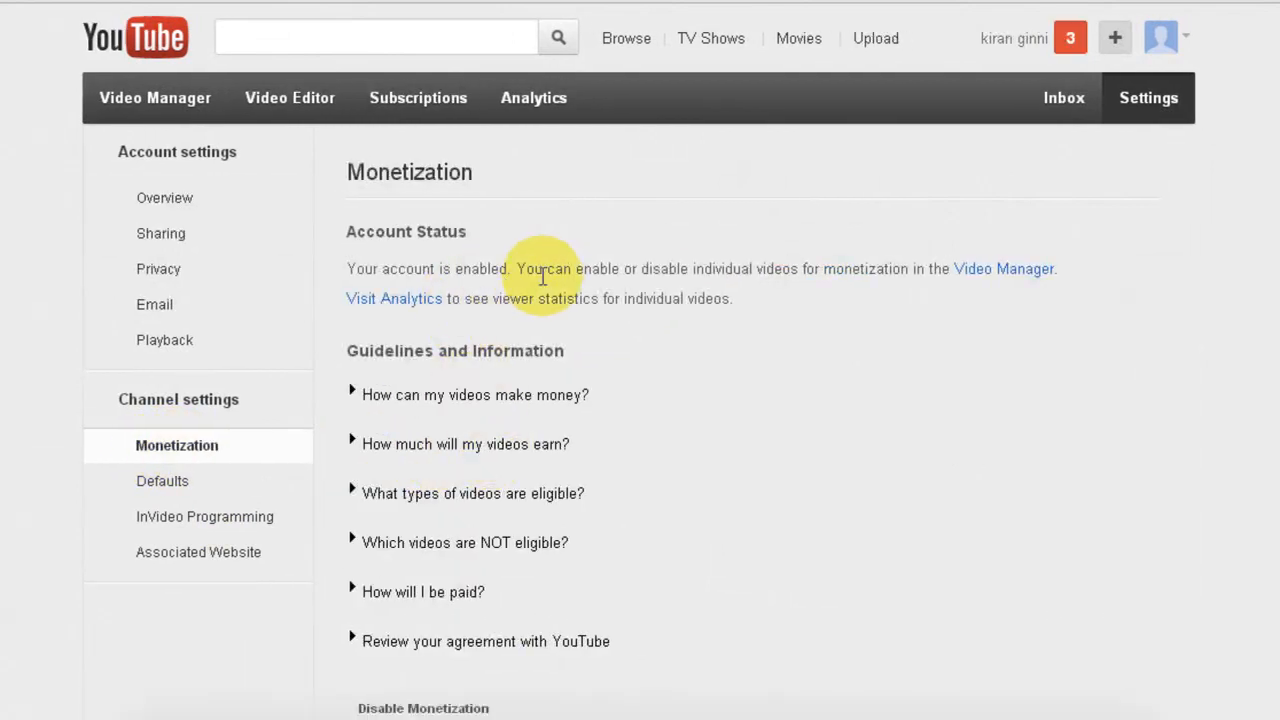
mouse_move(351, 268)
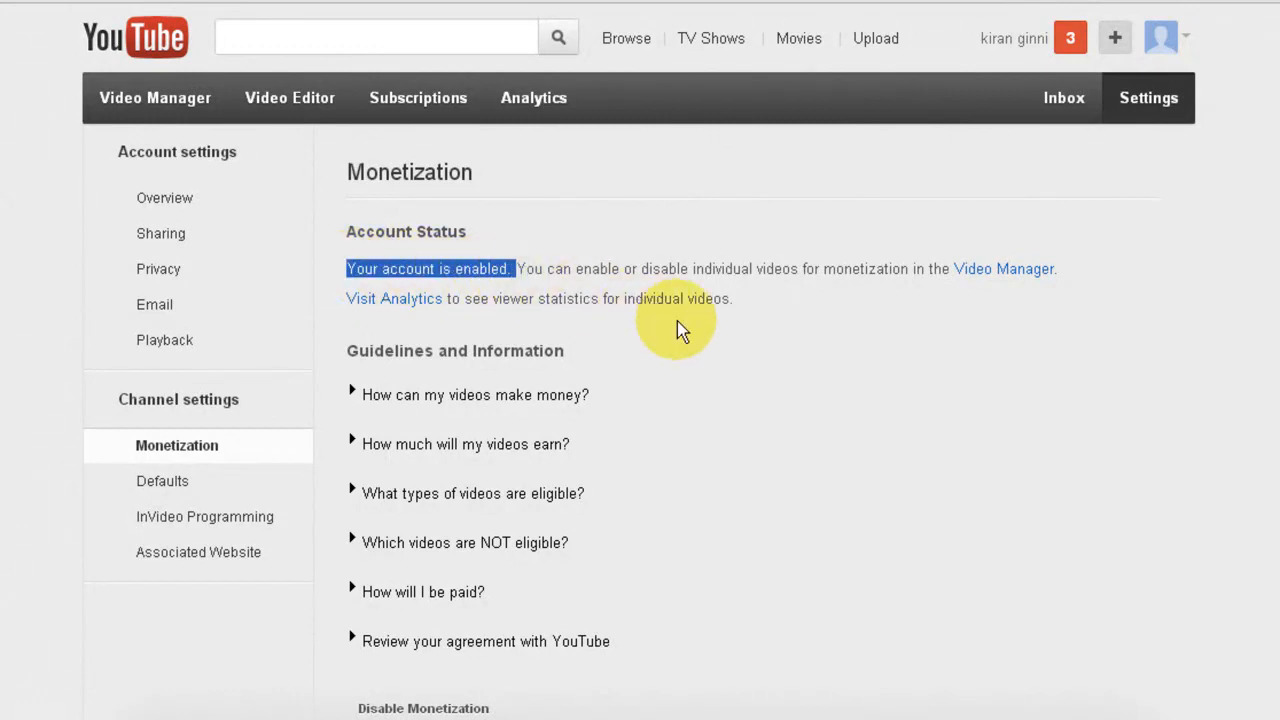
mouse_move(430, 400)
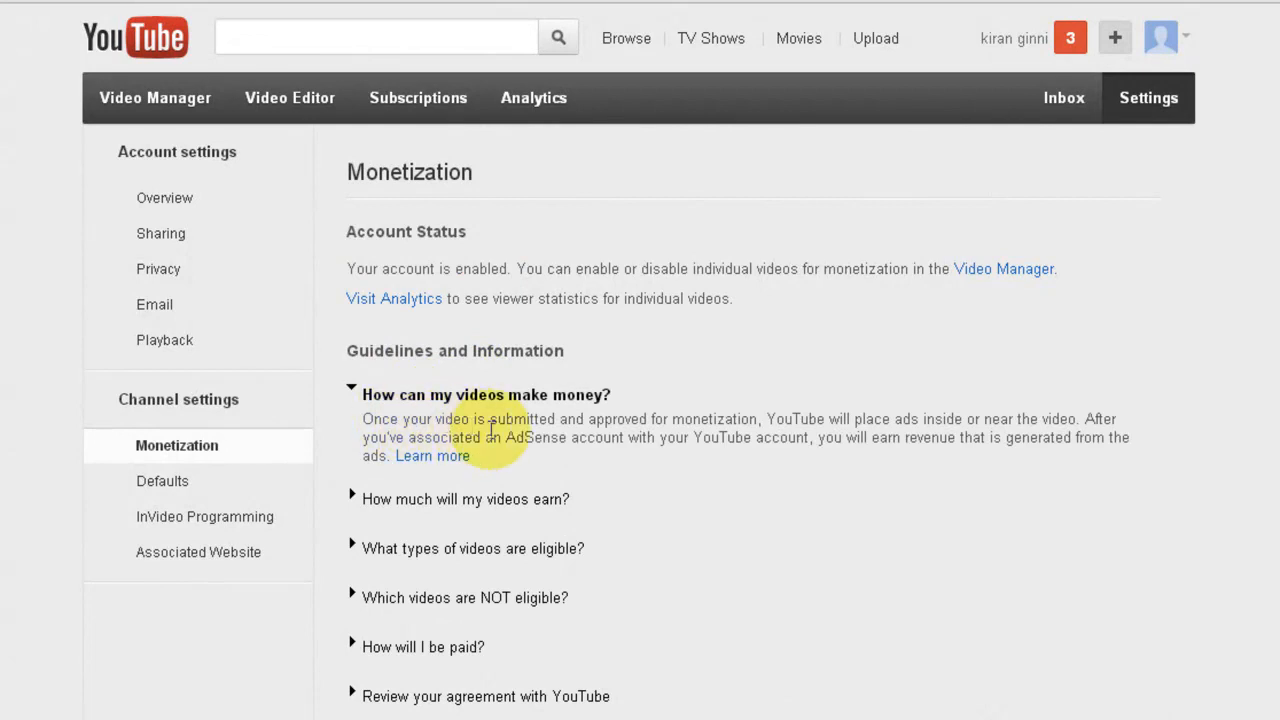
mouse_move(532, 440)
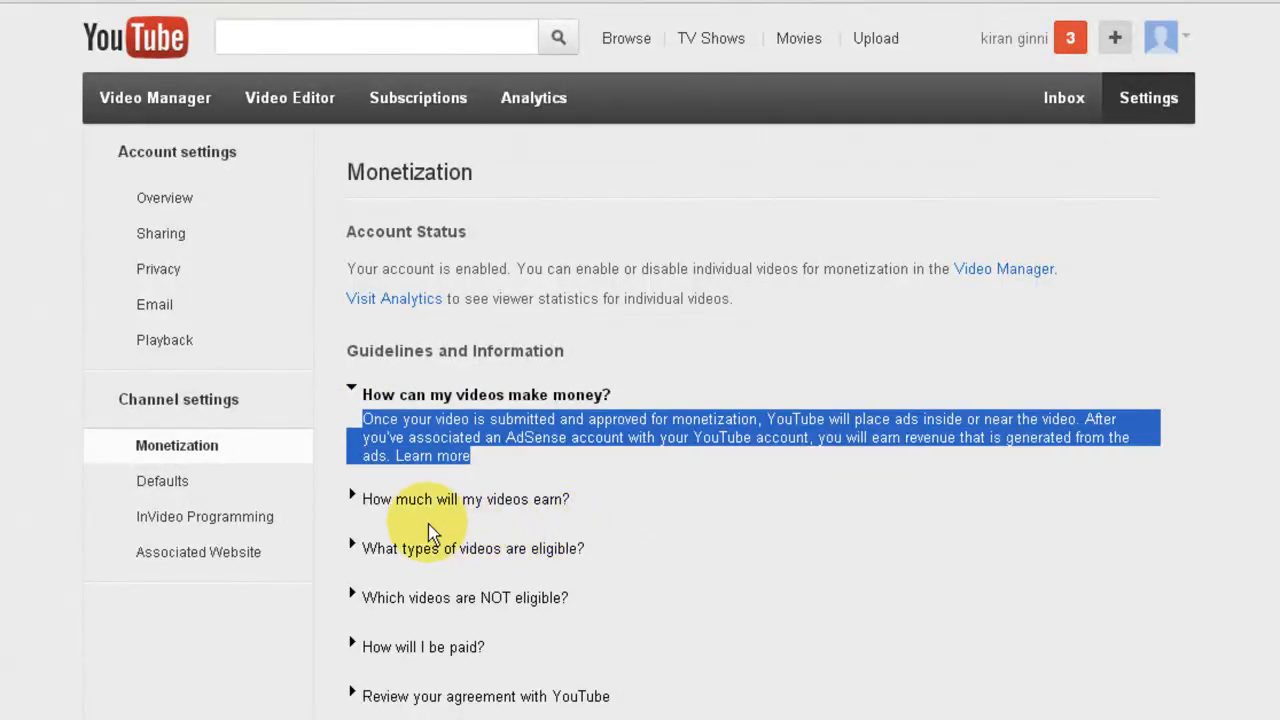
Step: Expand the earnings, eligible videos, ineligible videos and payment guideline sections
click(460, 499)
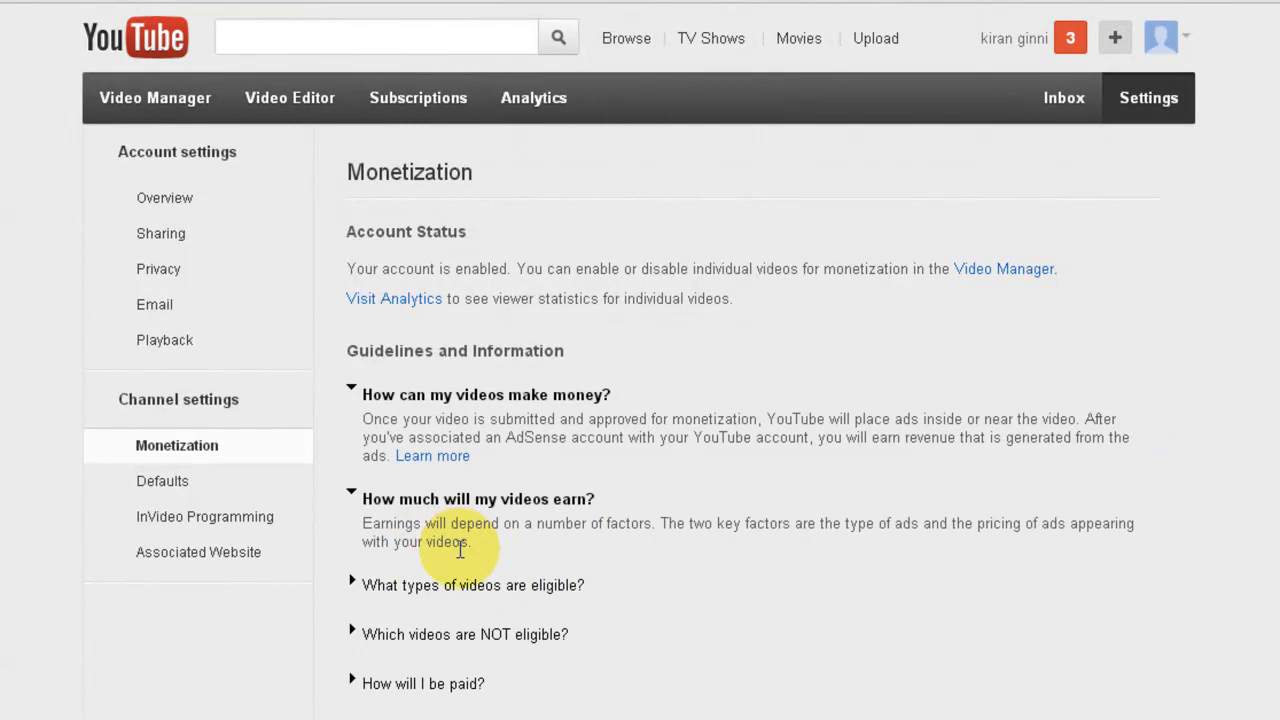
mouse_move(461, 586)
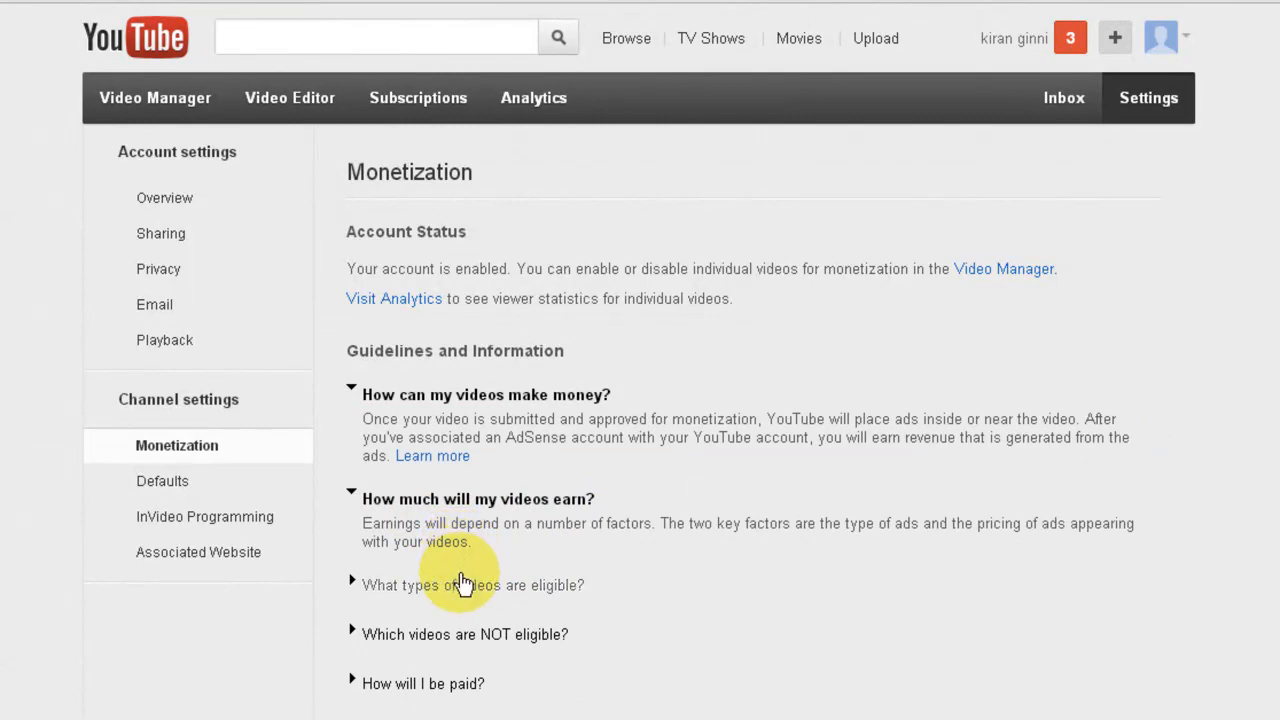
click(475, 585)
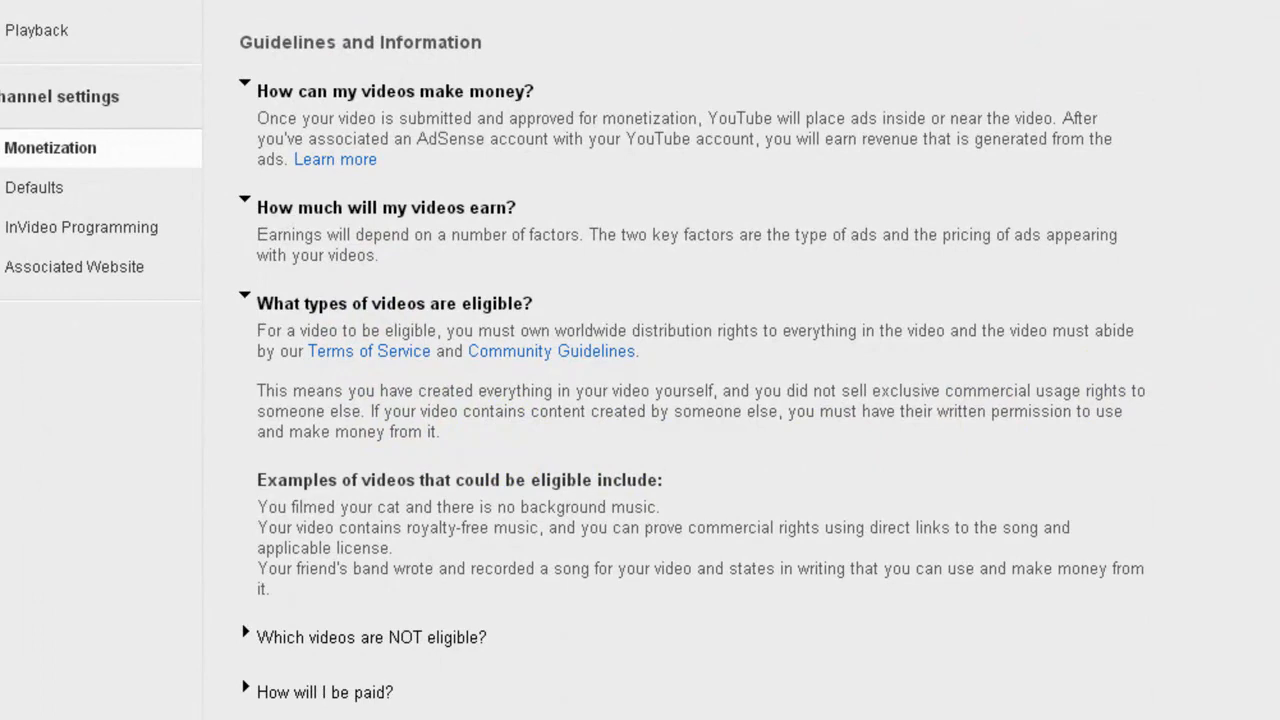
scroll(down, 3)
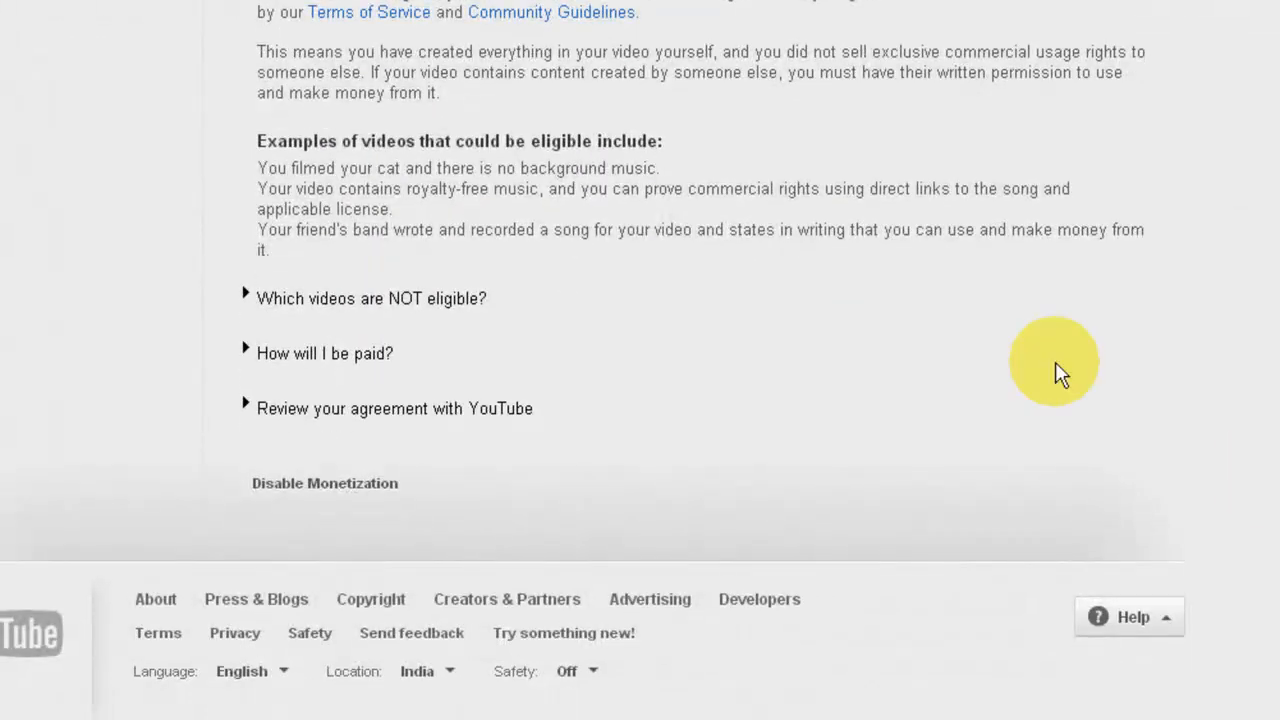
mouse_move(490, 255)
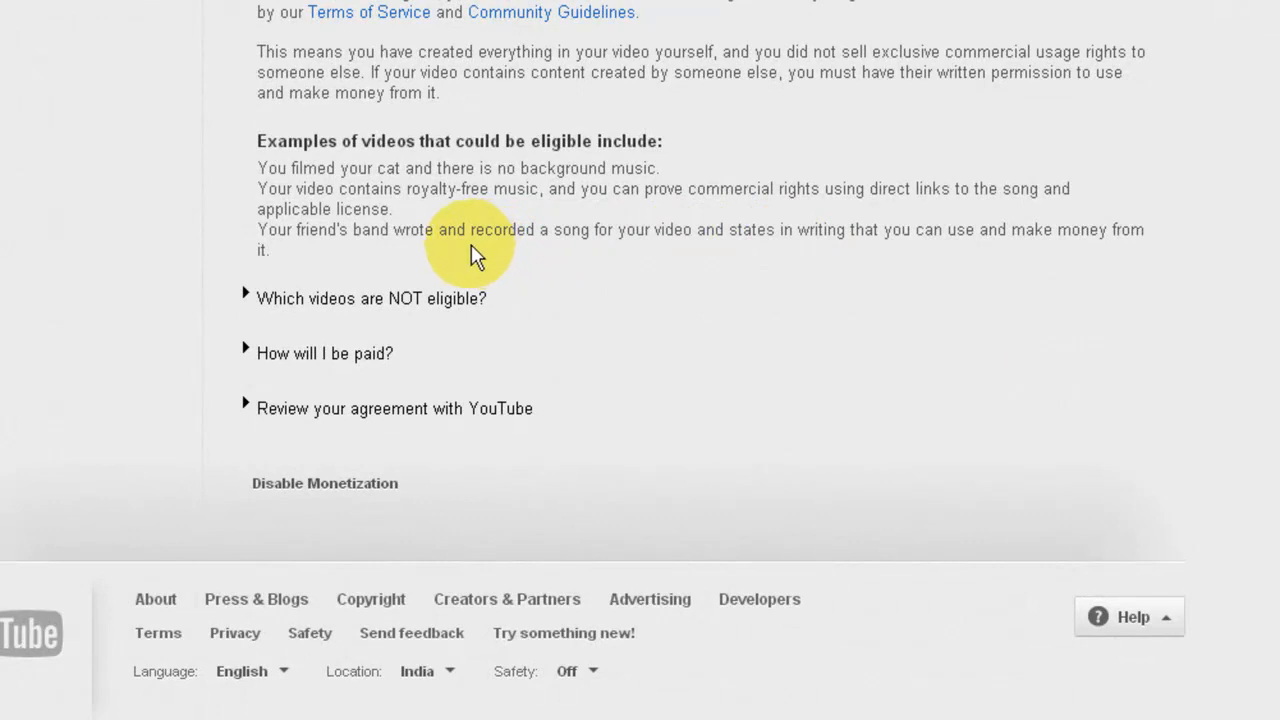
mouse_move(413, 305)
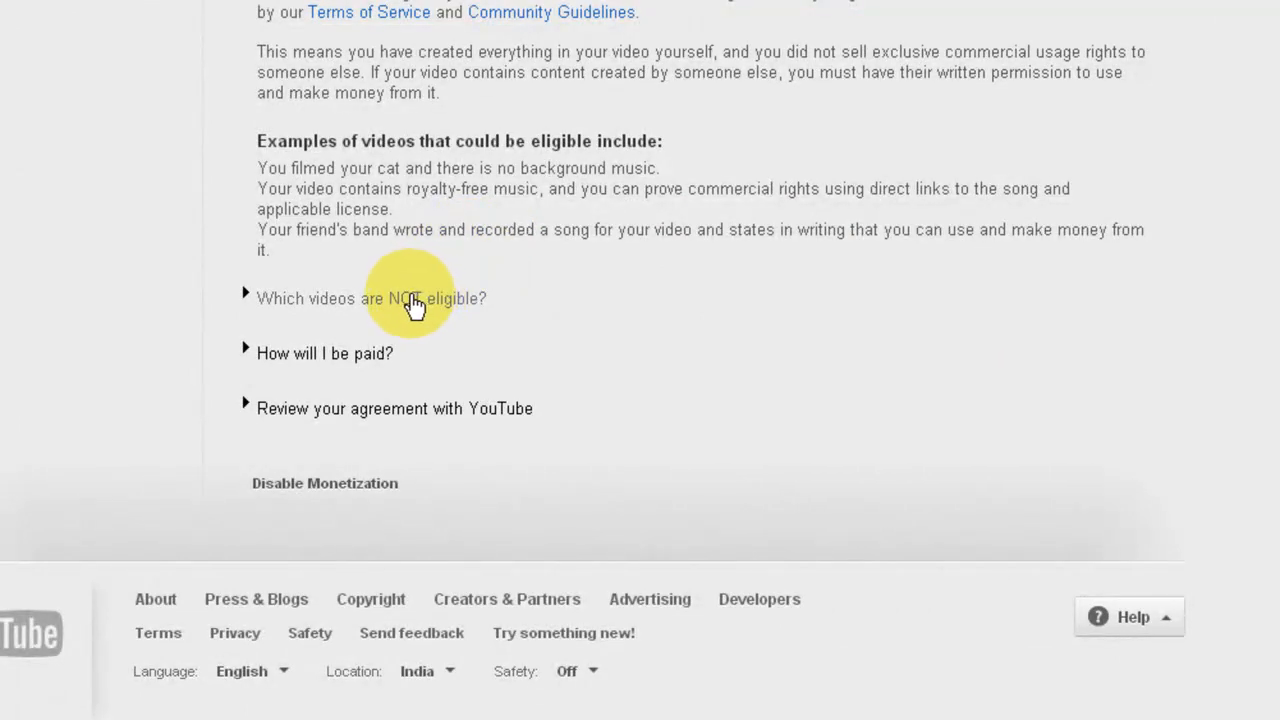
click(371, 298)
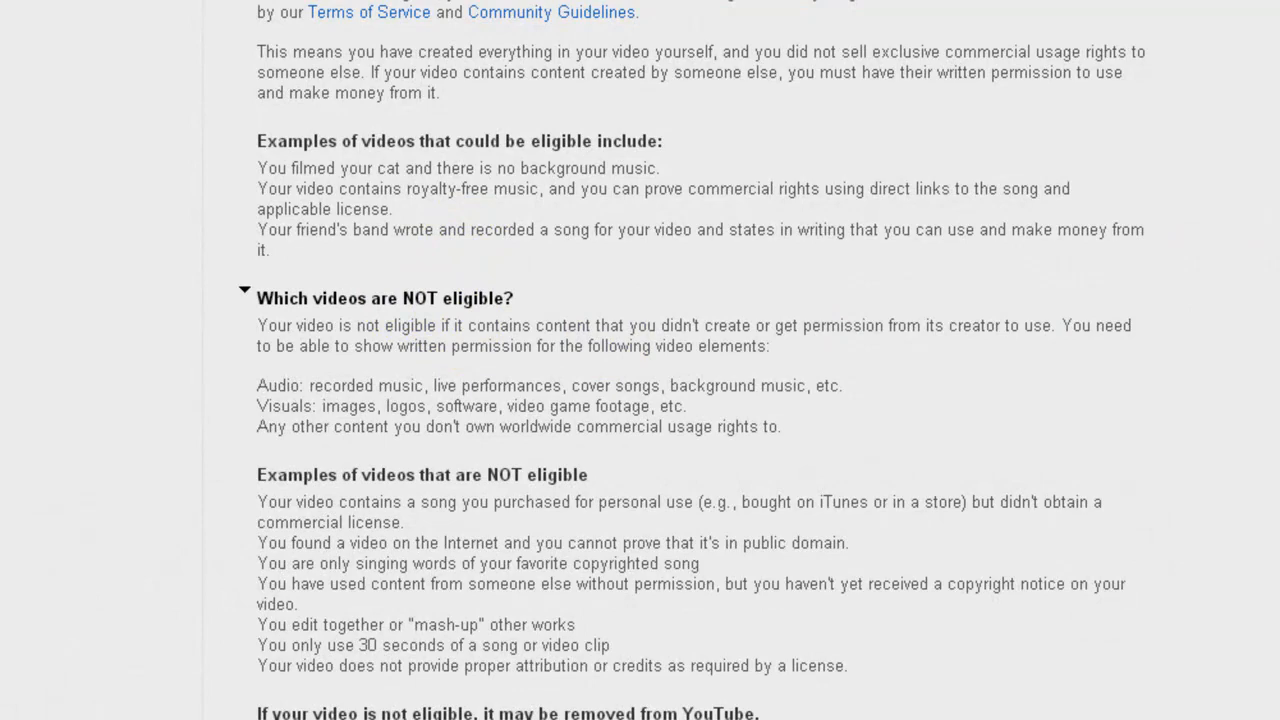
scroll(down, 3)
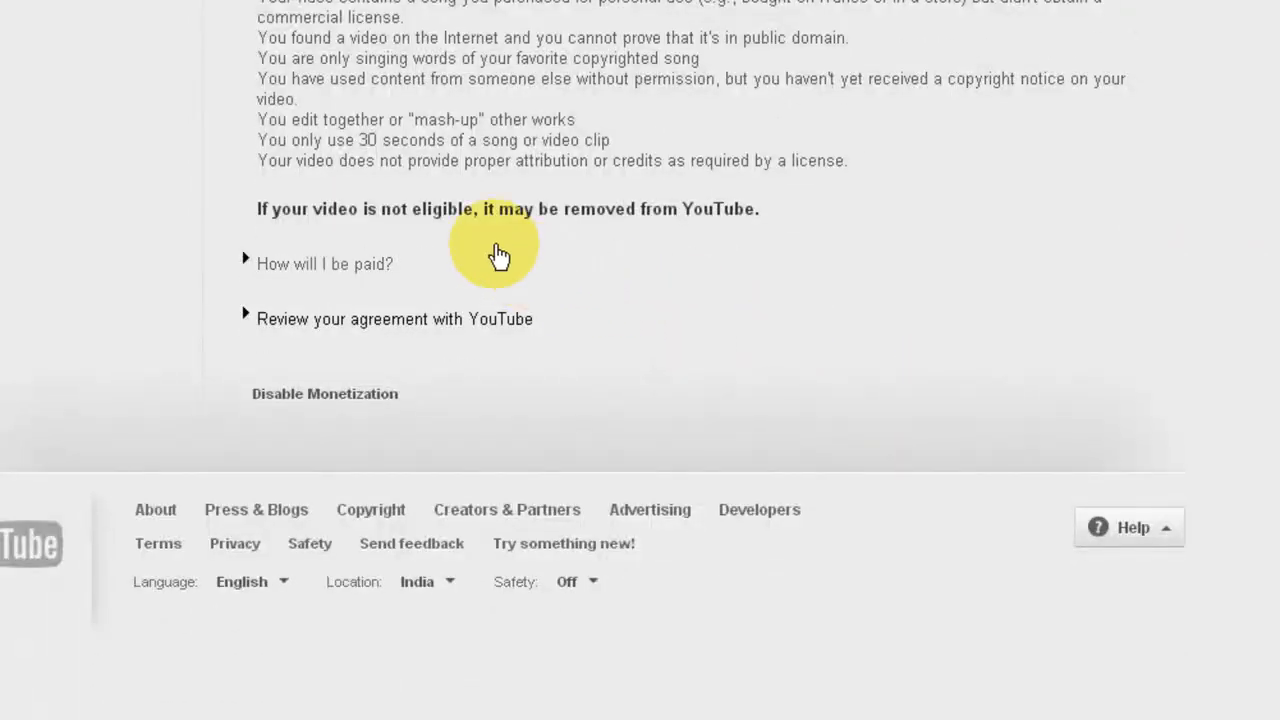
mouse_move(316, 270)
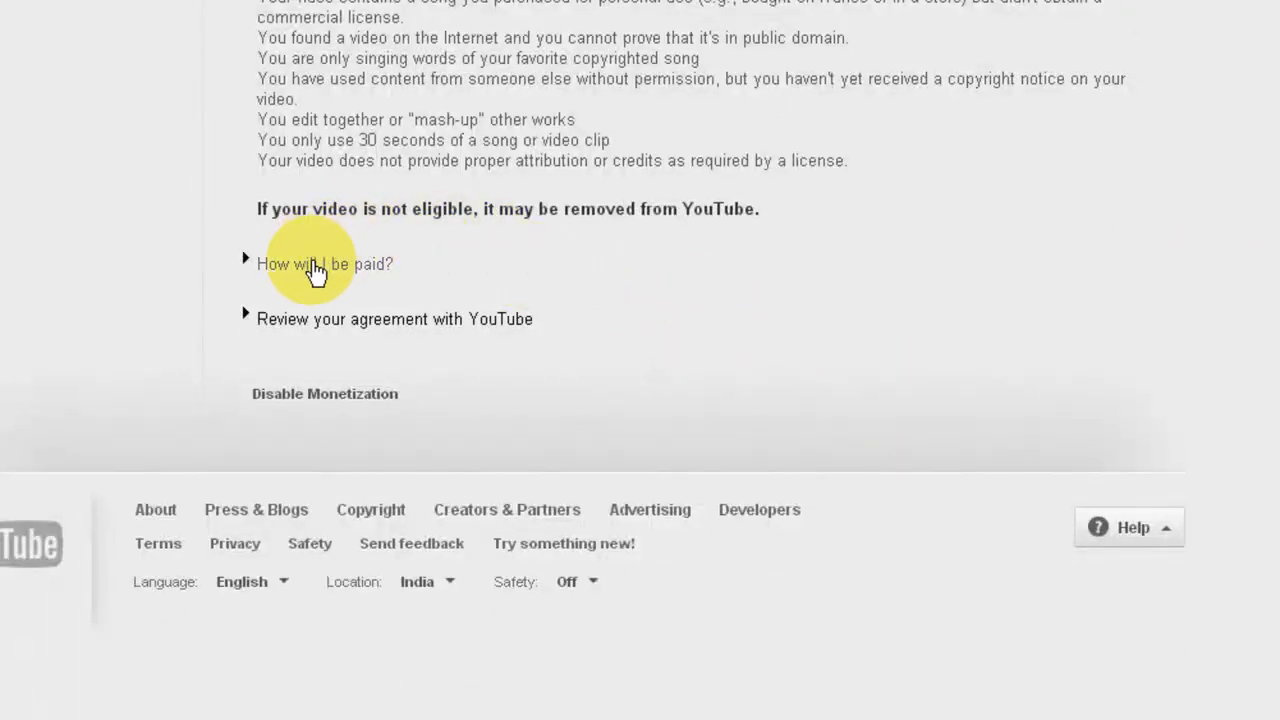
click(324, 263)
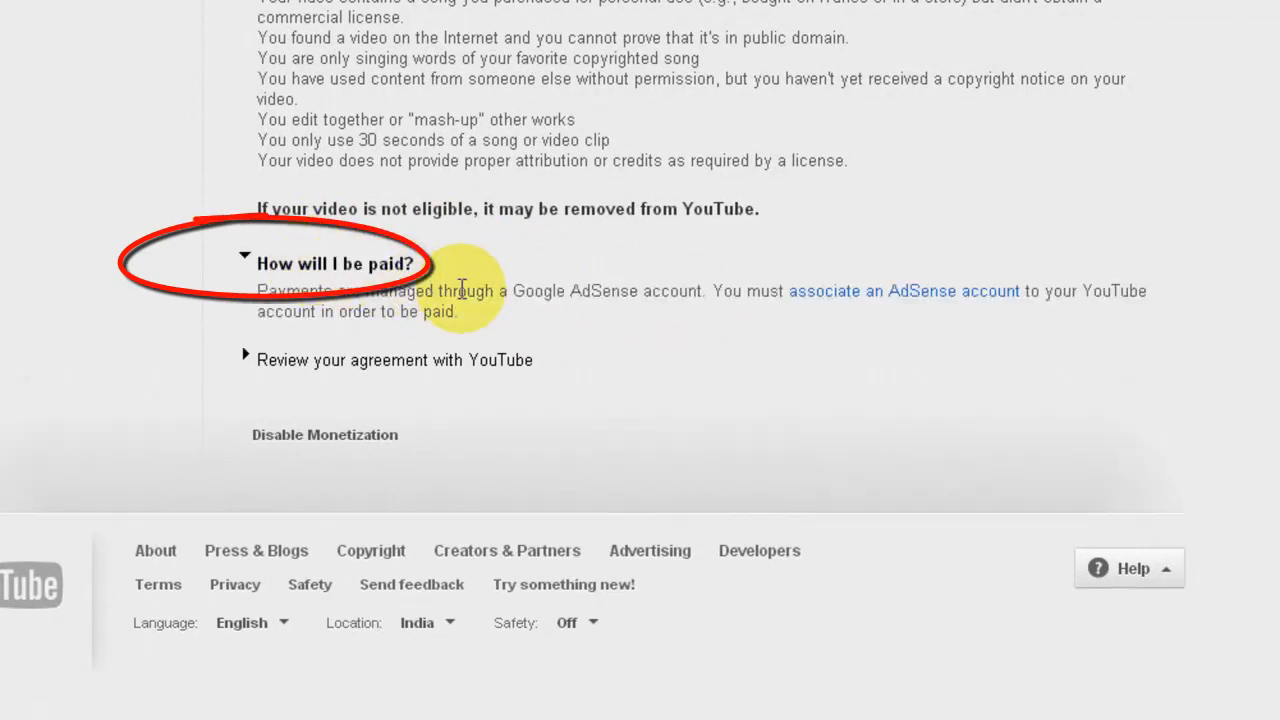
mouse_move(886, 310)
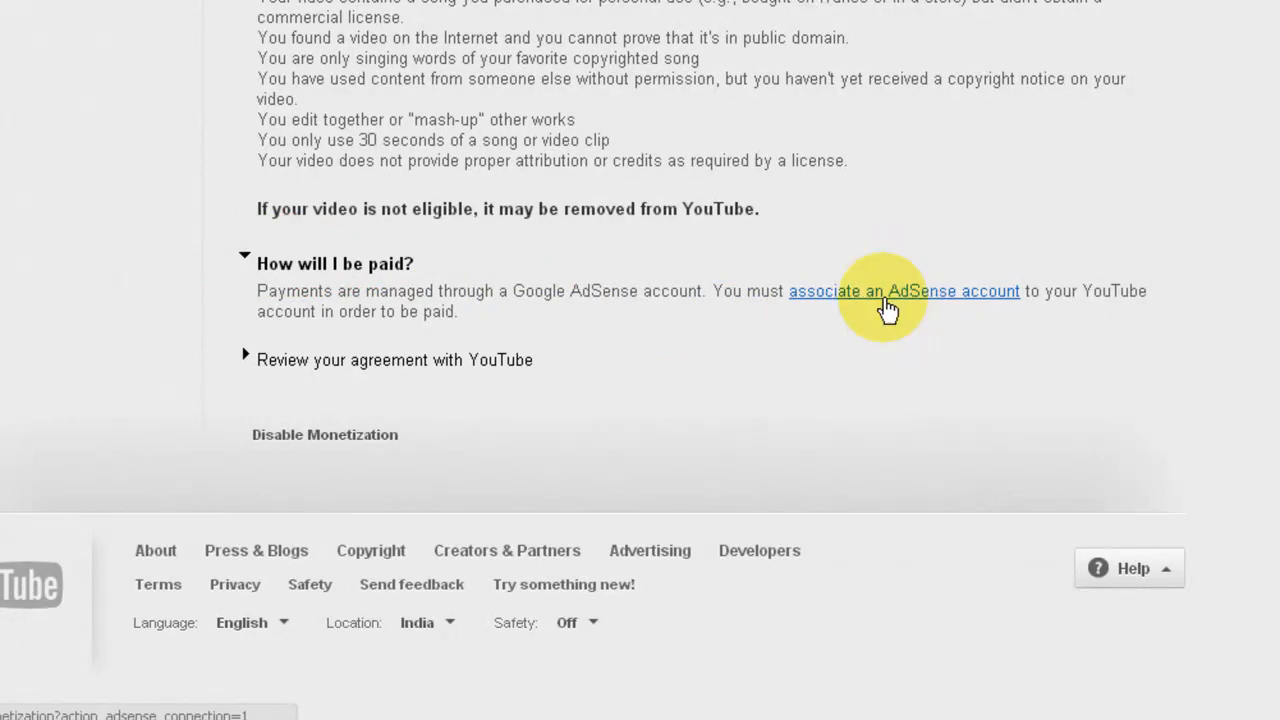
Step: Link an existing AdSense account by entering its email and saved zip code, then submit
click(888, 291)
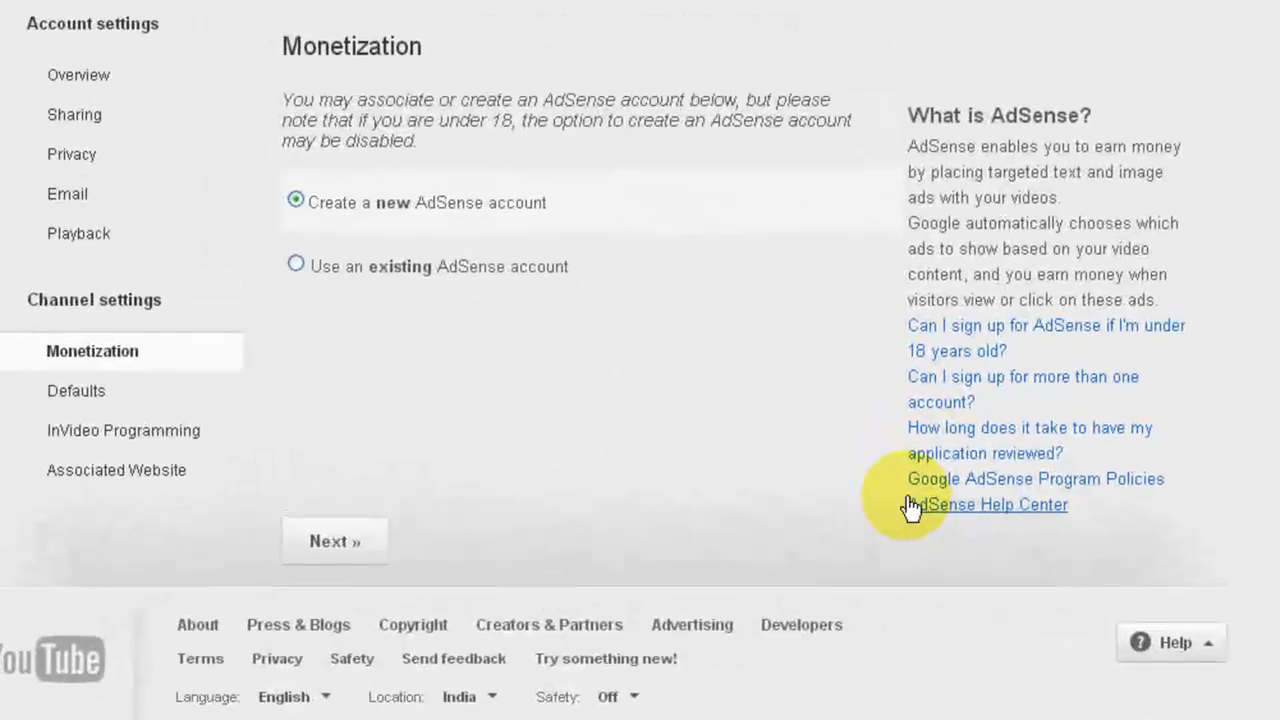
mouse_move(443, 218)
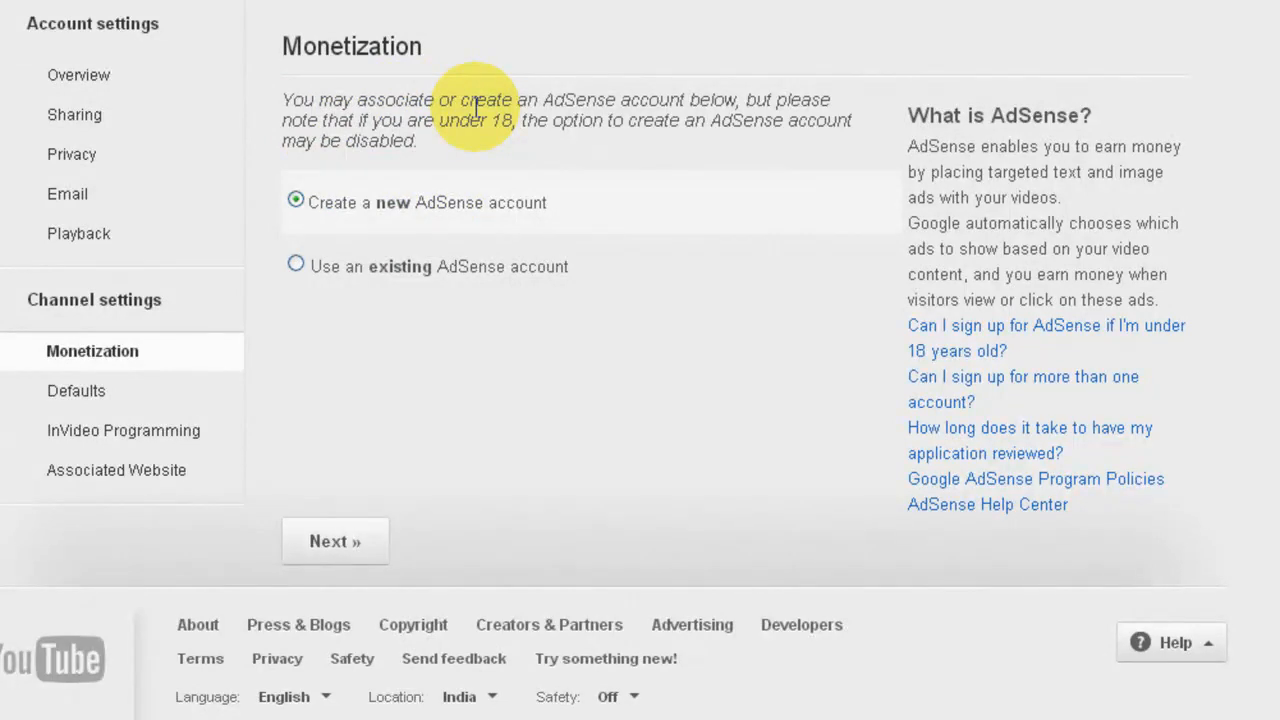
mouse_move(455, 158)
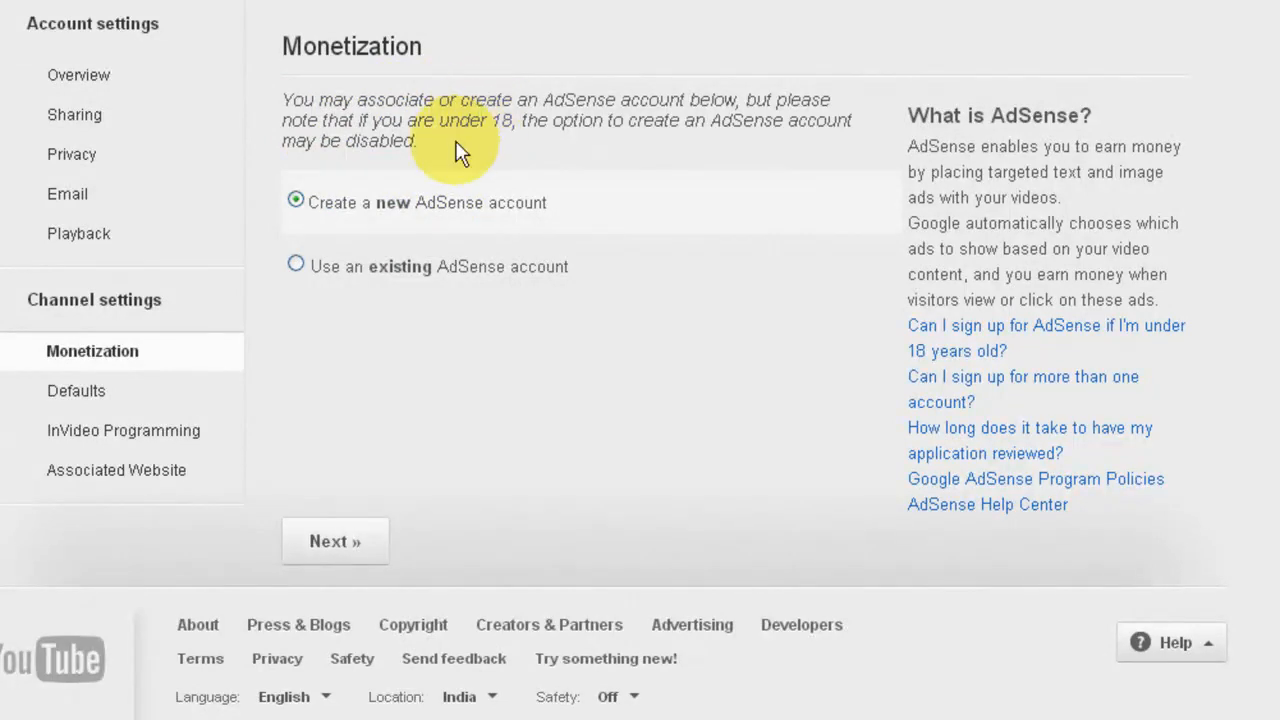
mouse_move(450, 158)
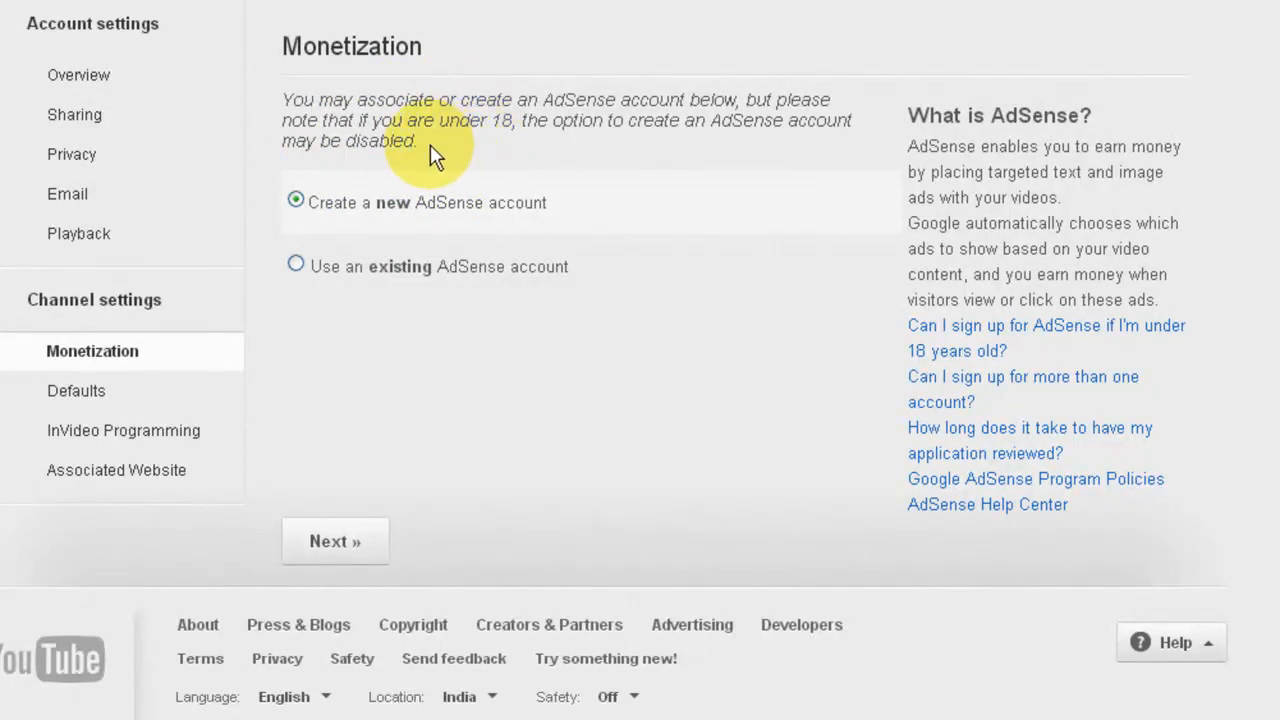
click(296, 266)
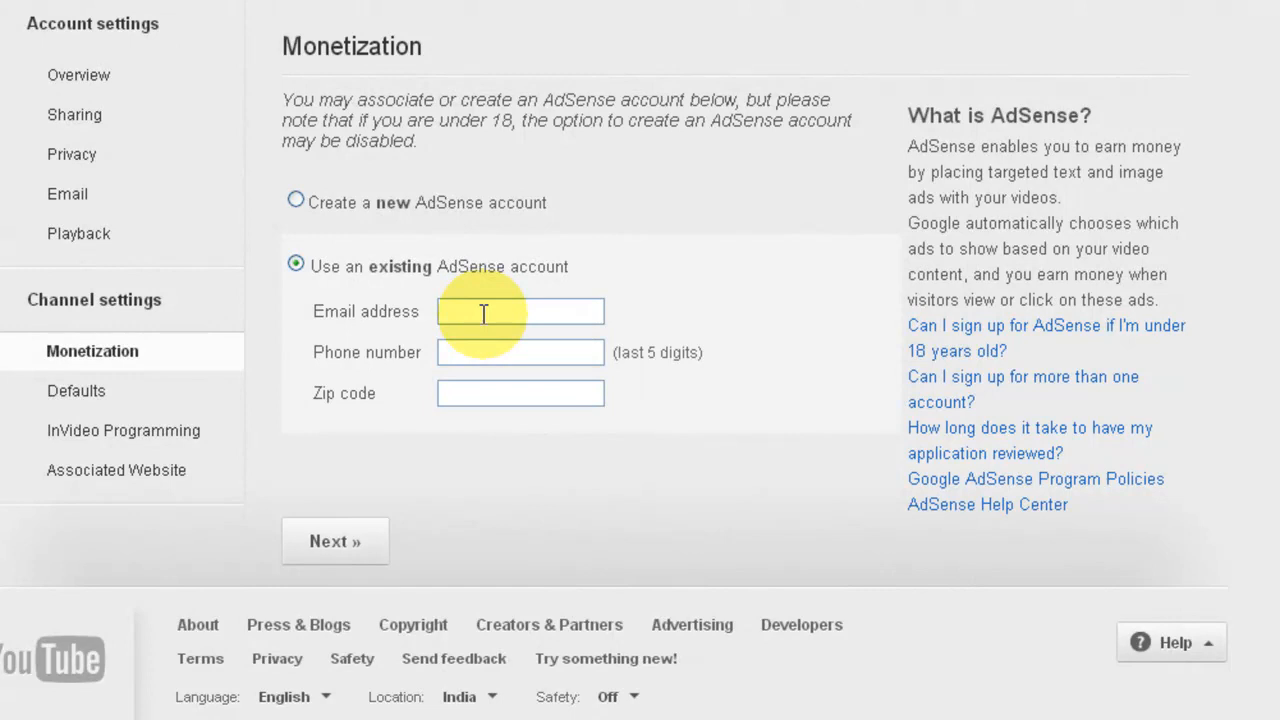
click(520, 311)
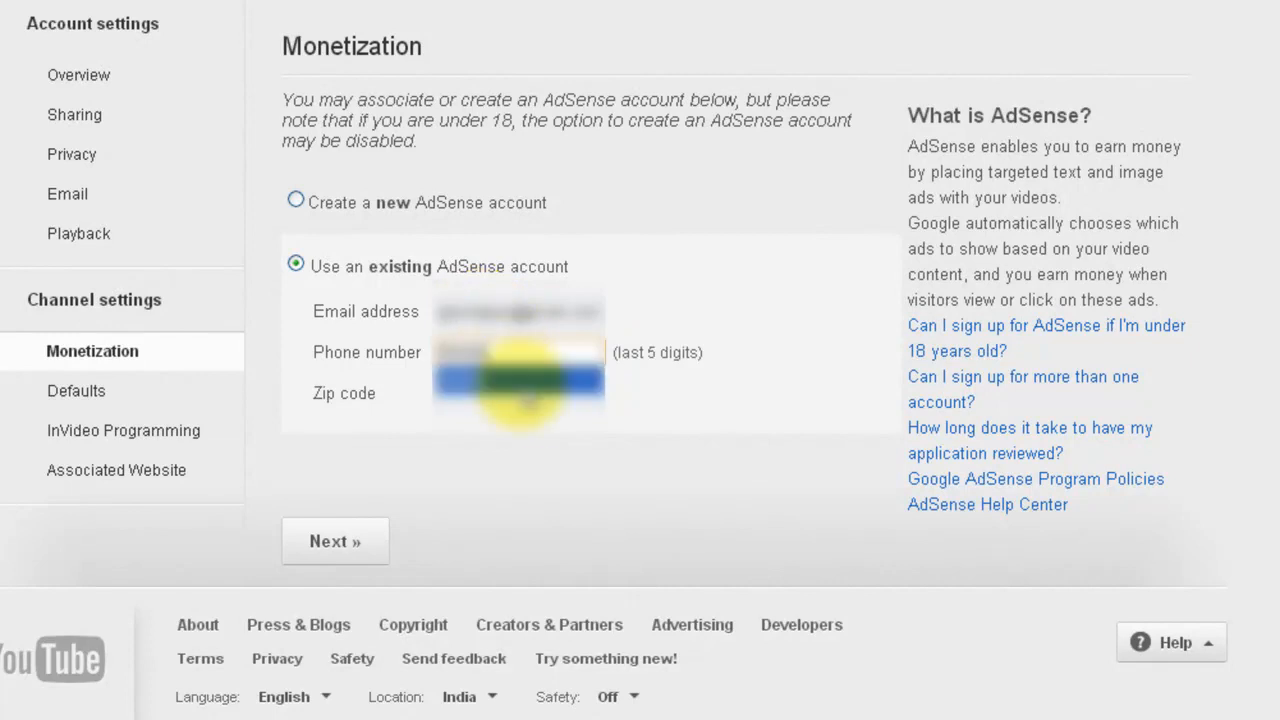
click(518, 393)
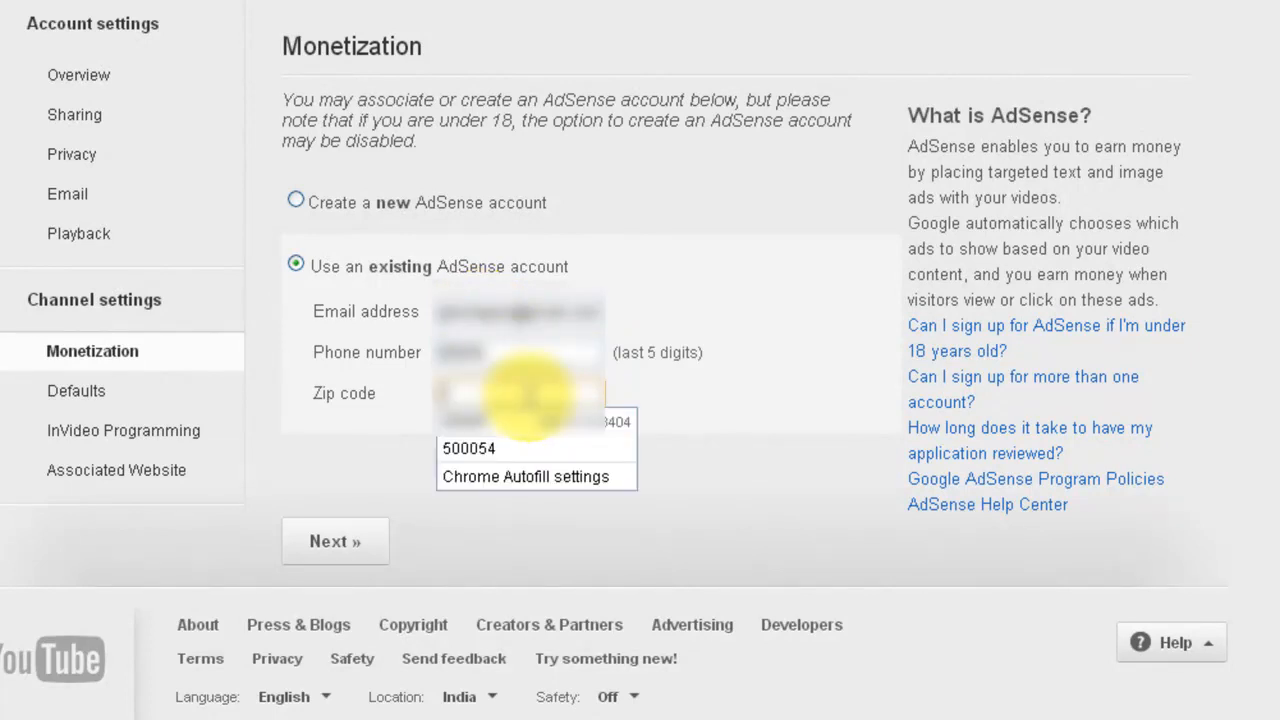
mouse_move(471, 449)
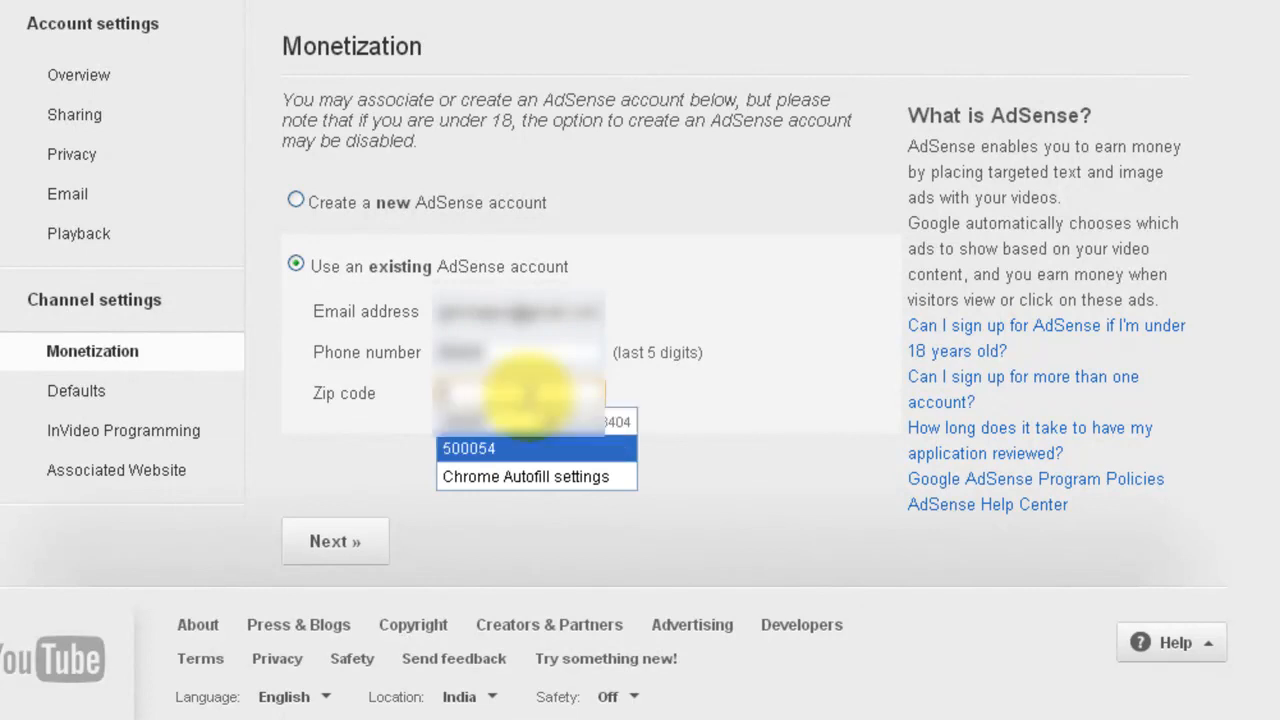
click(470, 448)
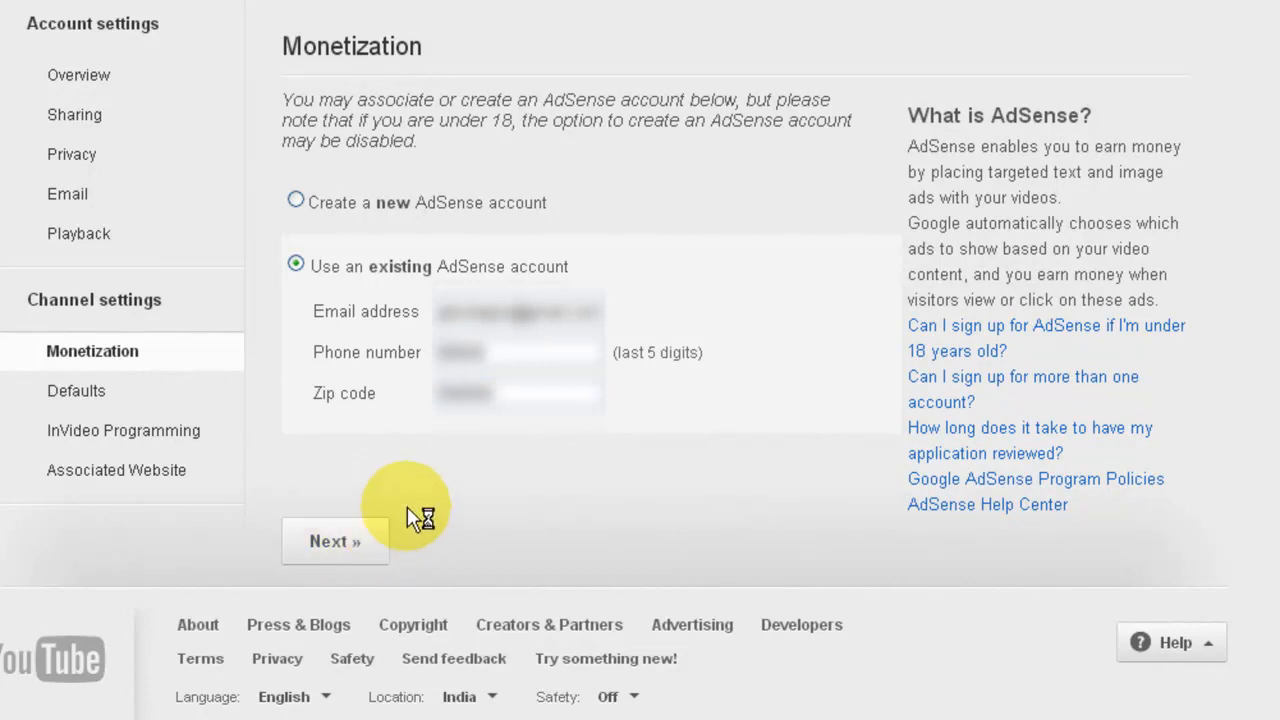
click(334, 542)
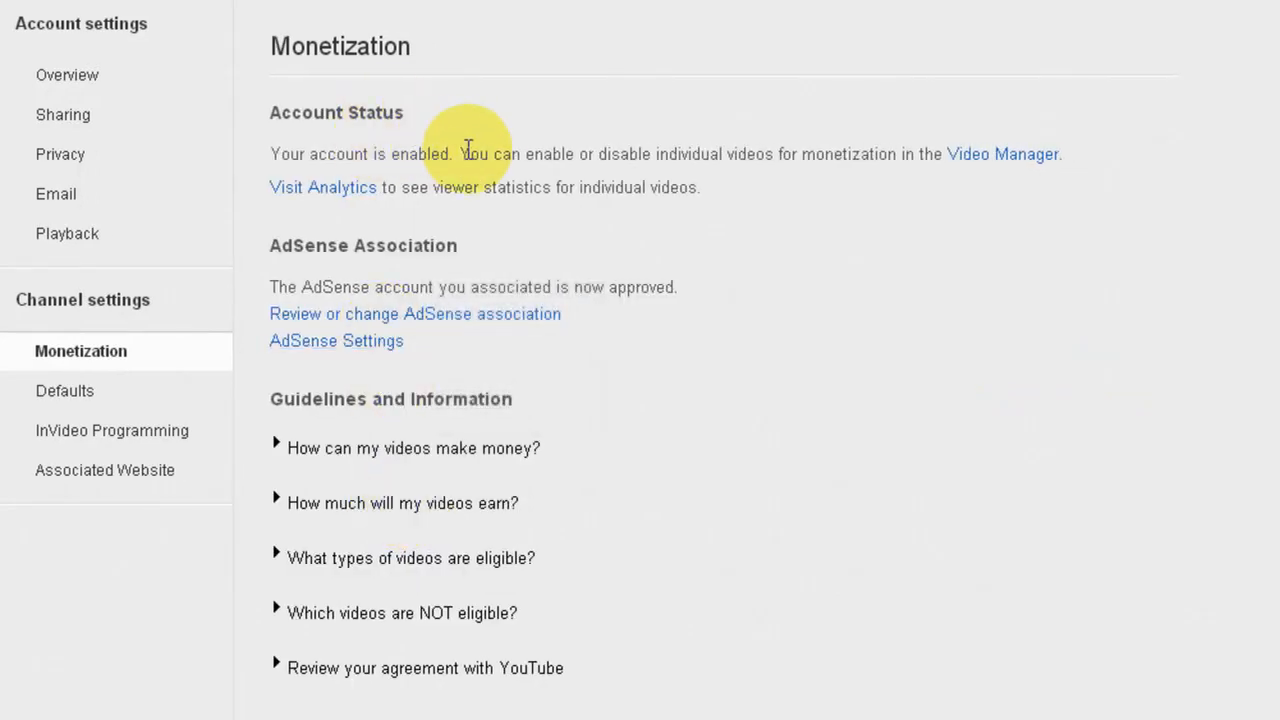
mouse_move(615, 165)
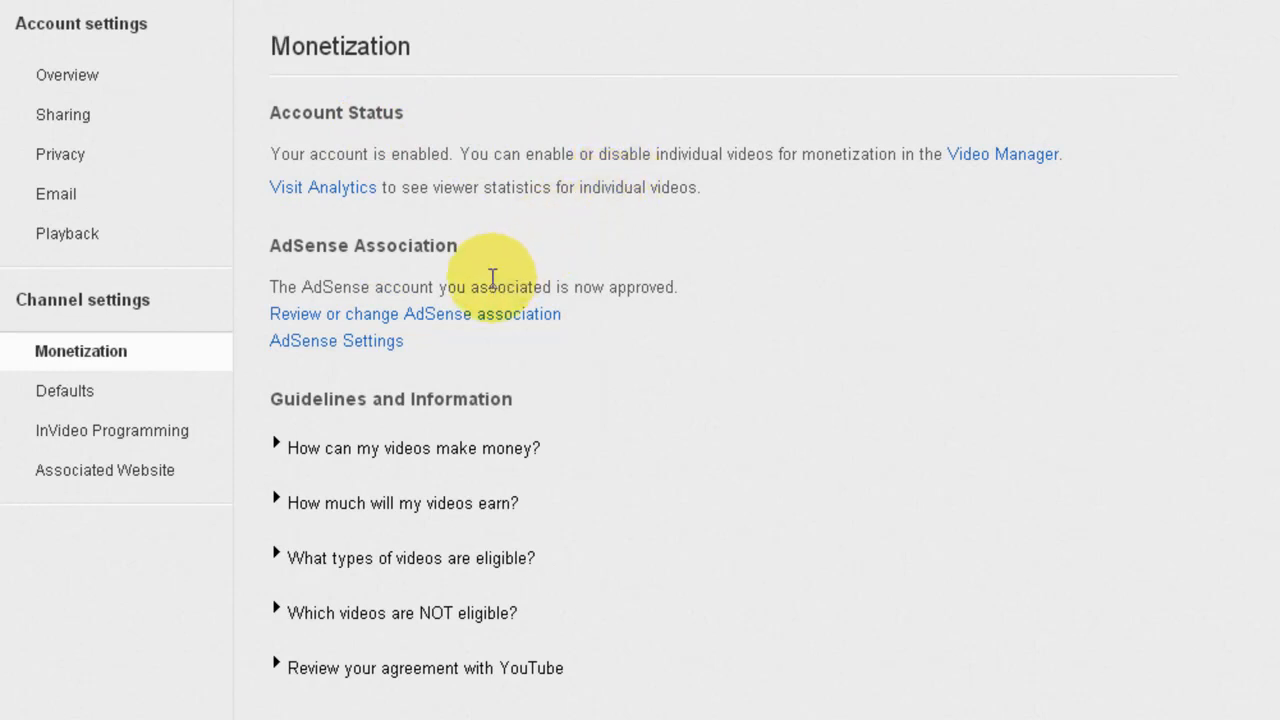
mouse_move(404, 450)
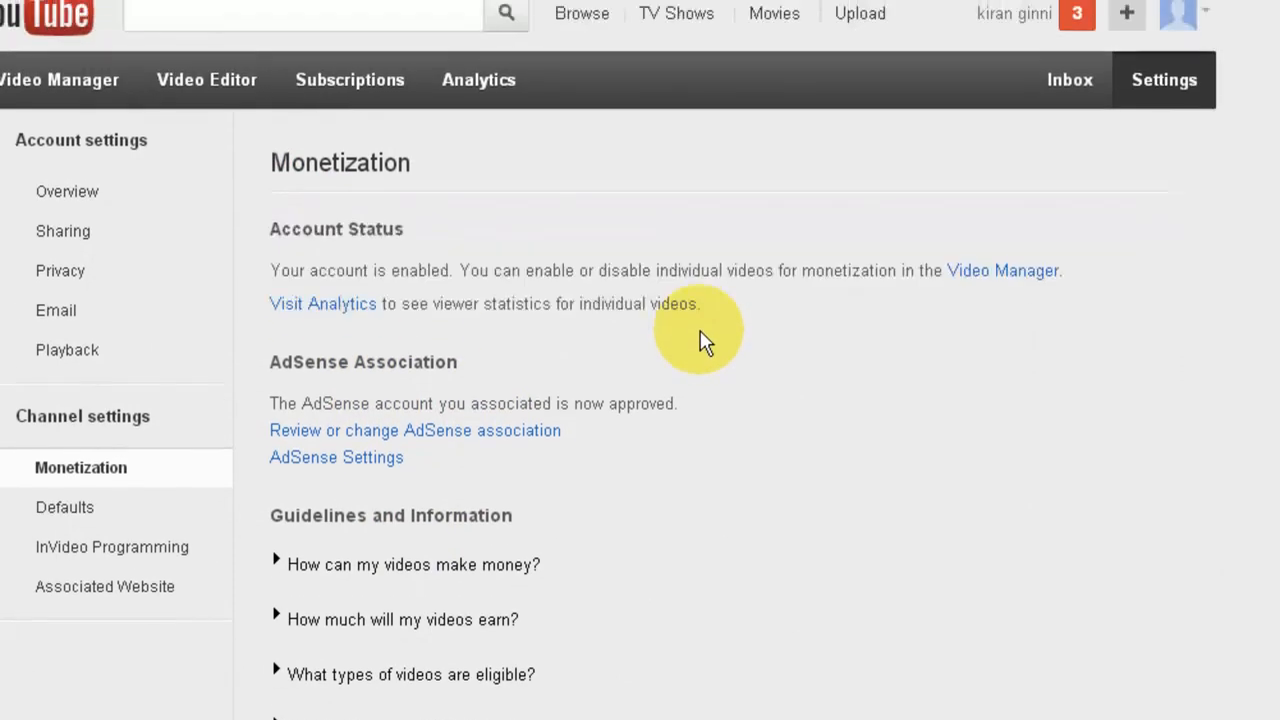
Step: Open the profile avatar's account drop-down above the Monetization page
click(1175, 14)
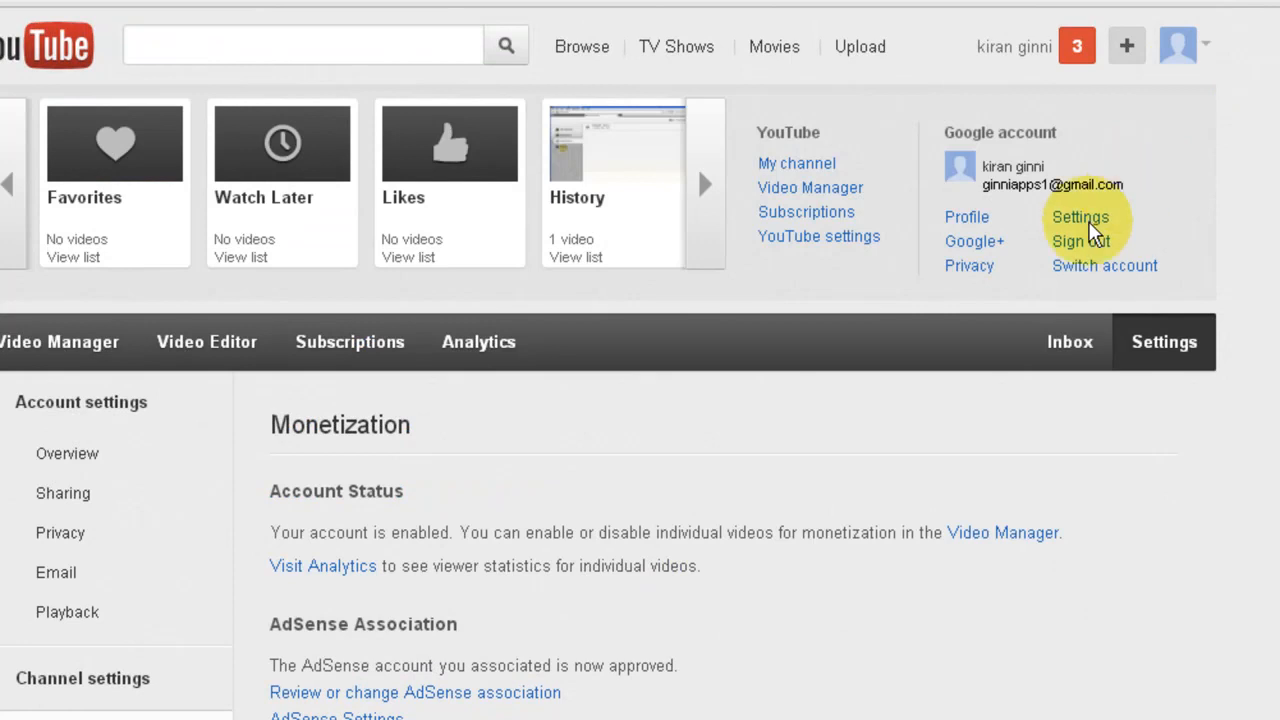
mouse_move(805, 211)
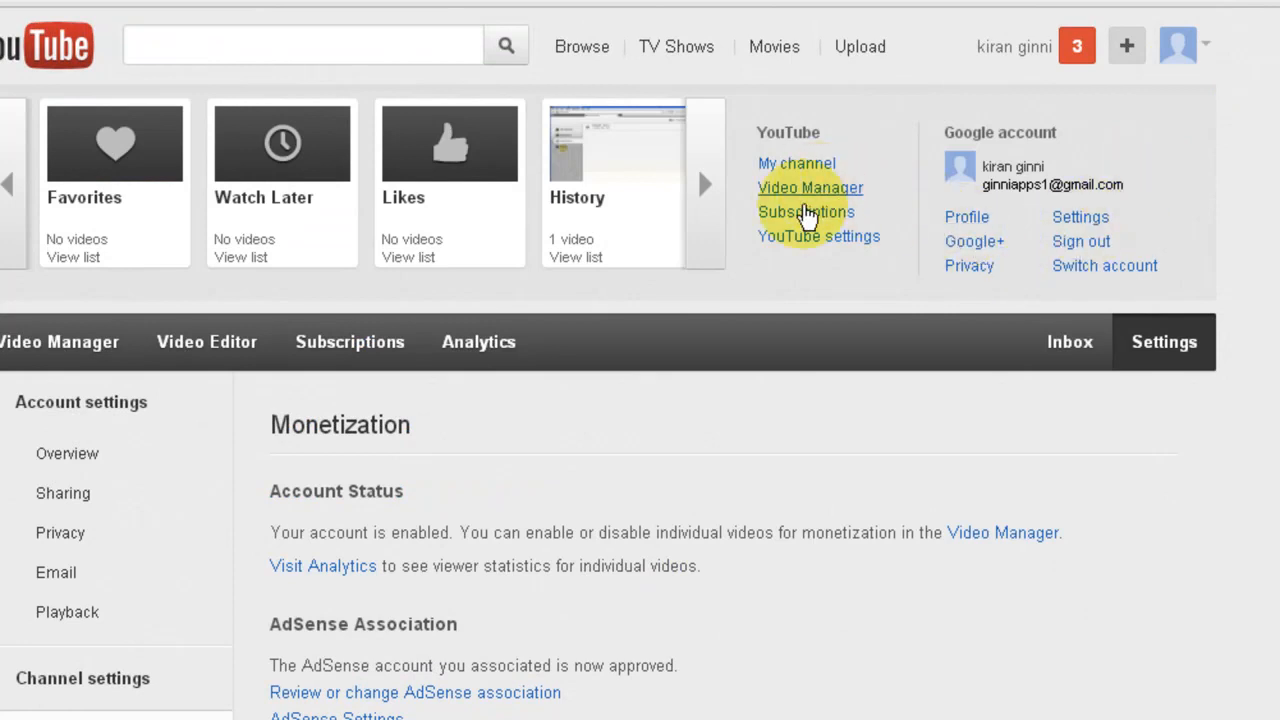